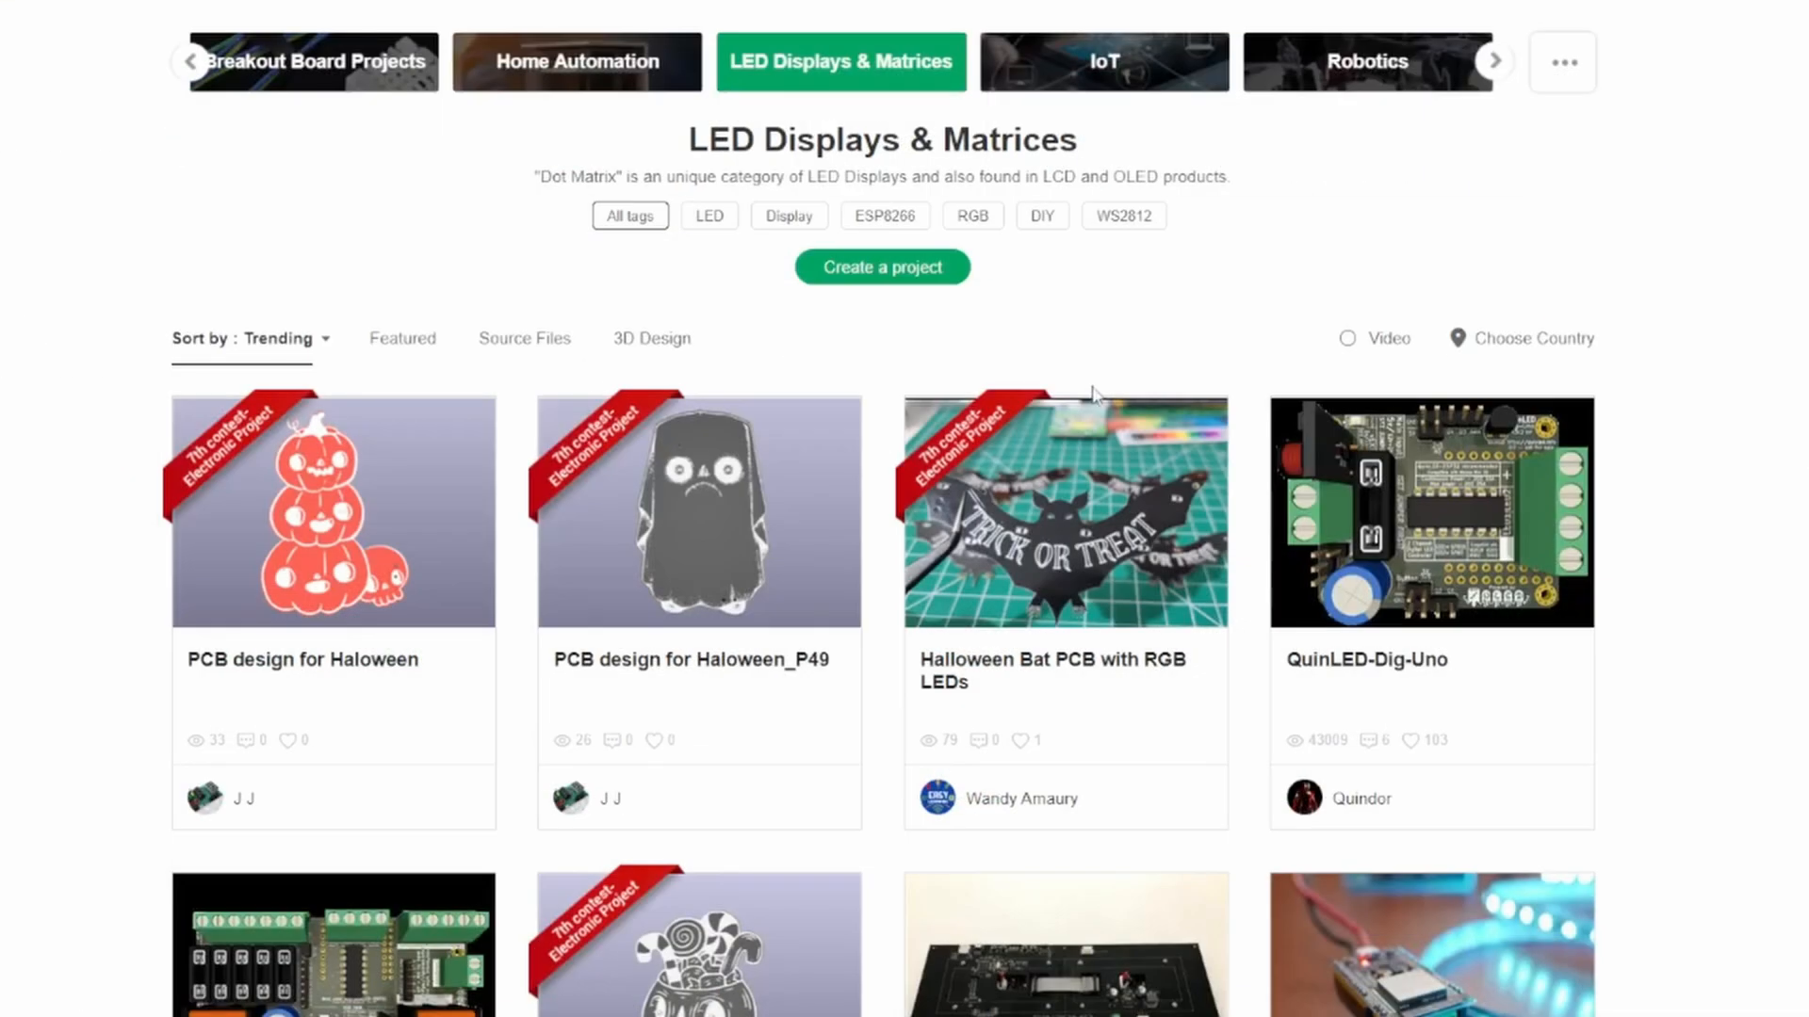
# - Find the Flashlight 'I Can Solder' project among the LED projects and add its board to the cart
pyautogui.scroll(-3)
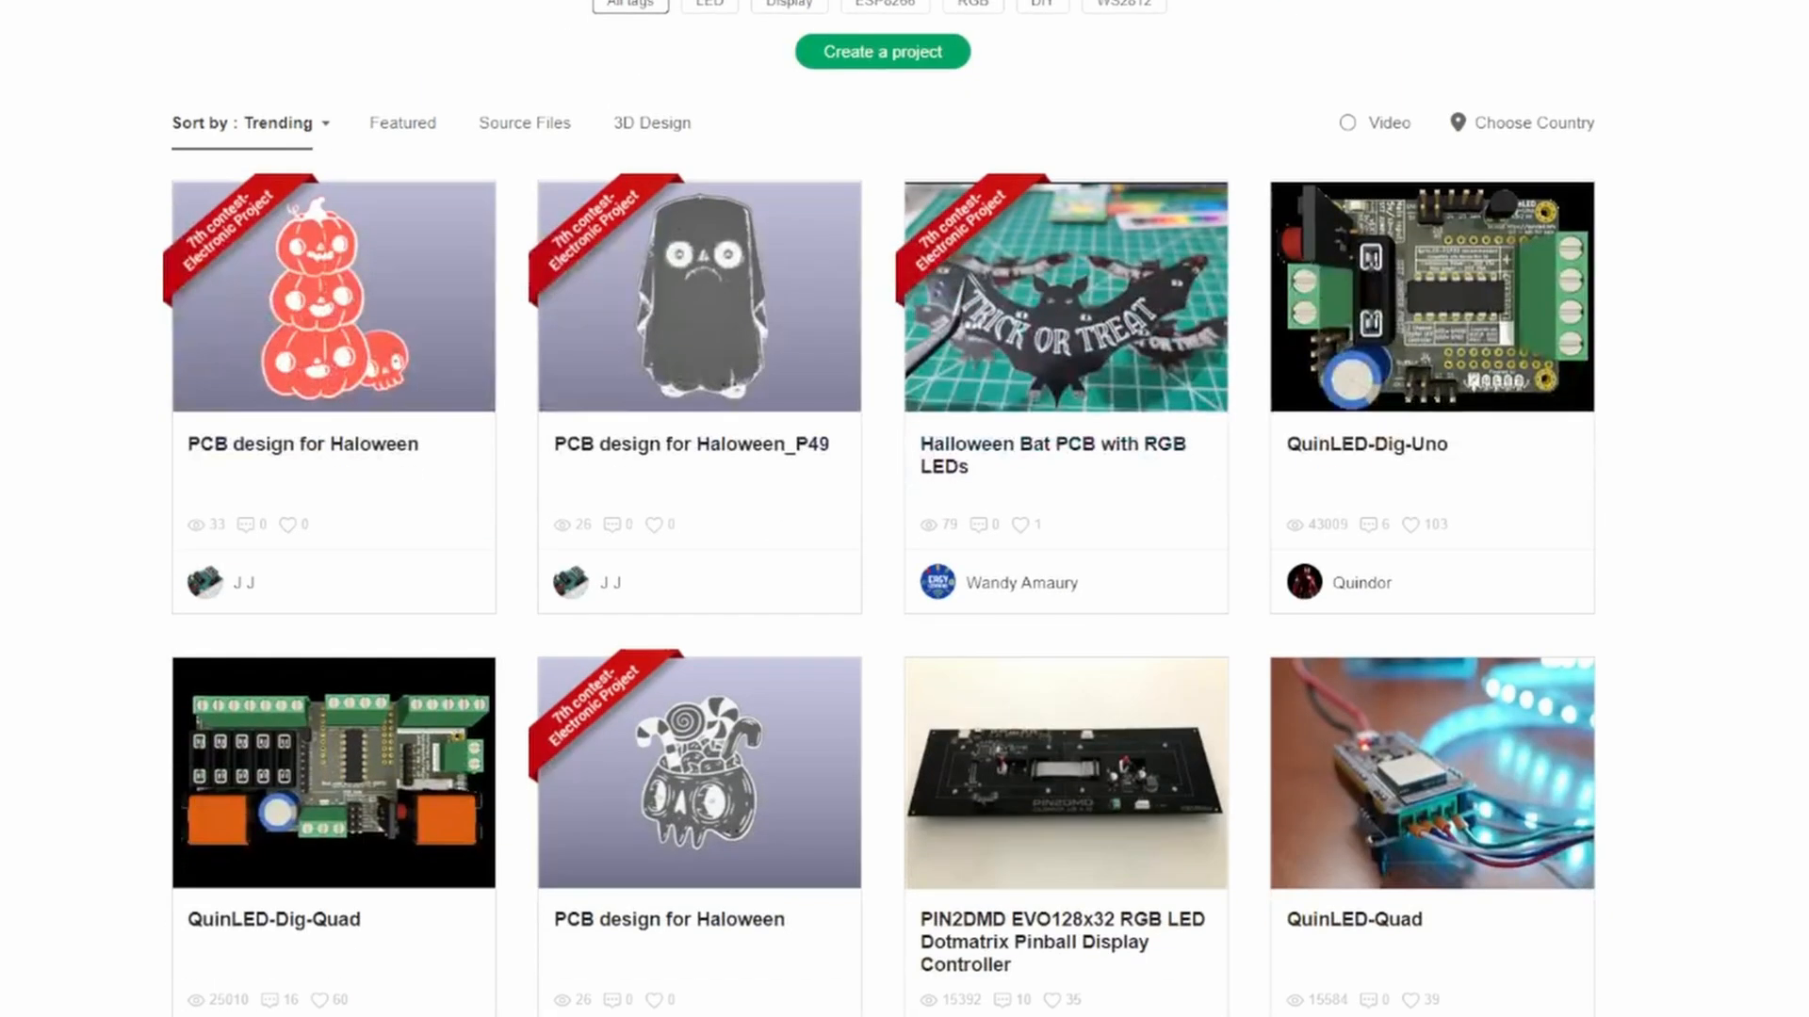
pyautogui.scroll(-3)
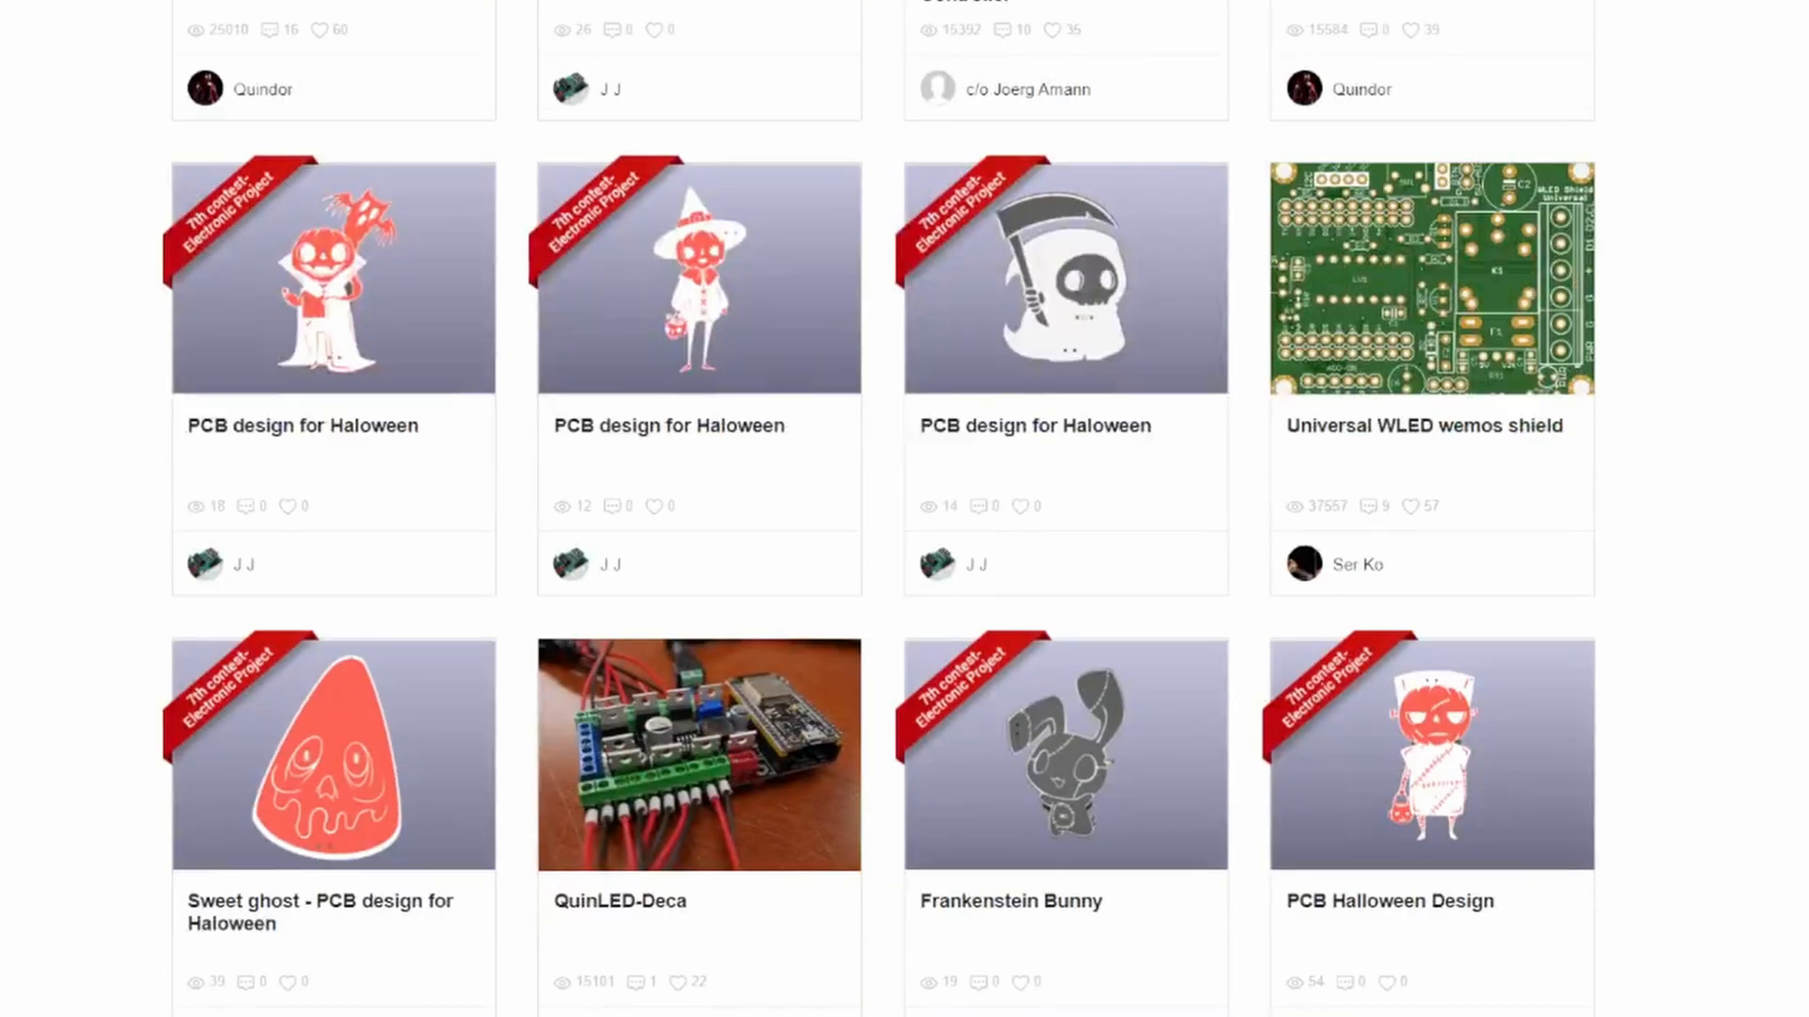
pyautogui.scroll(-3)
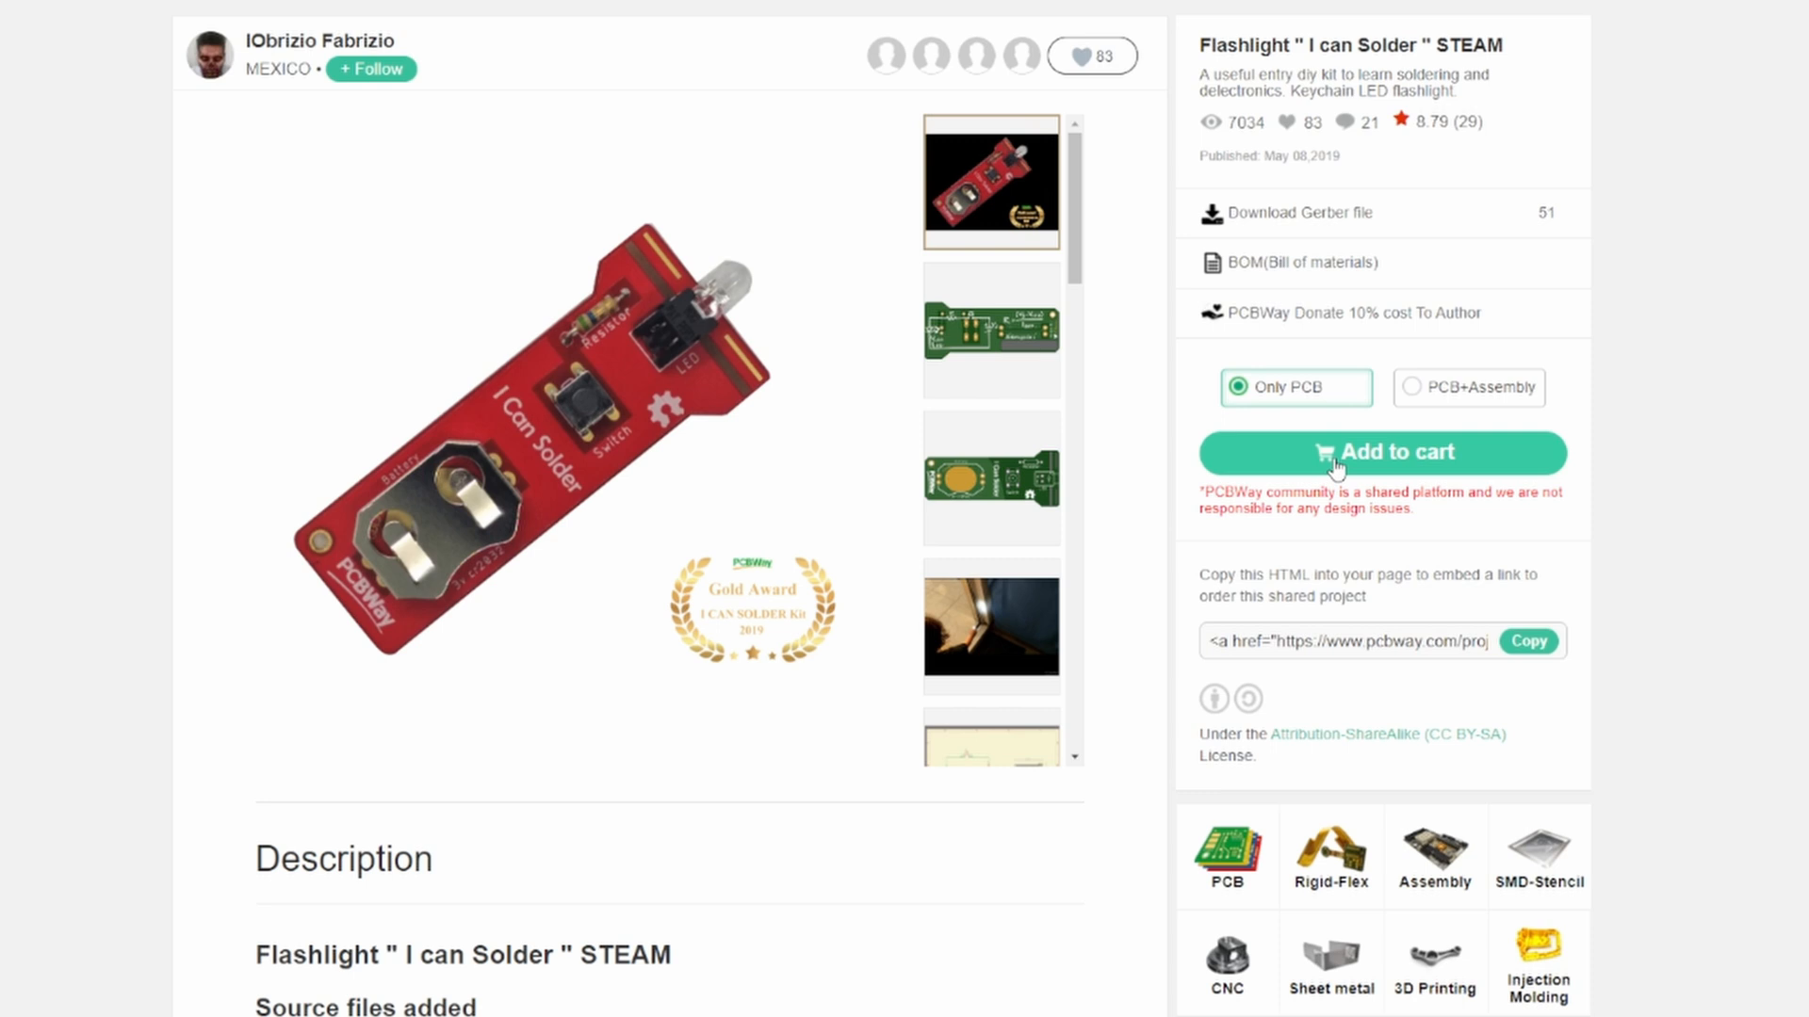
pyautogui.click(989, 328)
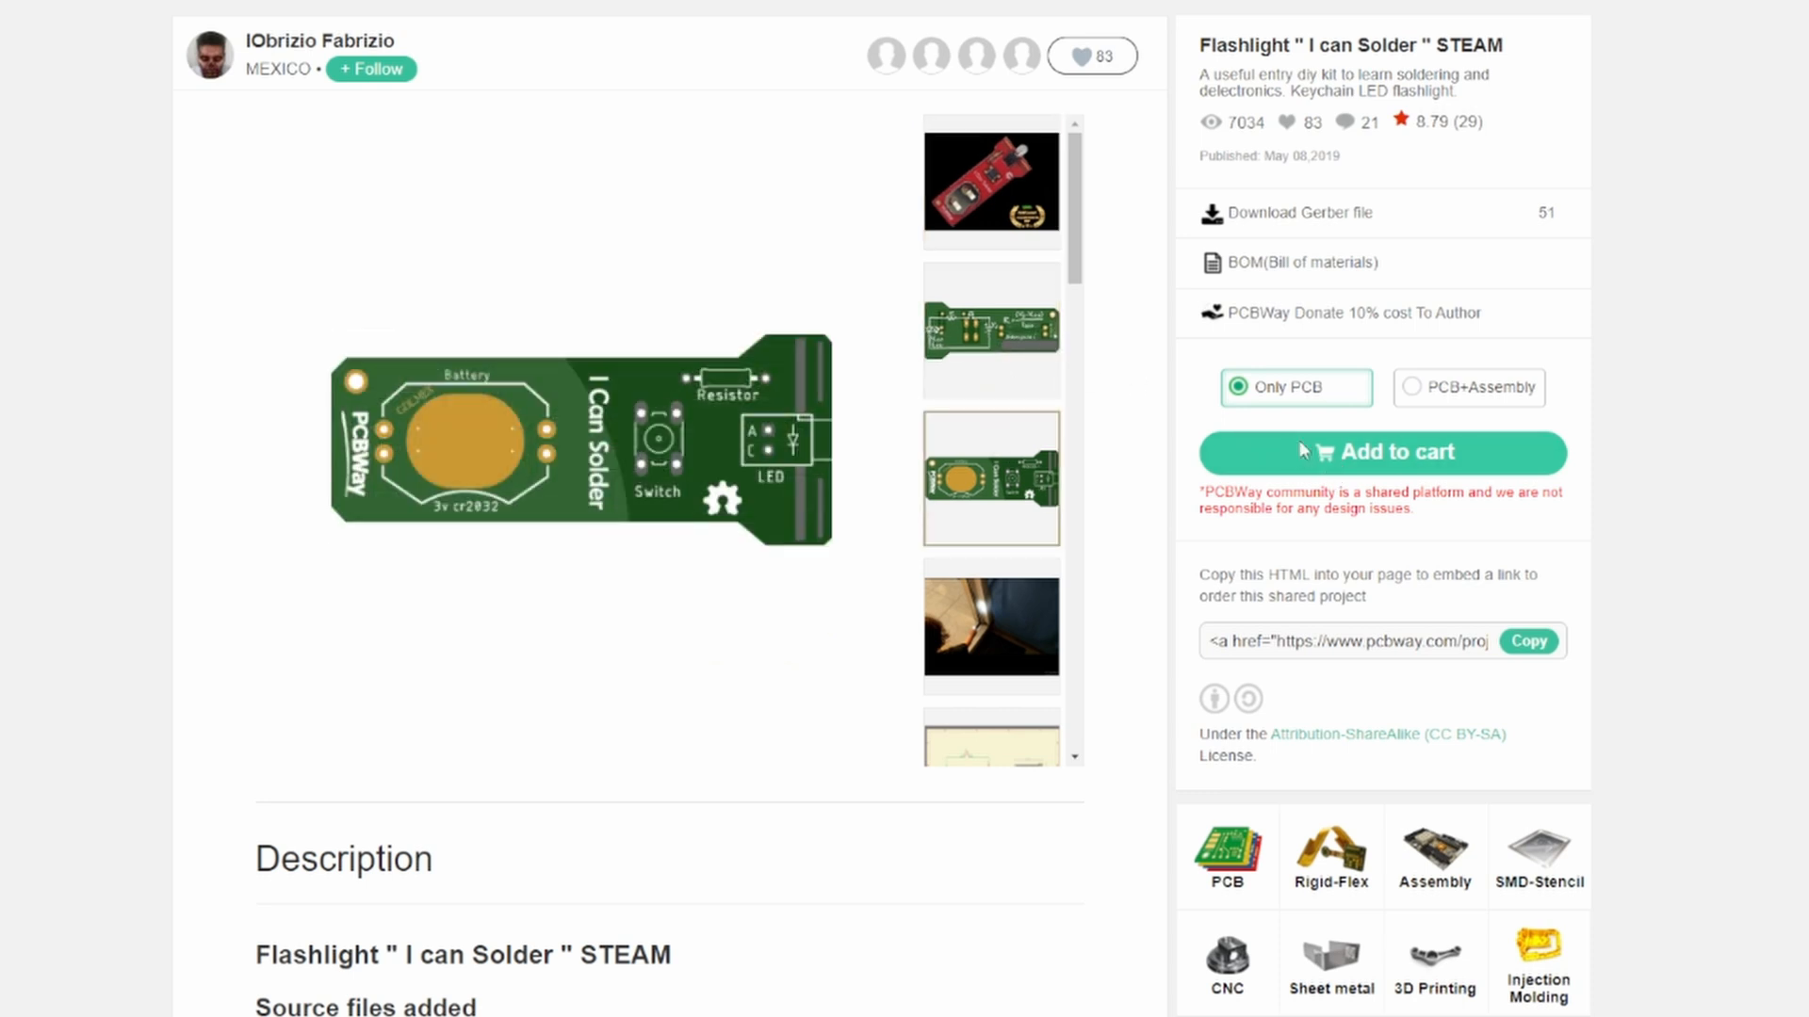
pyautogui.click(1381, 451)
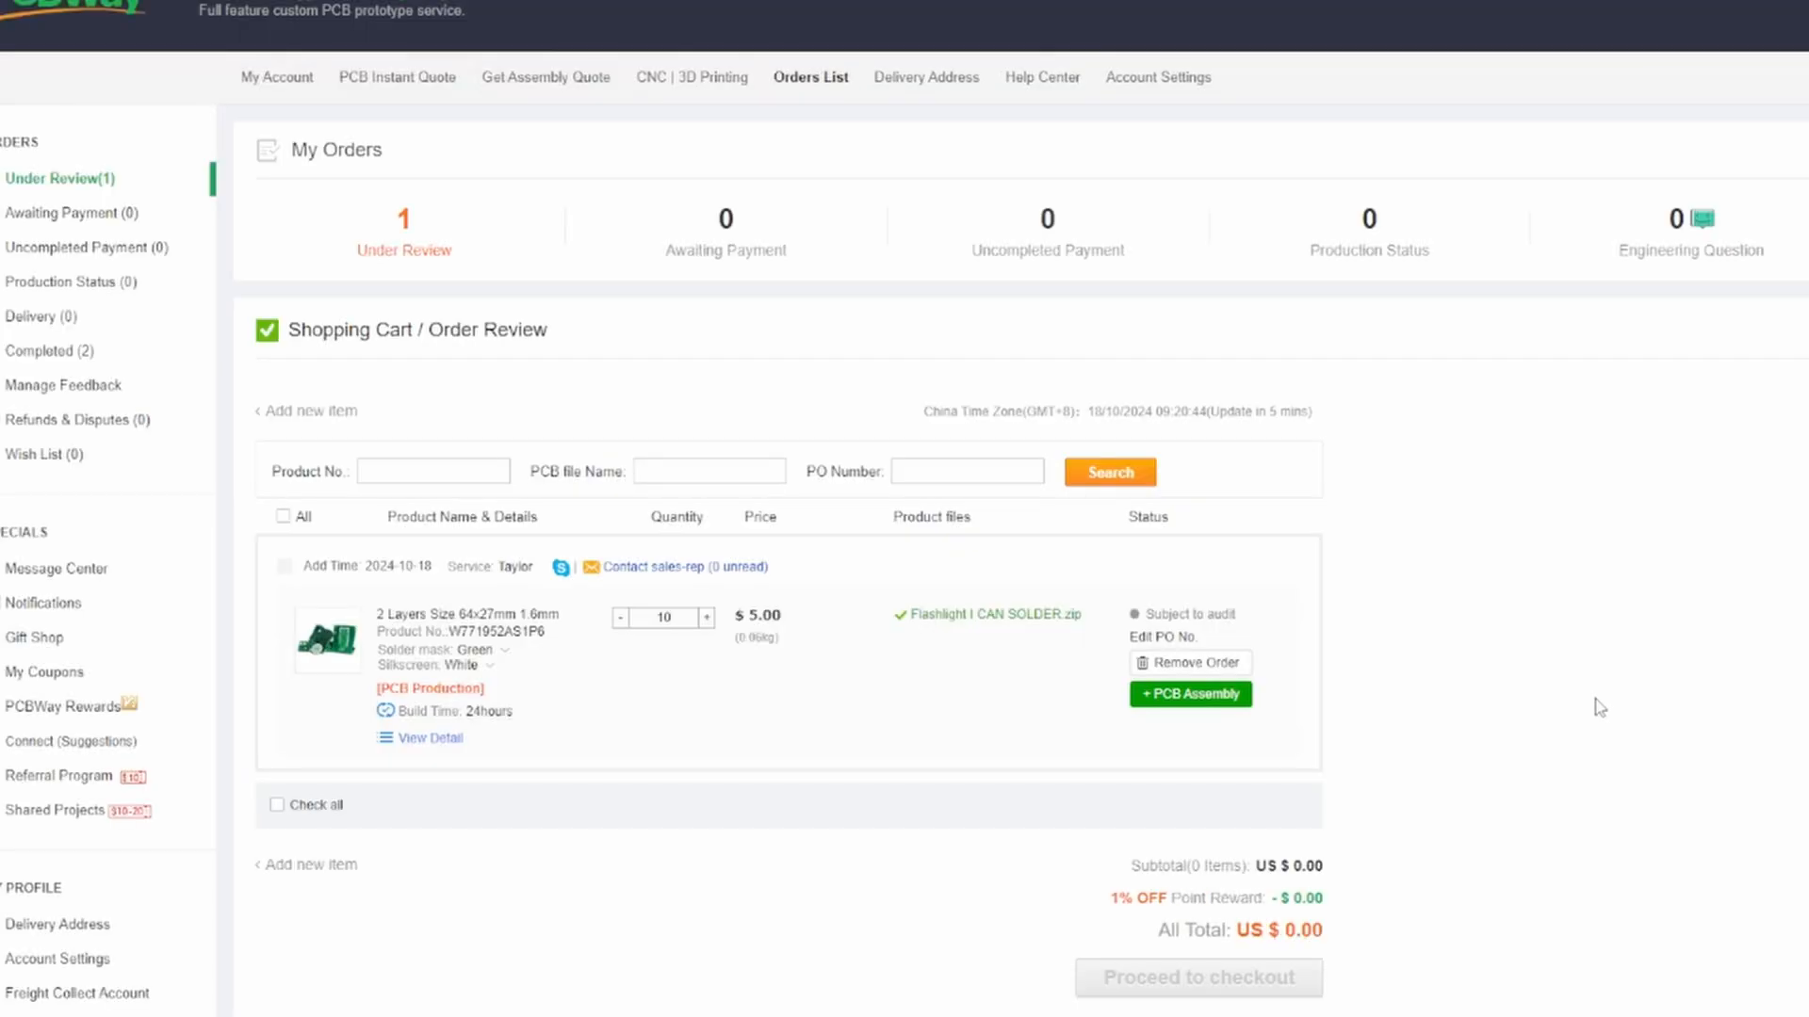
# - Select the approved flashlight board order and proceed to checkout for US $4.95
pyautogui.scroll(-3)
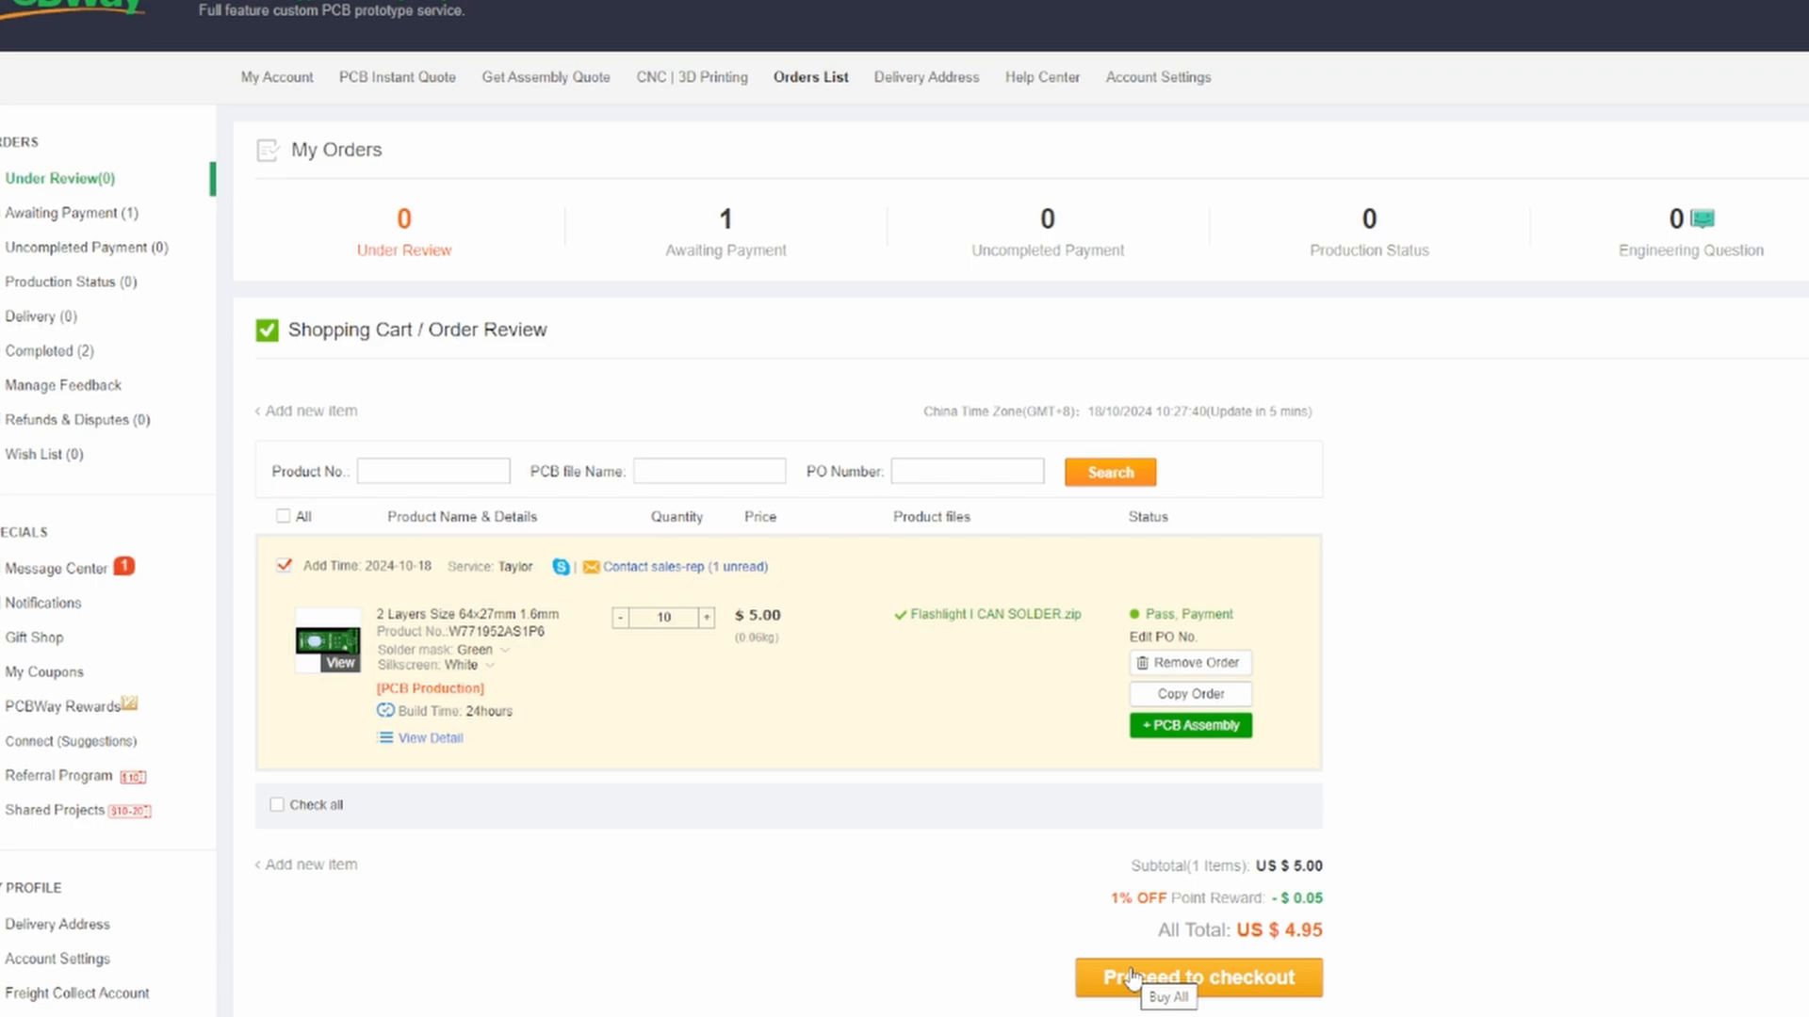
pyautogui.click(1198, 978)
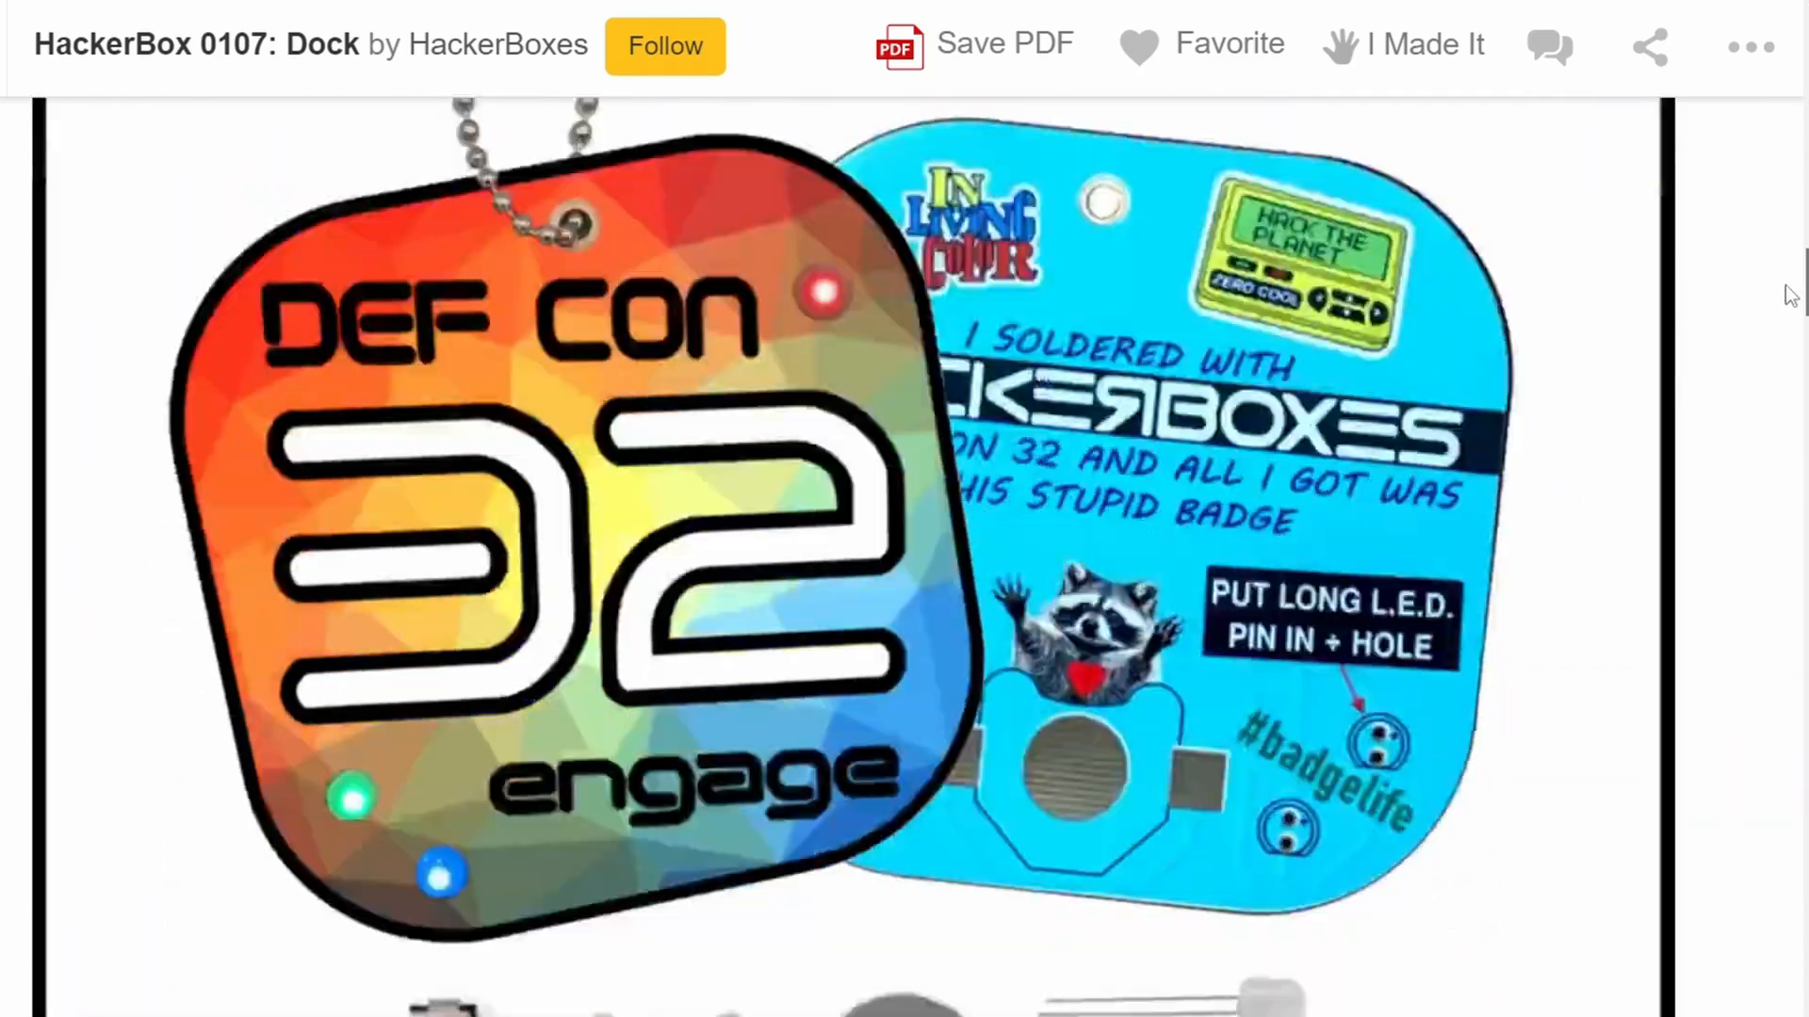
pyautogui.scroll(-3)
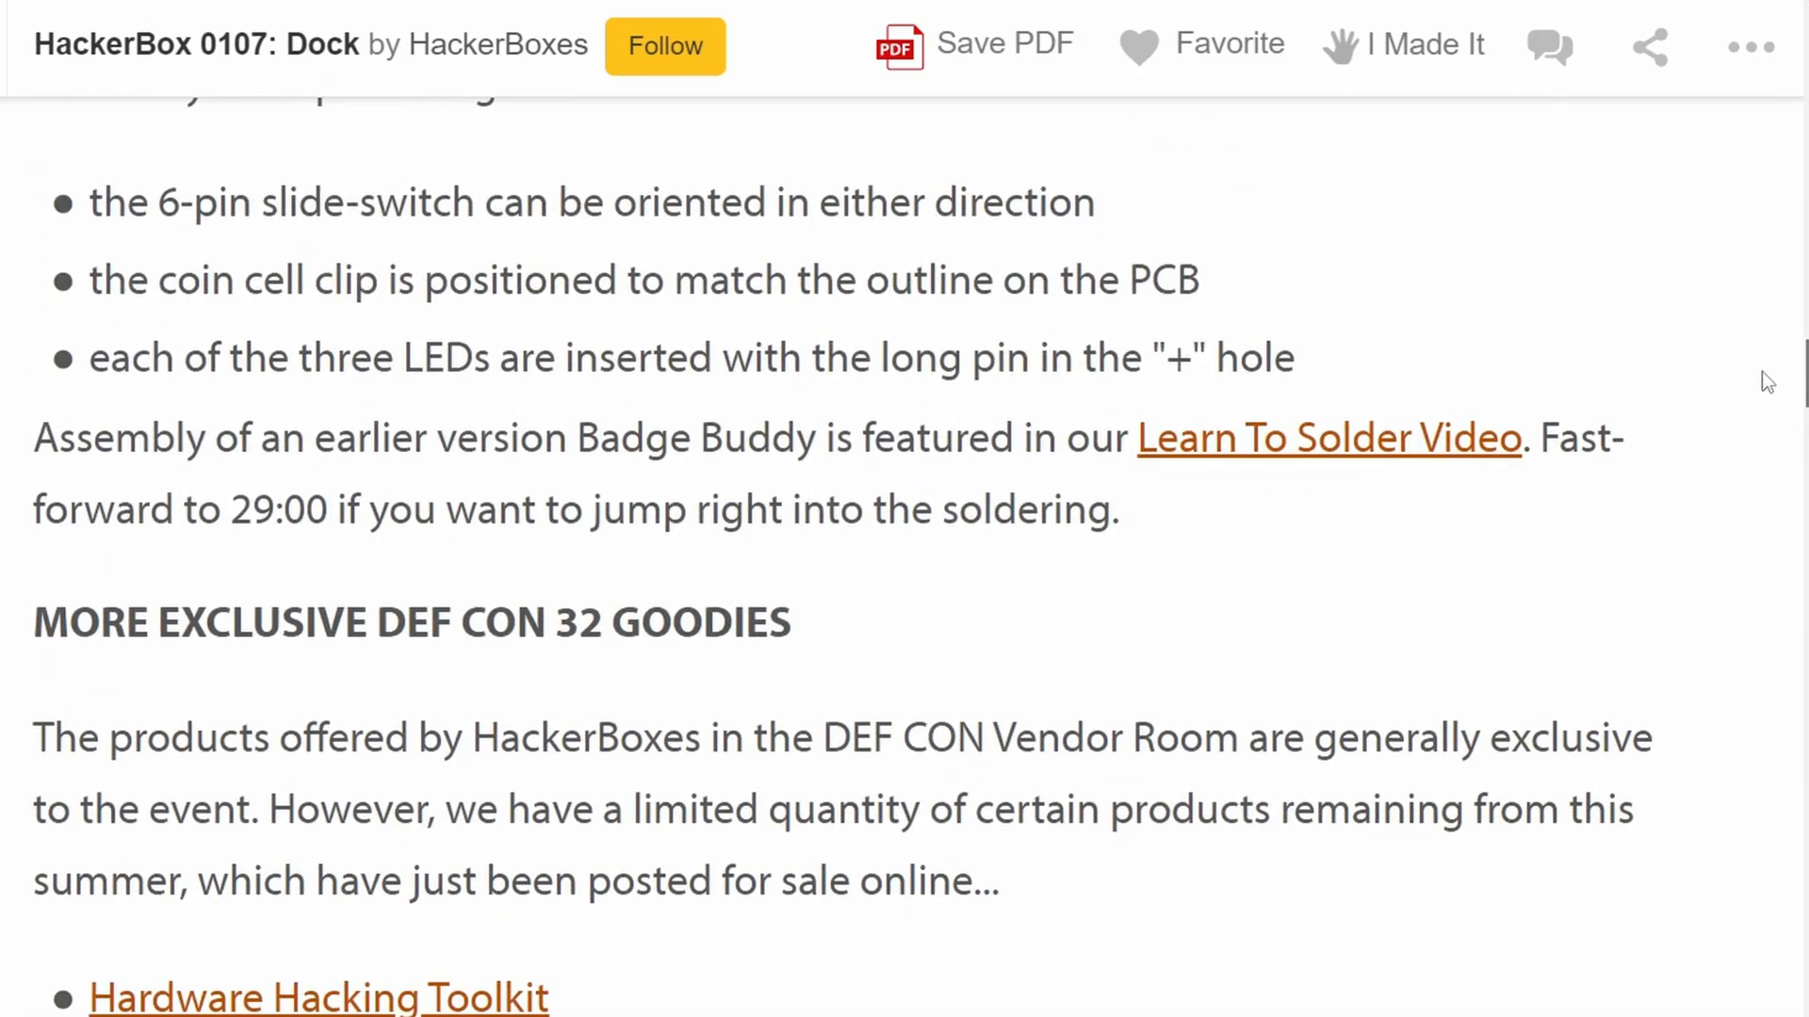
pyautogui.scroll(-3)
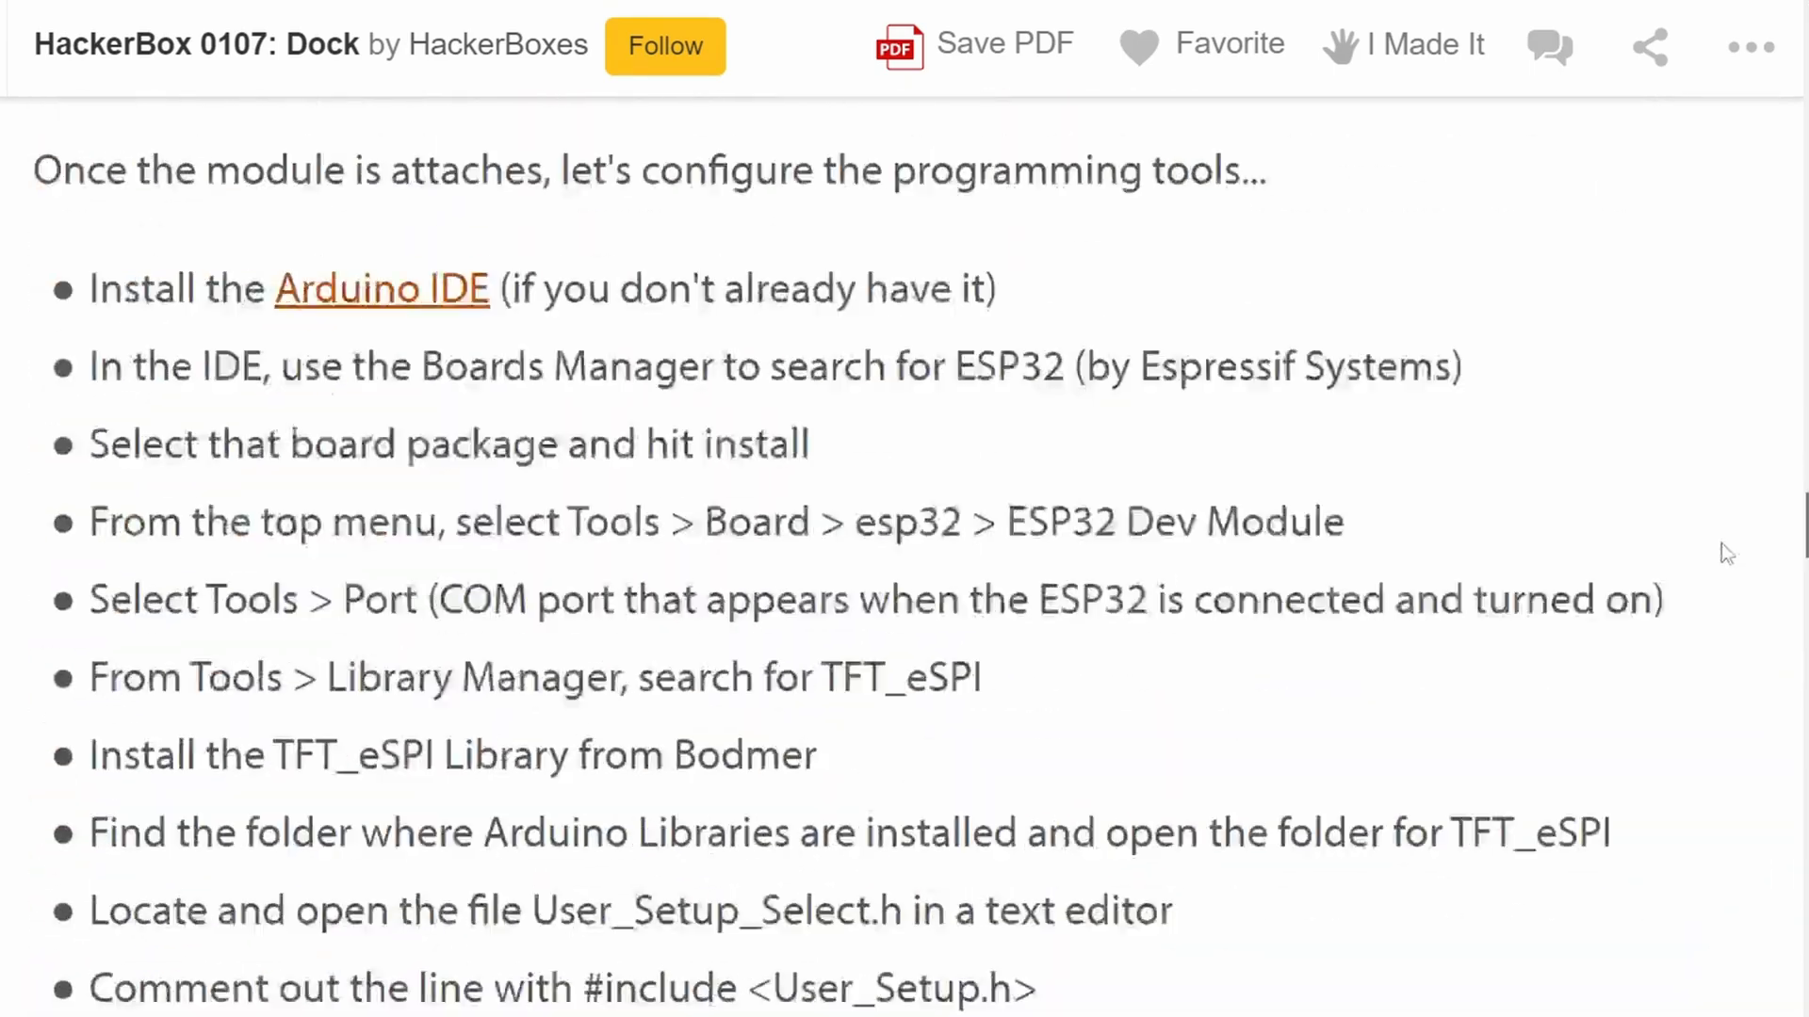
pyautogui.scroll(-3)
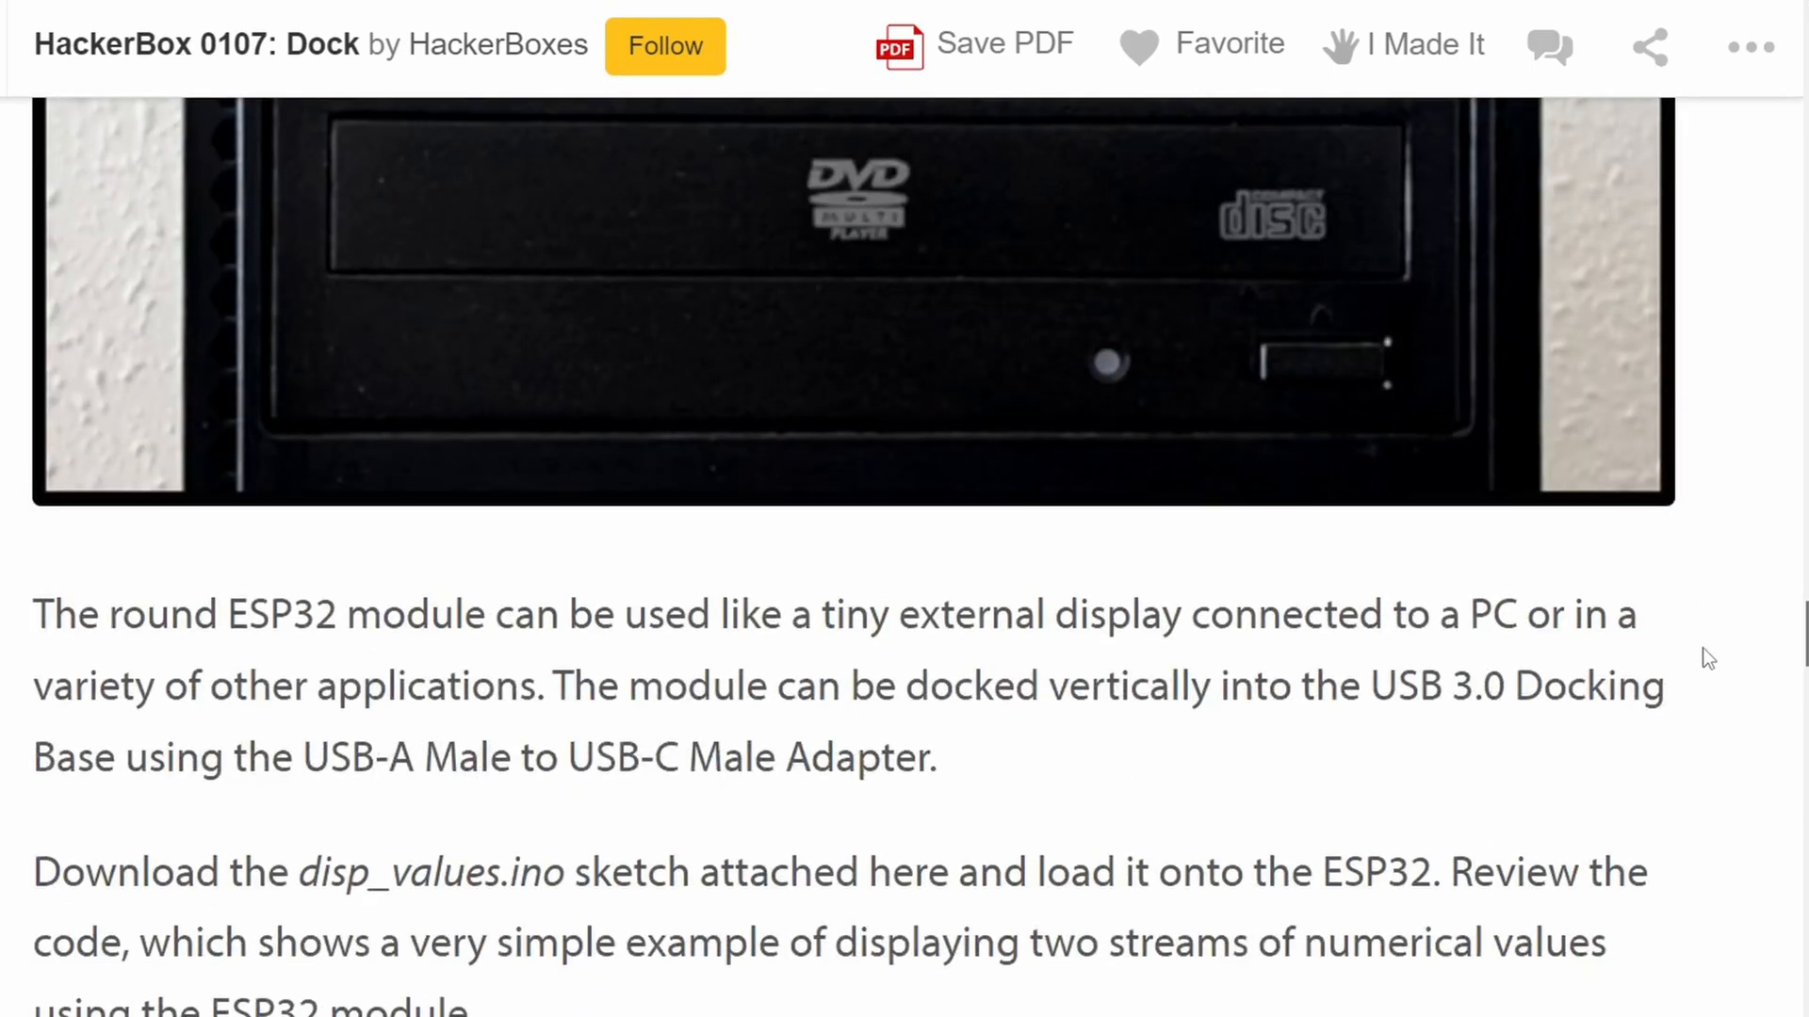
pyautogui.scroll(-3)
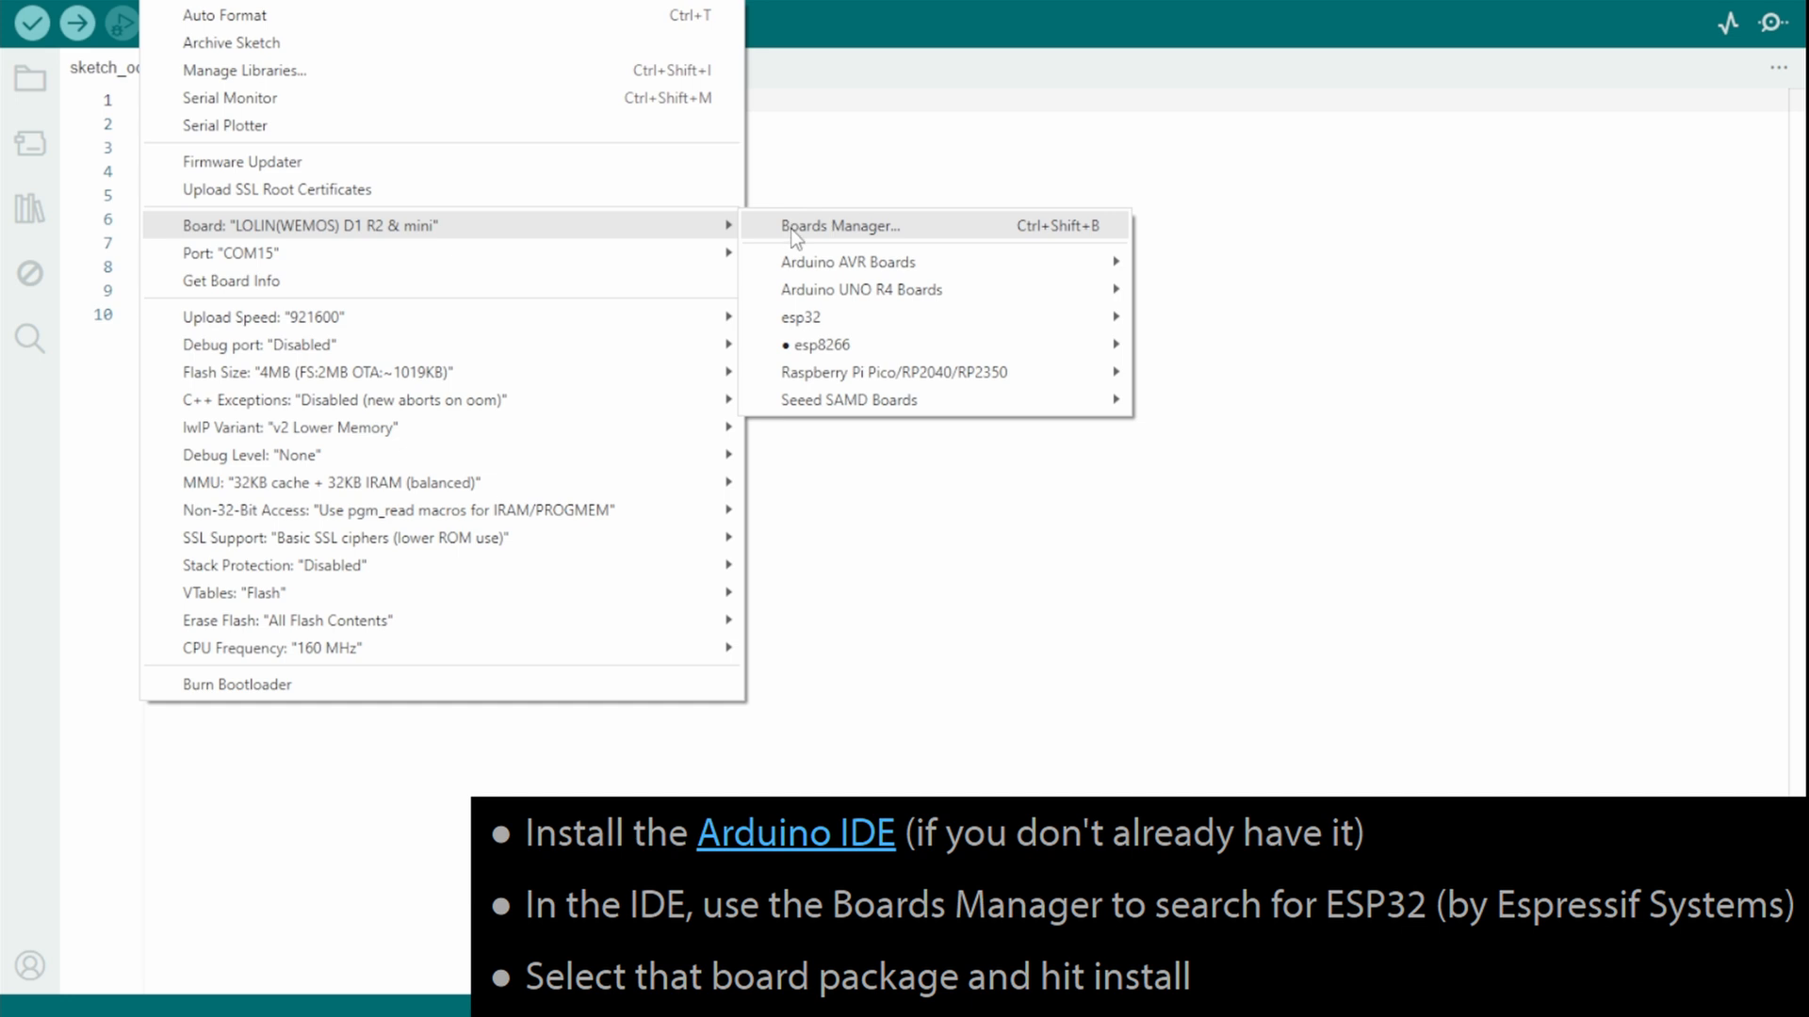
# - Search the Boards Manager for esp32 and install Espressif's esp32 package
pyautogui.click(840, 225)
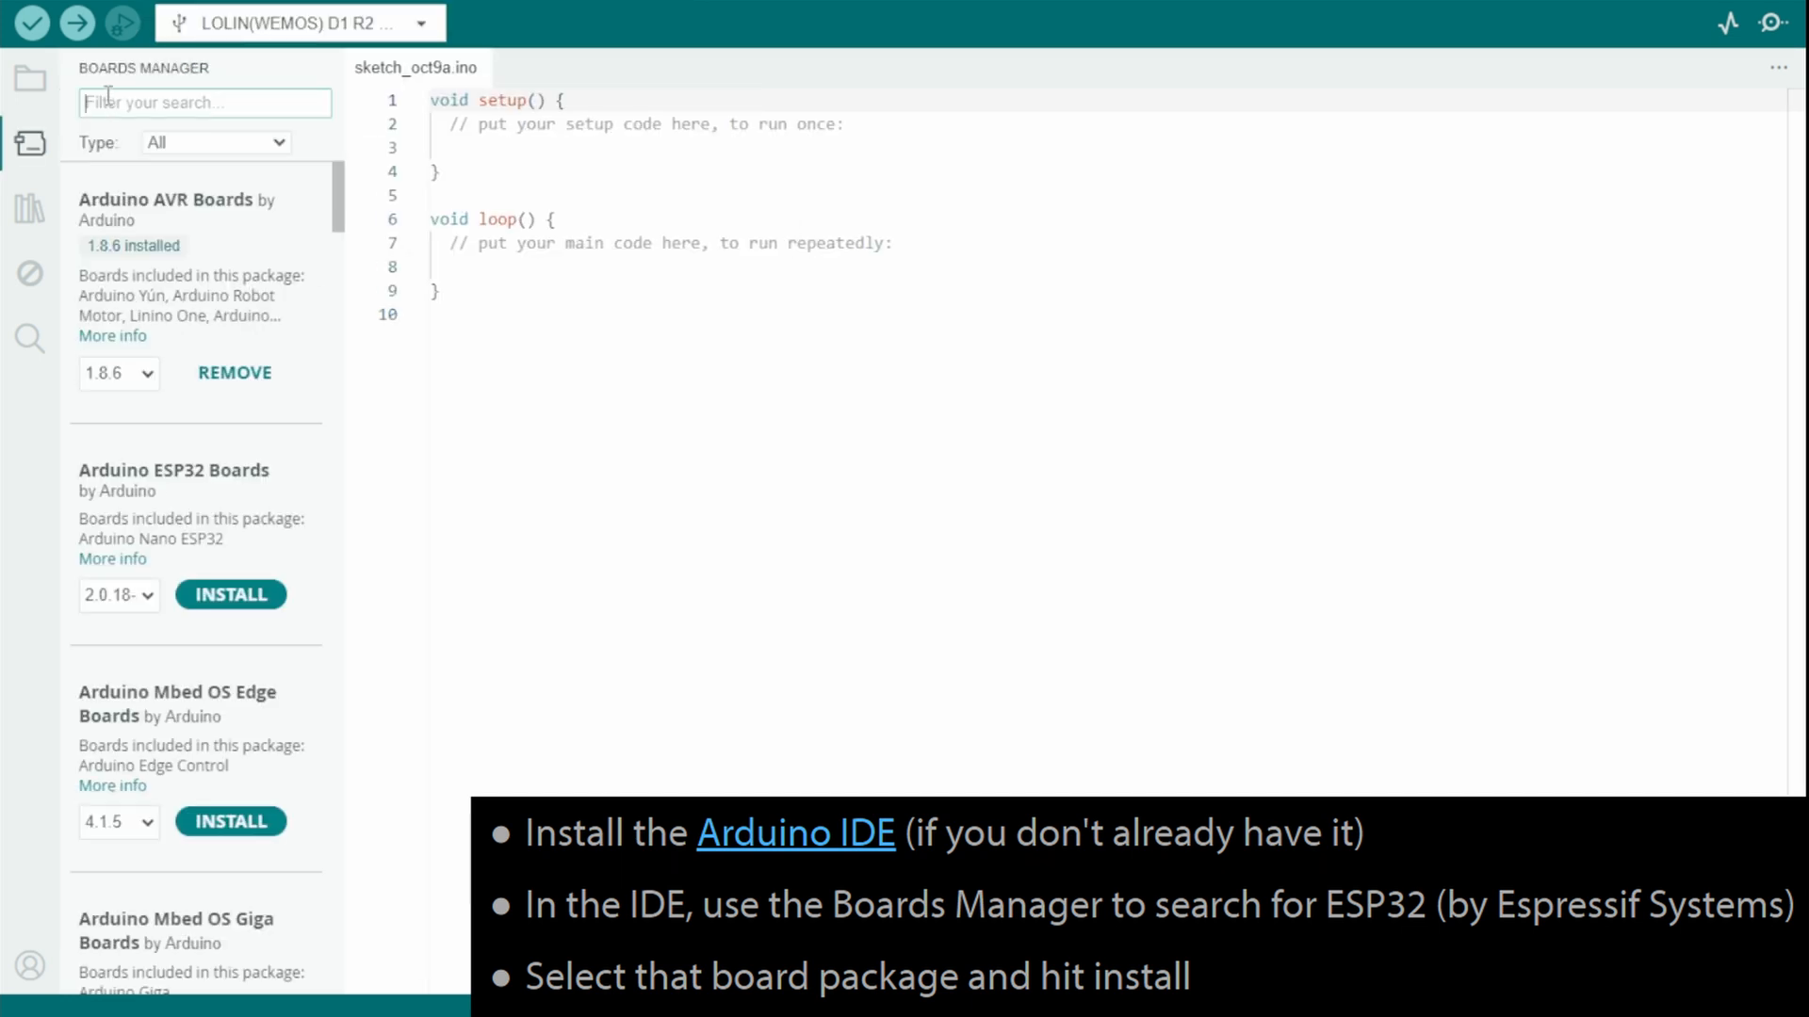
pyautogui.write('esp32')
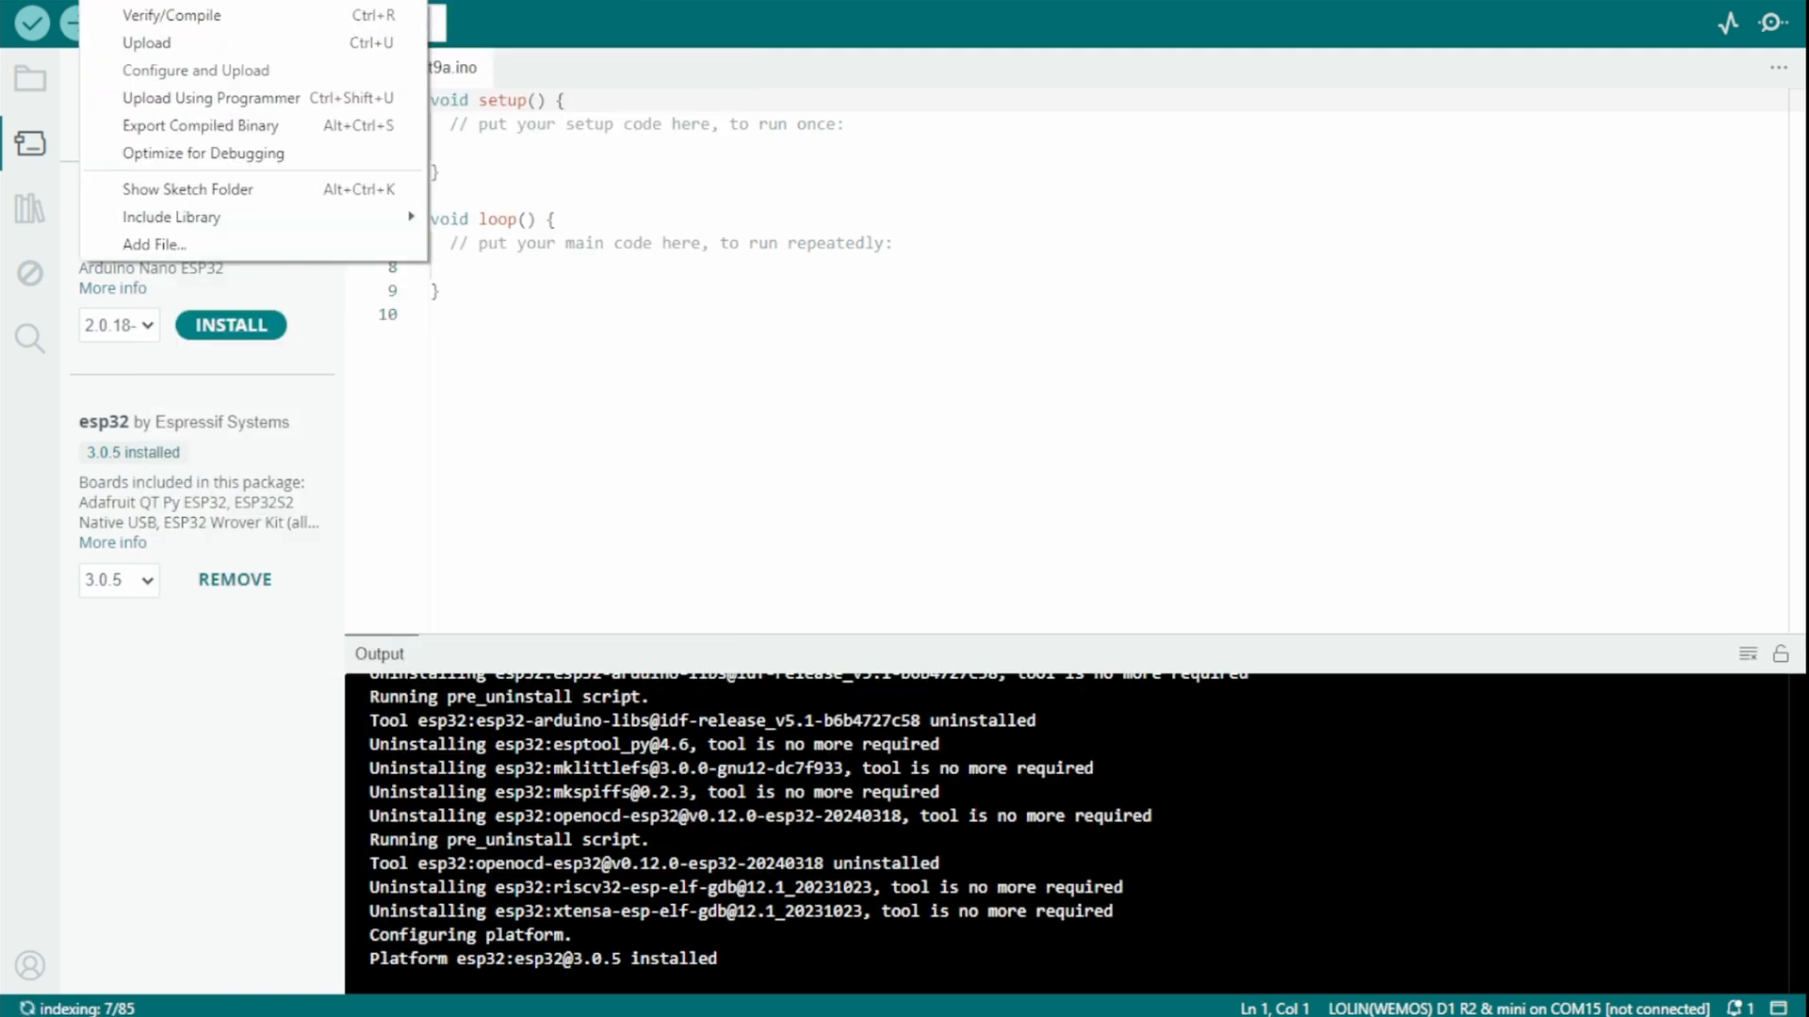
# - Search the Library Manager for tft to confirm TFT_eSPI by Bodmer is installed
pyautogui.click(33, 21)
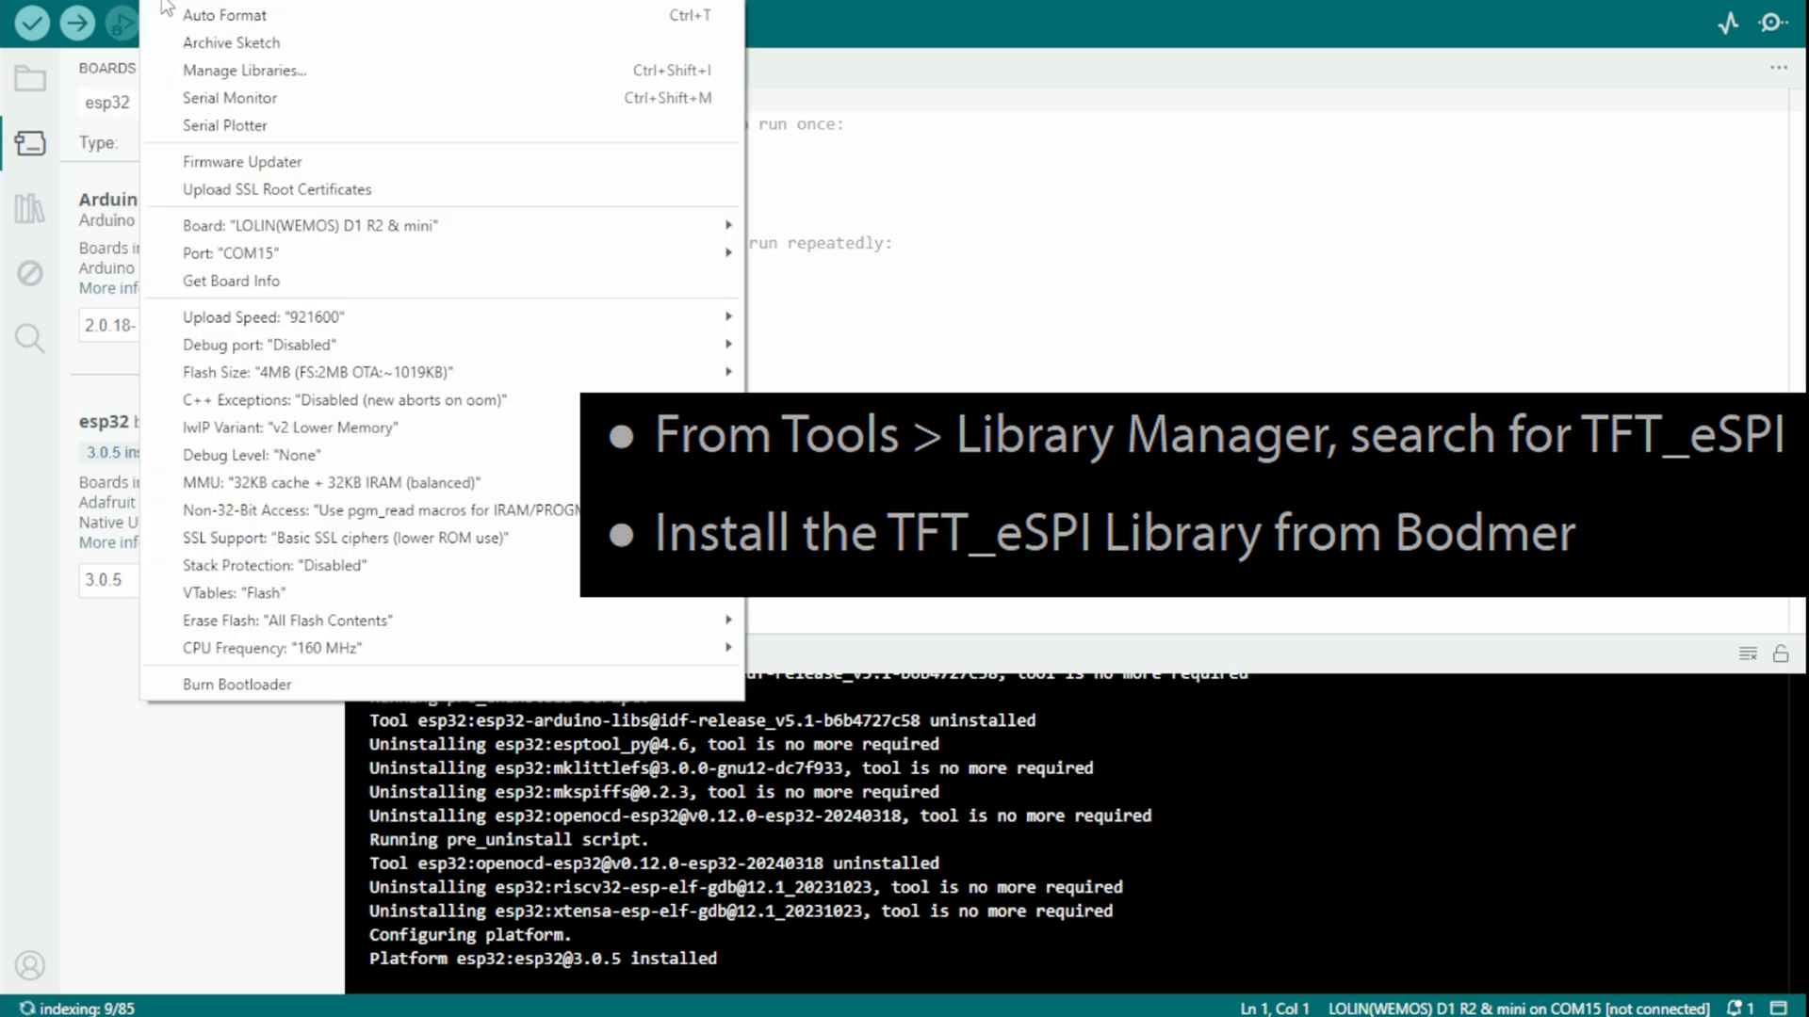
pyautogui.click(243, 70)
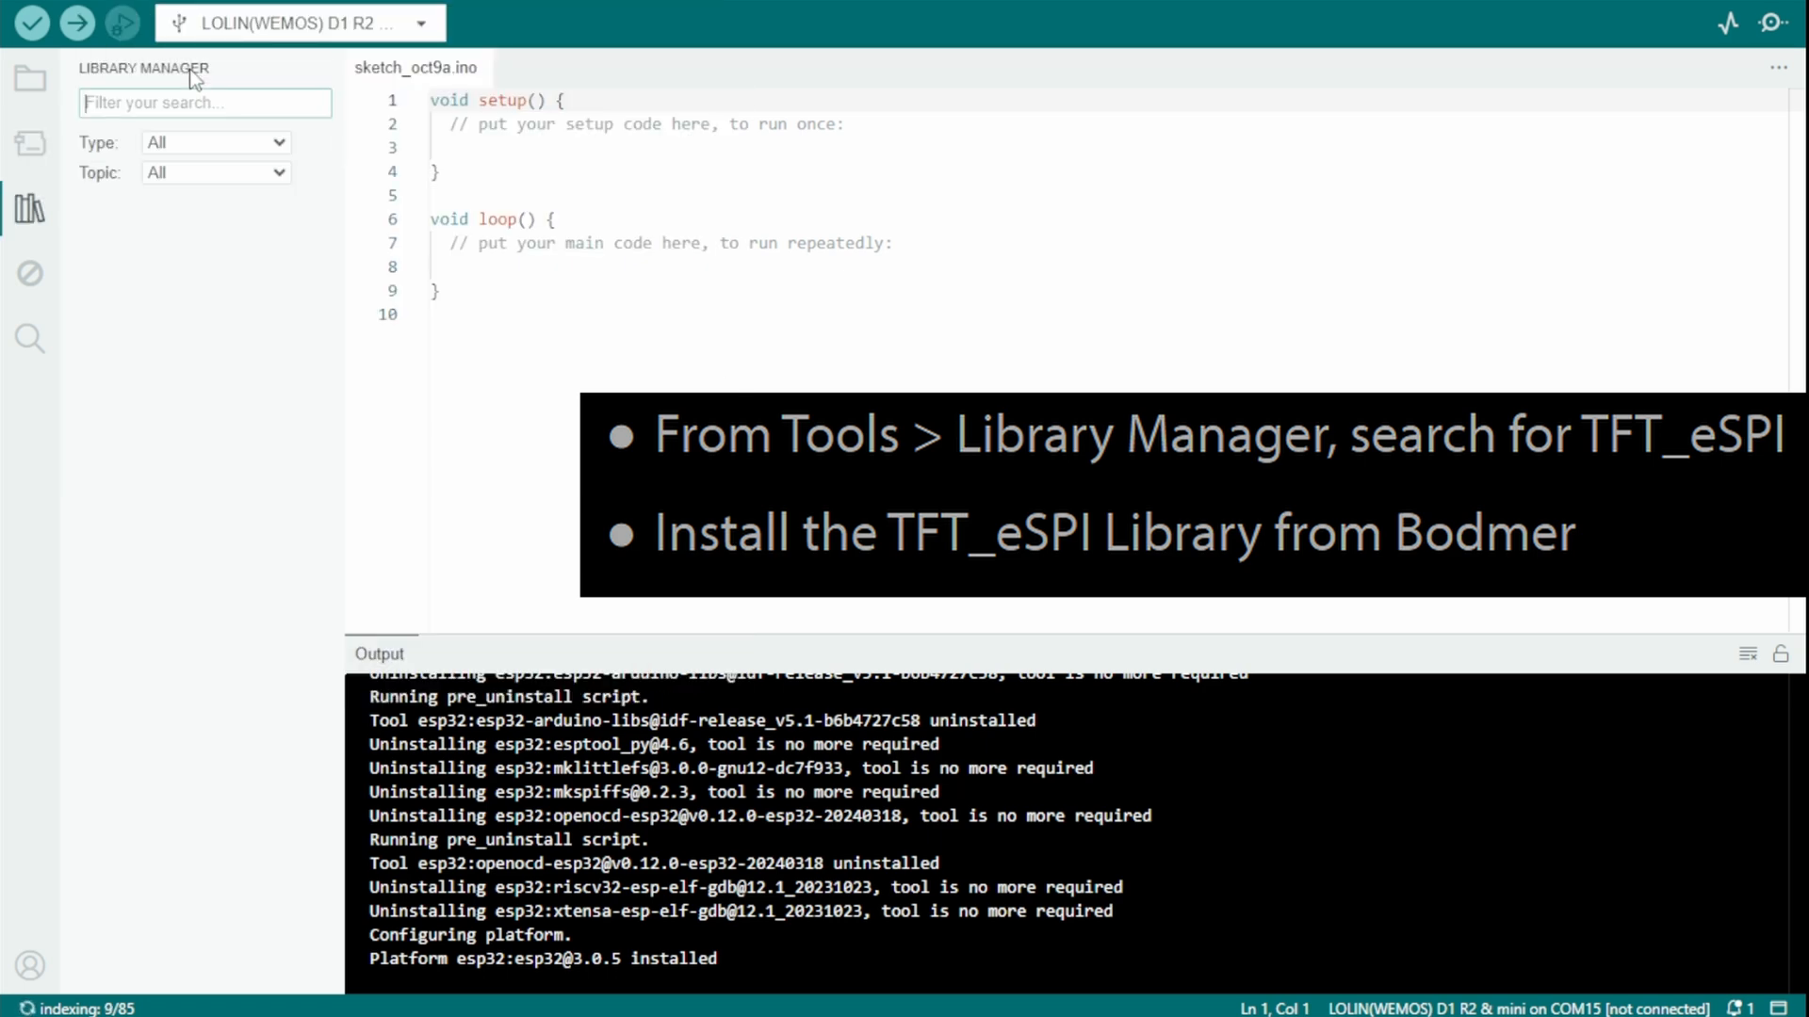
pyautogui.write('tft_espi')
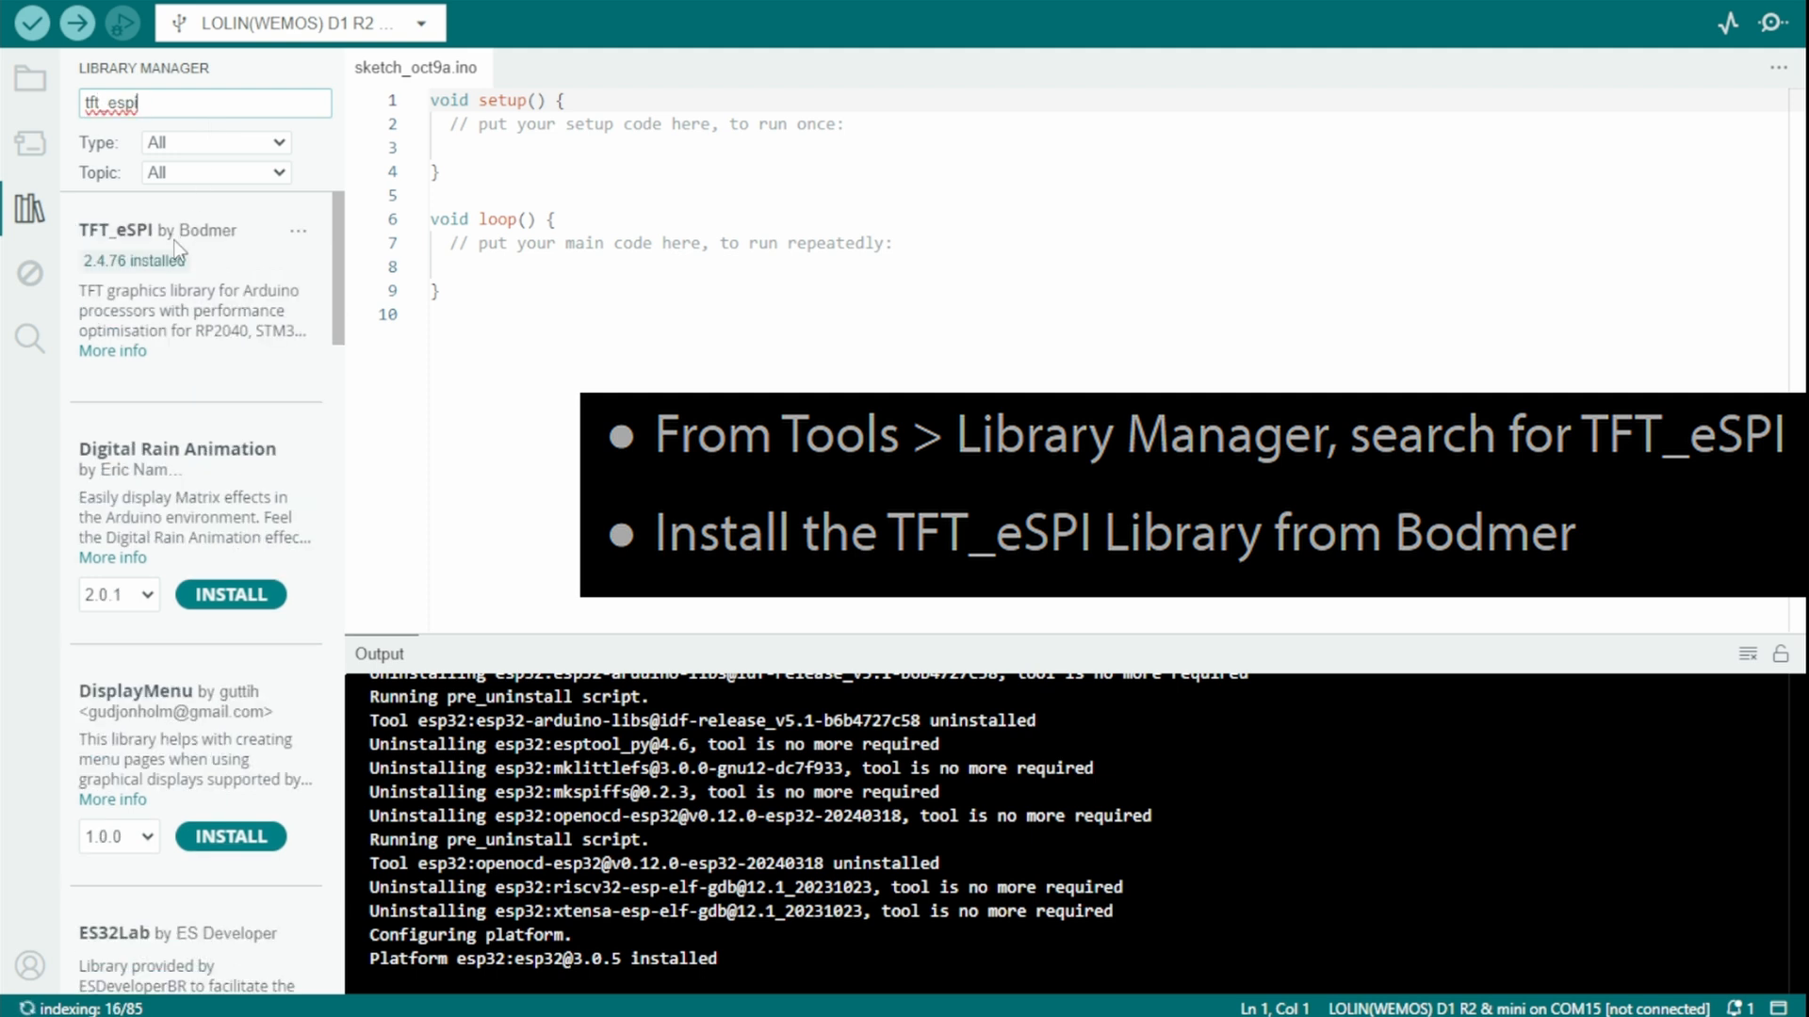
pyautogui.moveTo(207, 258)
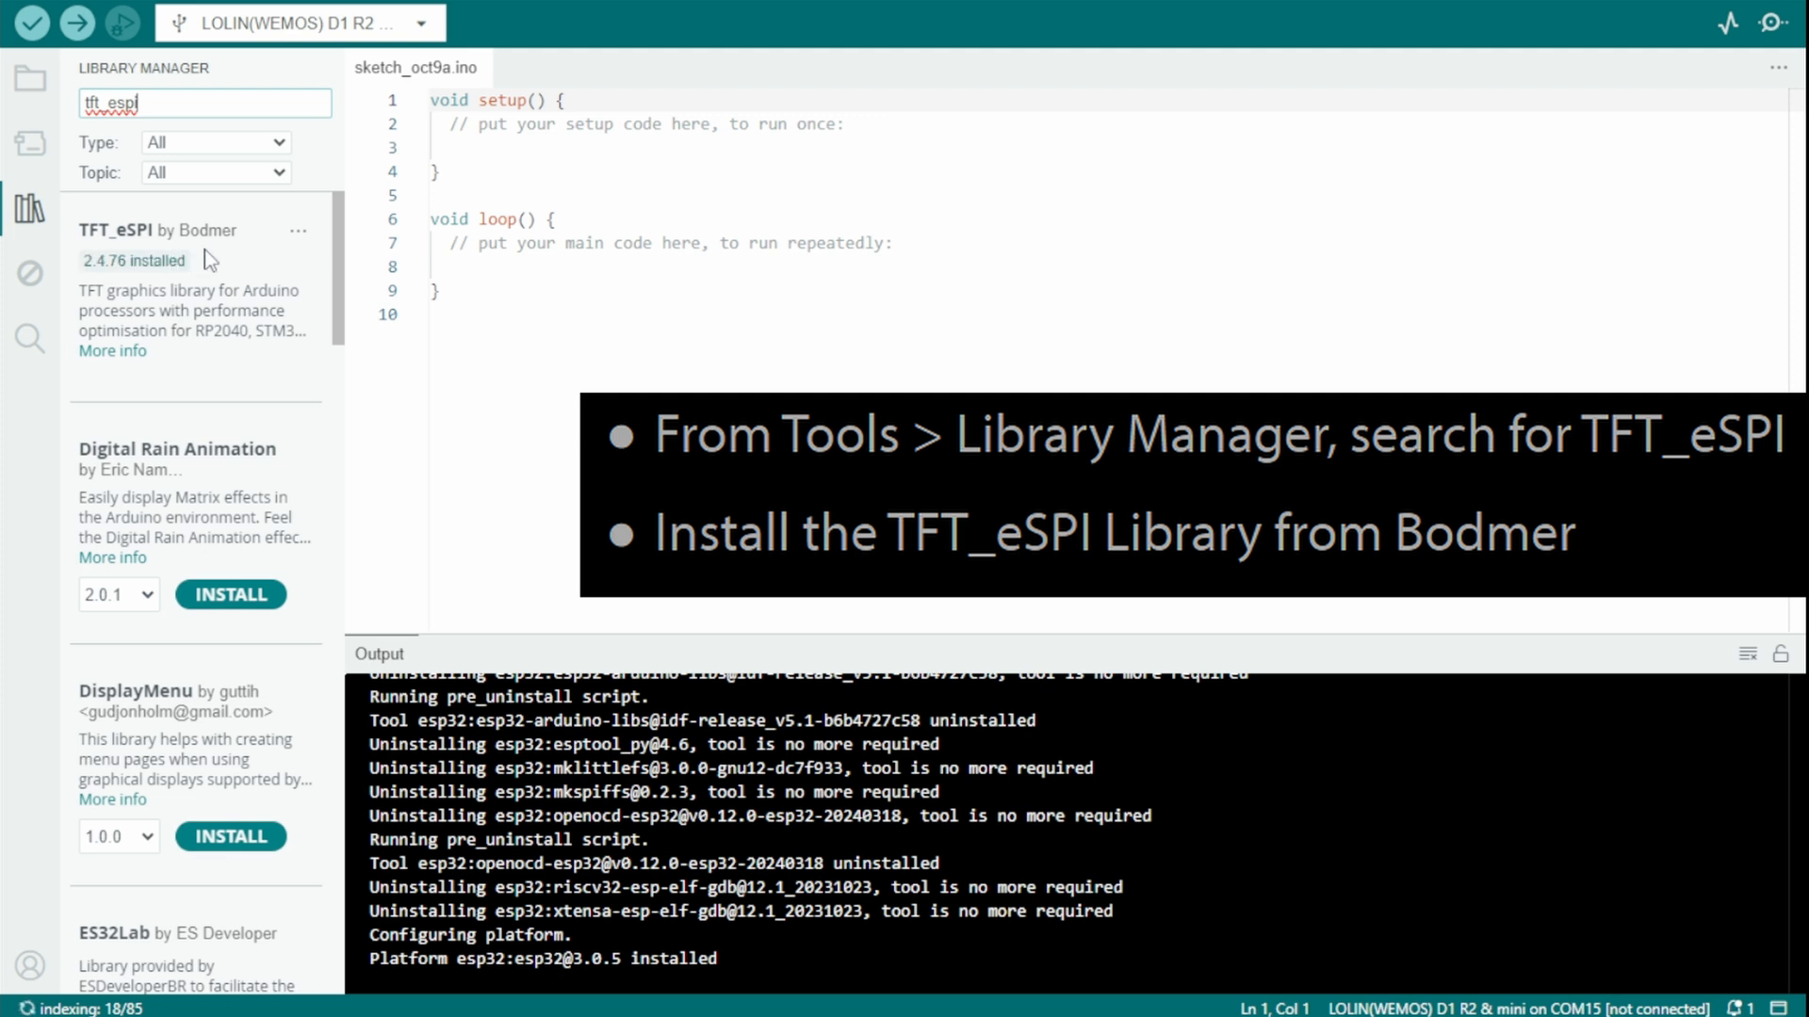
pyautogui.moveTo(177, 335)
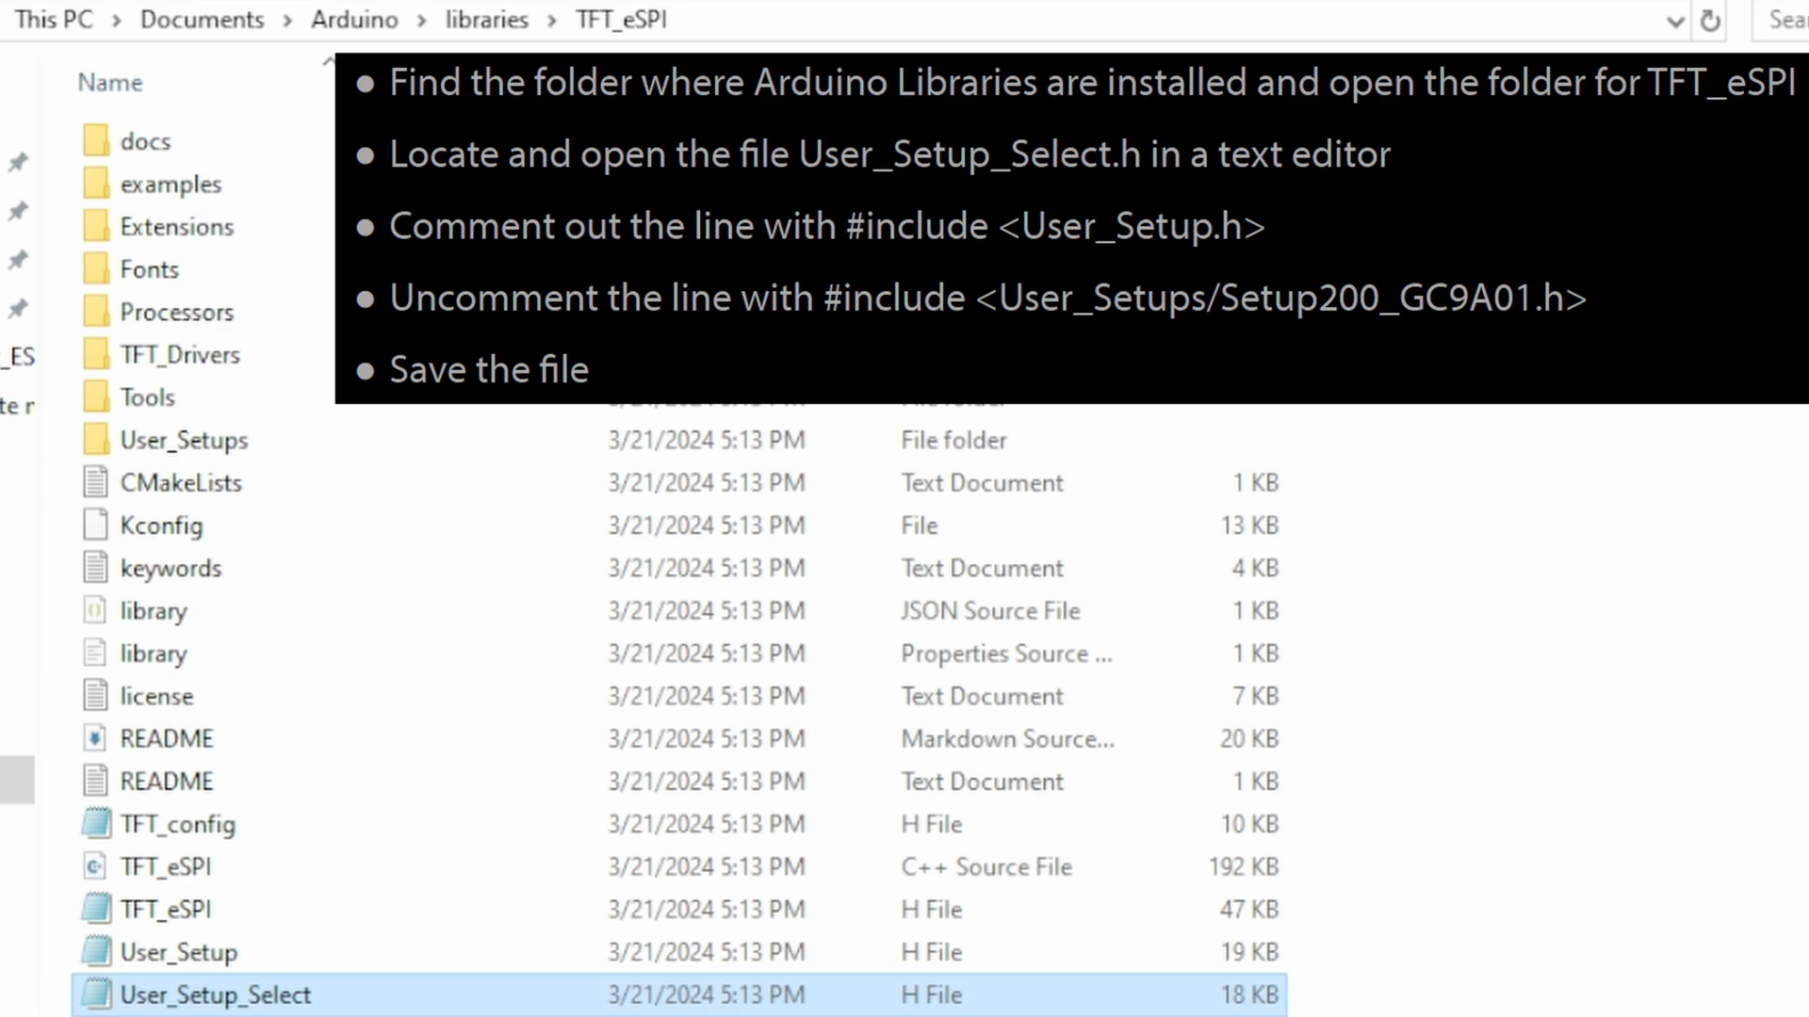
# - Edit User_Setup_Select.h to comment out User_Setup.h and enable Setup200_GC9A01.h
pyautogui.doubleClick(247, 995)
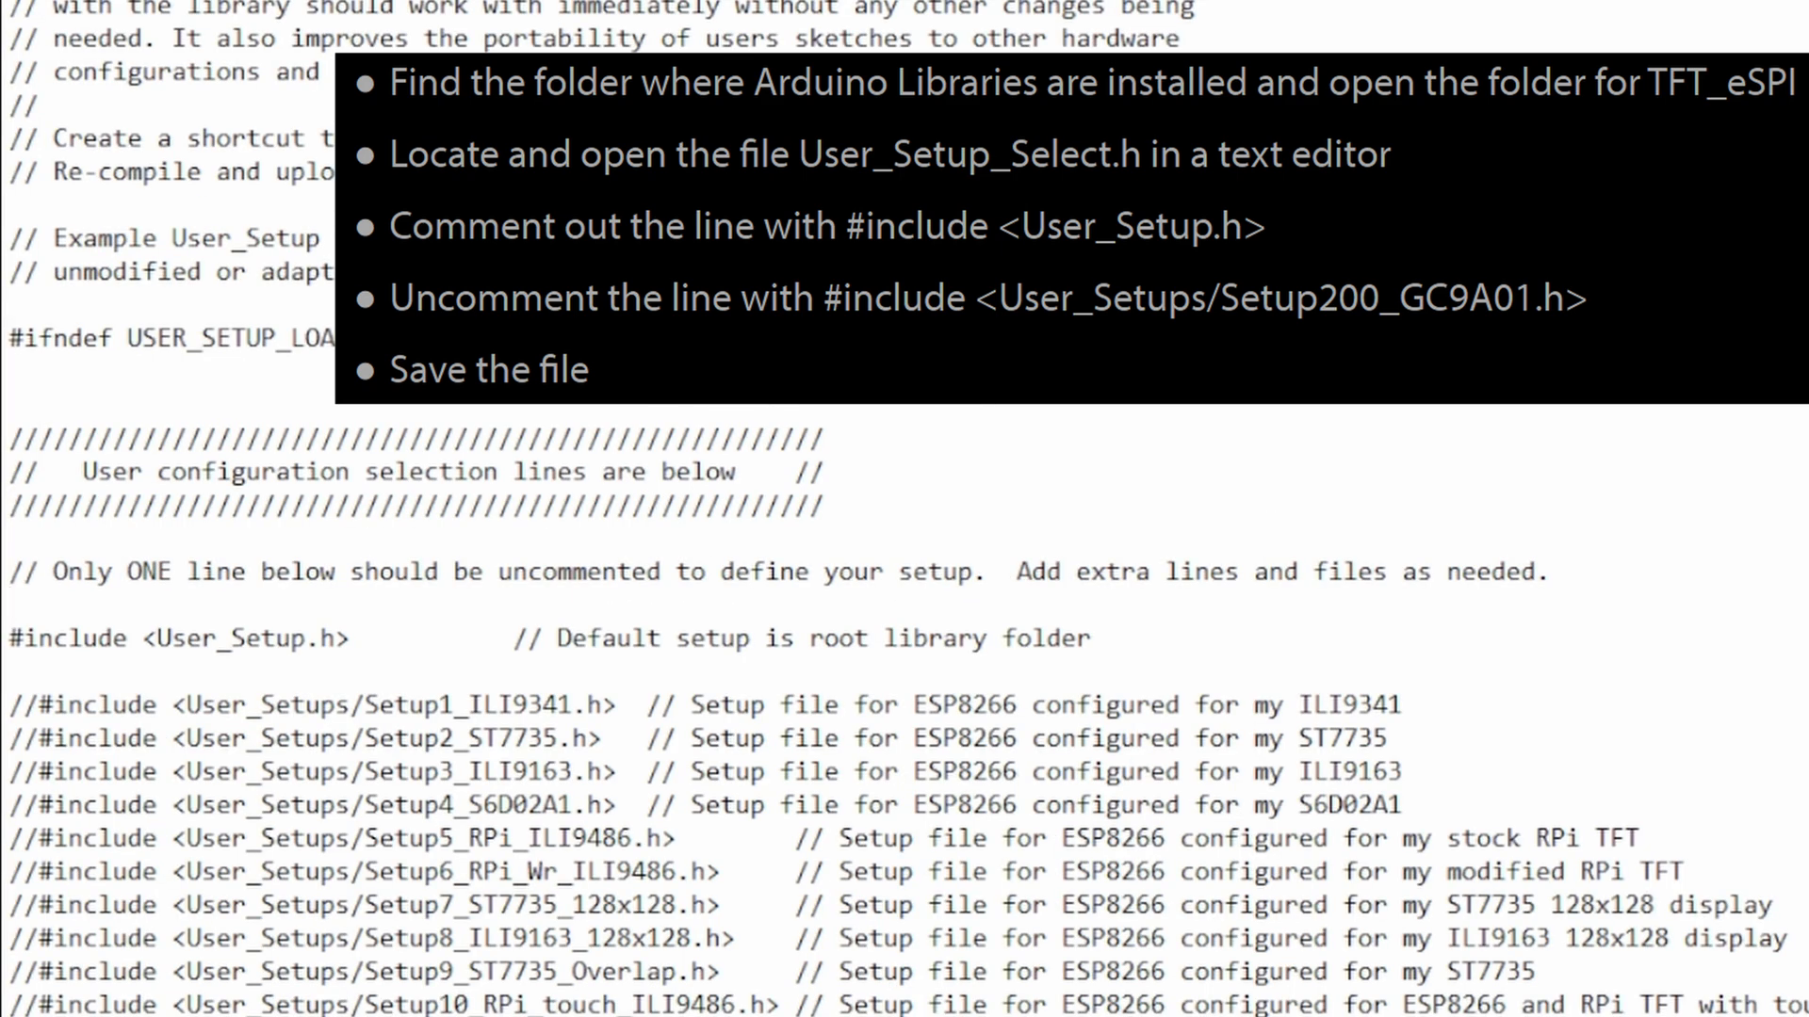
pyautogui.write('//')
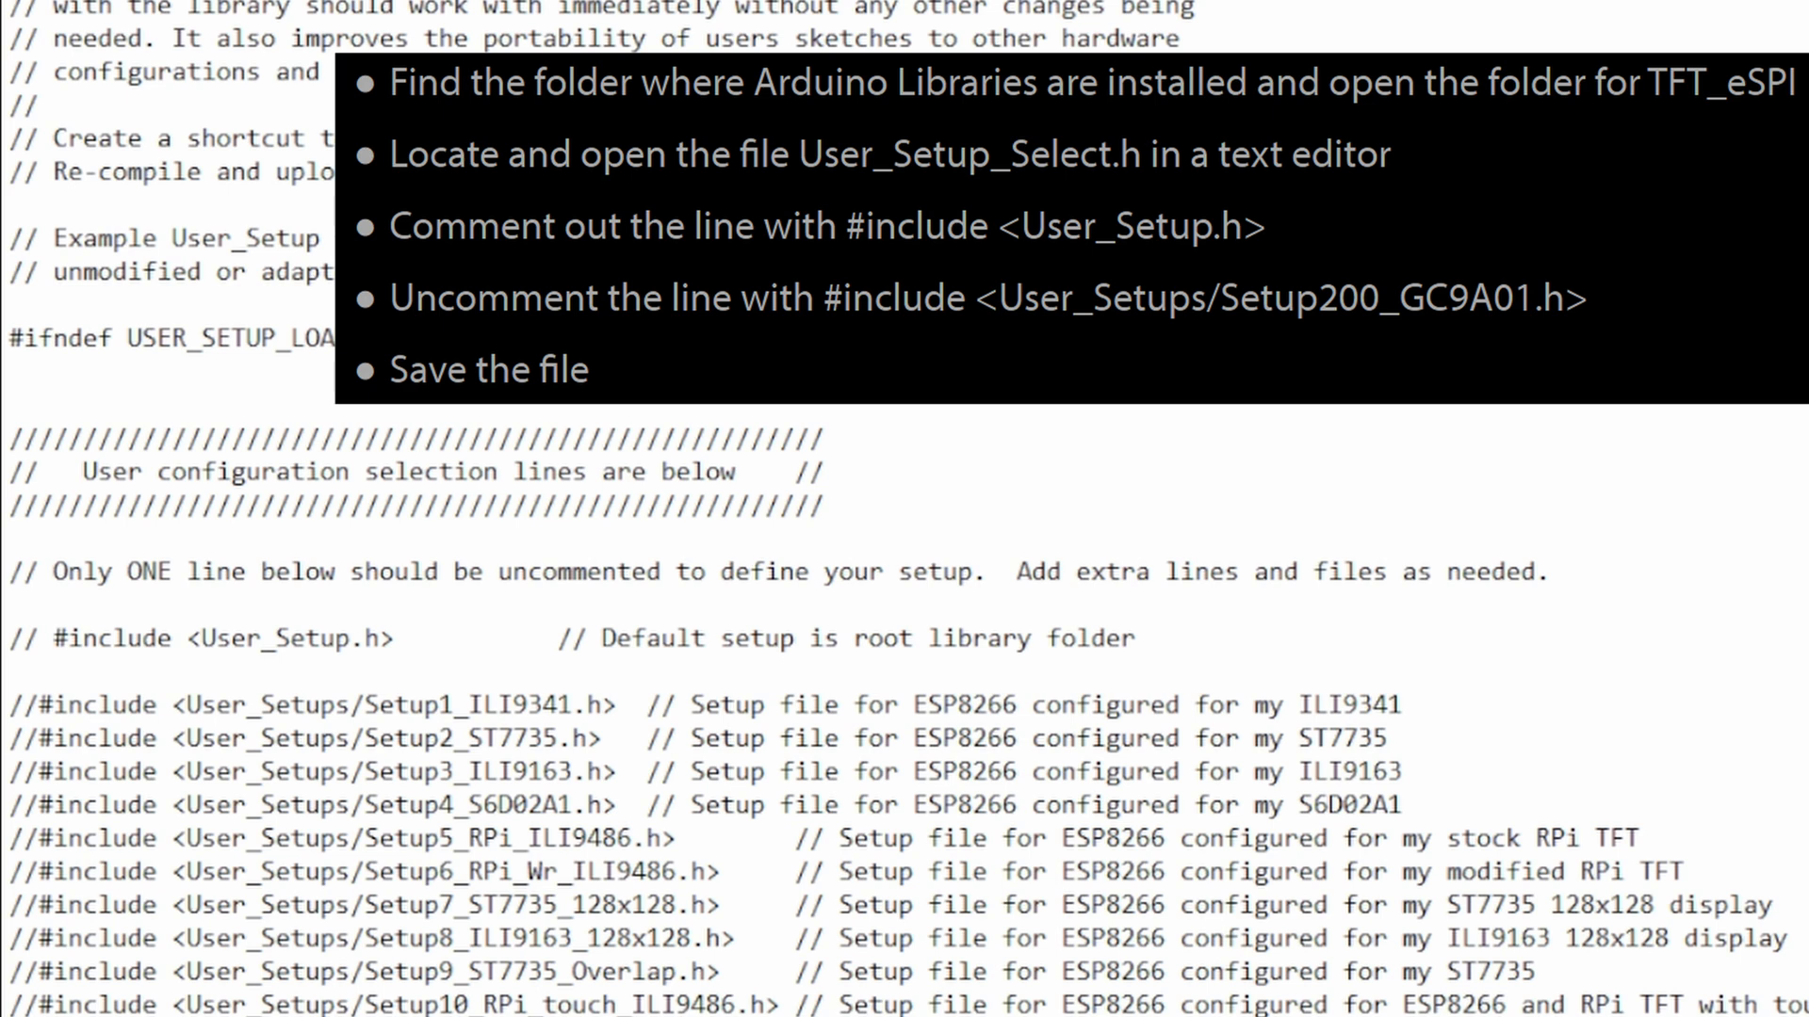
pyautogui.scroll(-3)
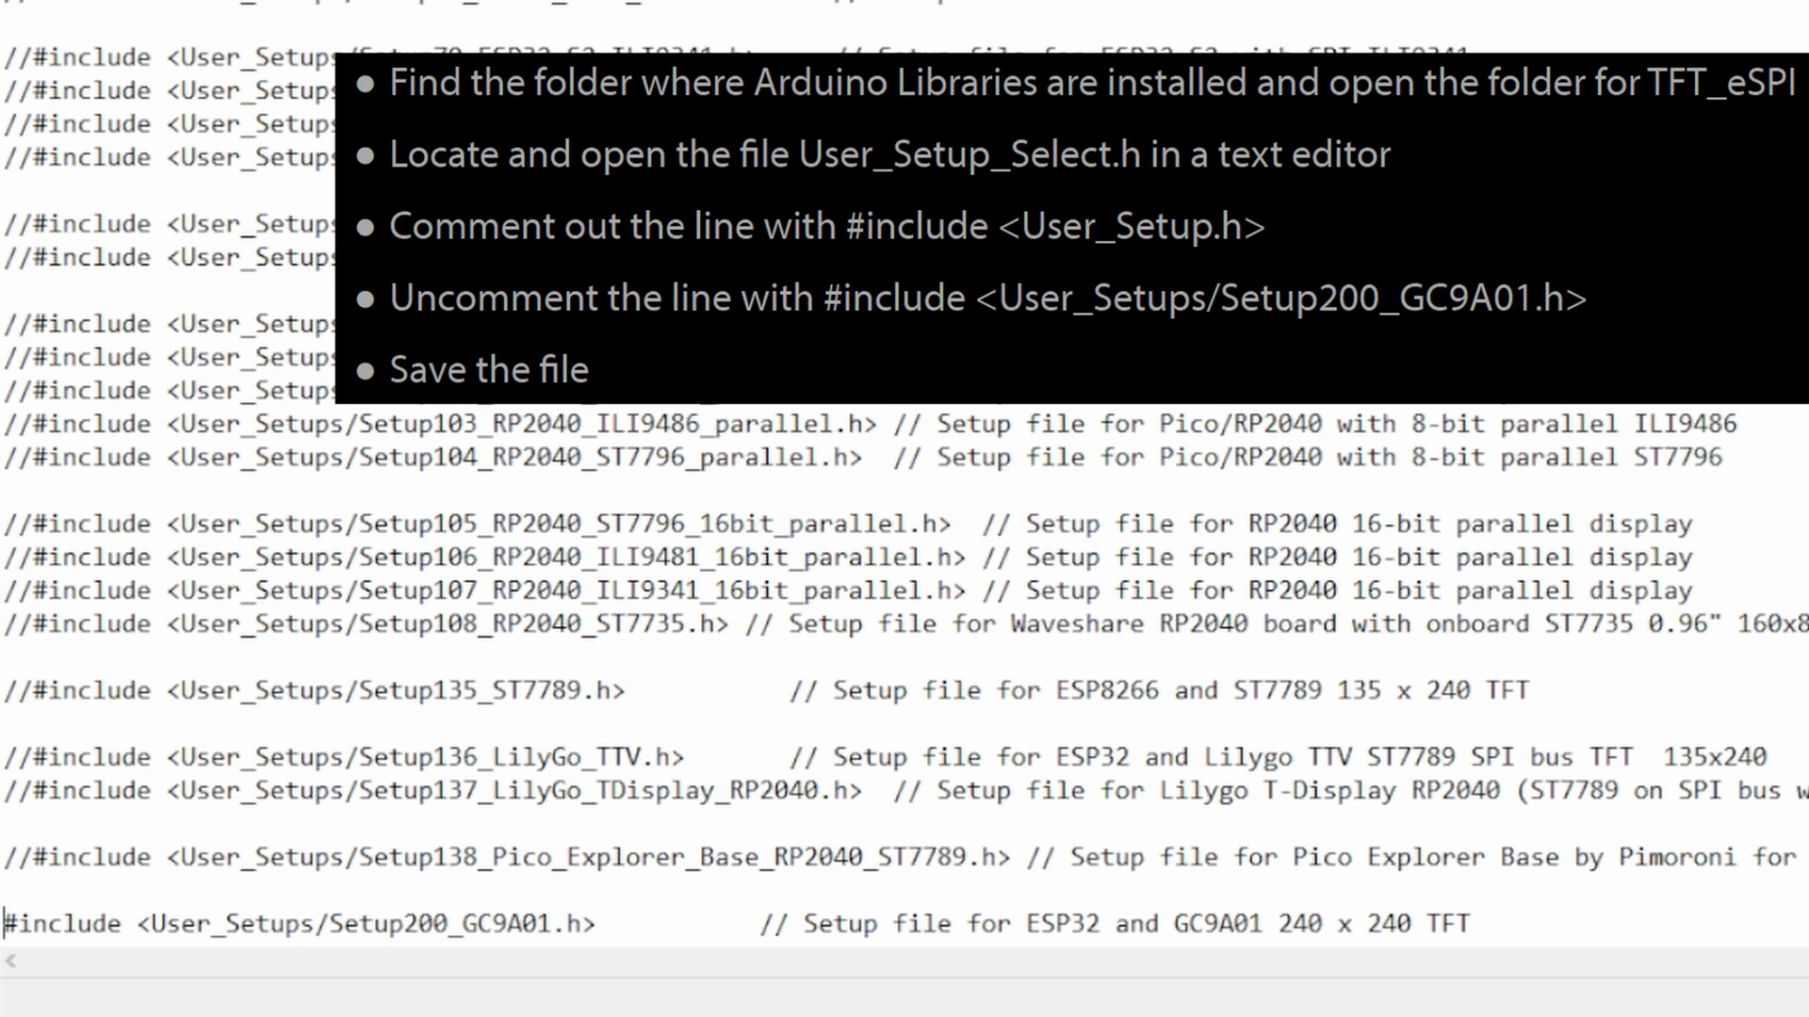
pyautogui.click(45, 14)
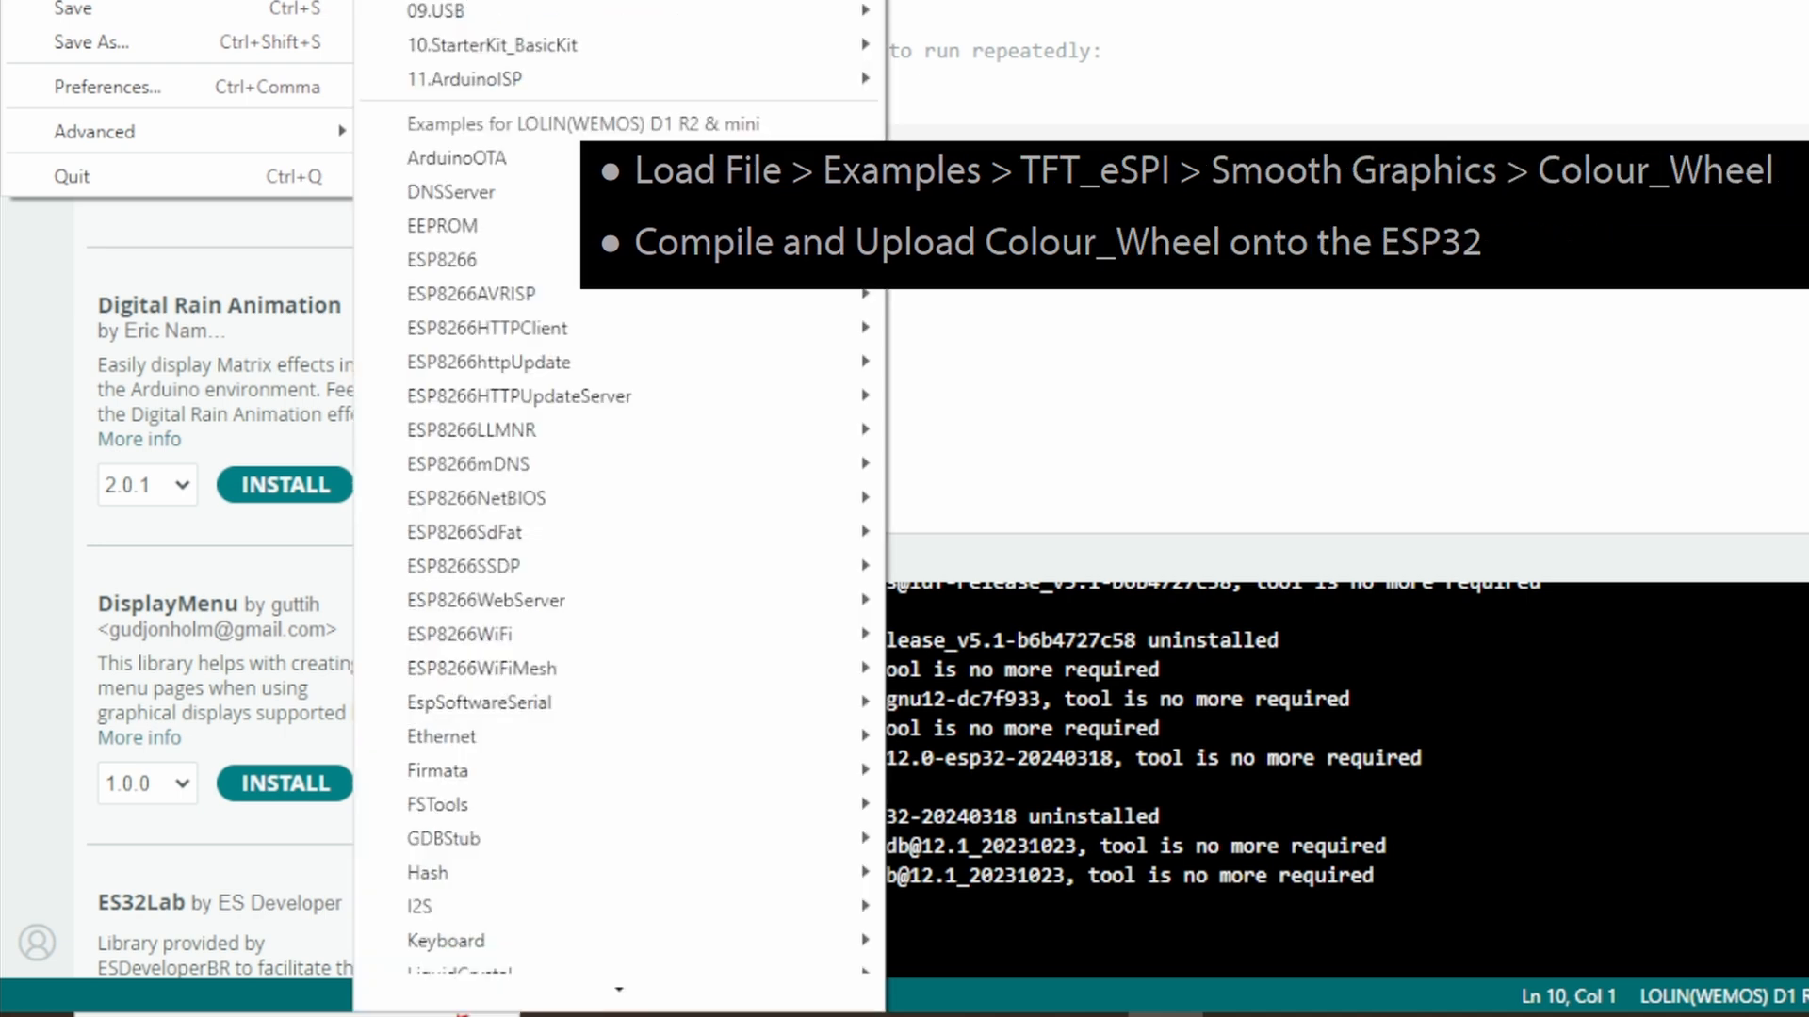
pyautogui.moveTo(473, 429)
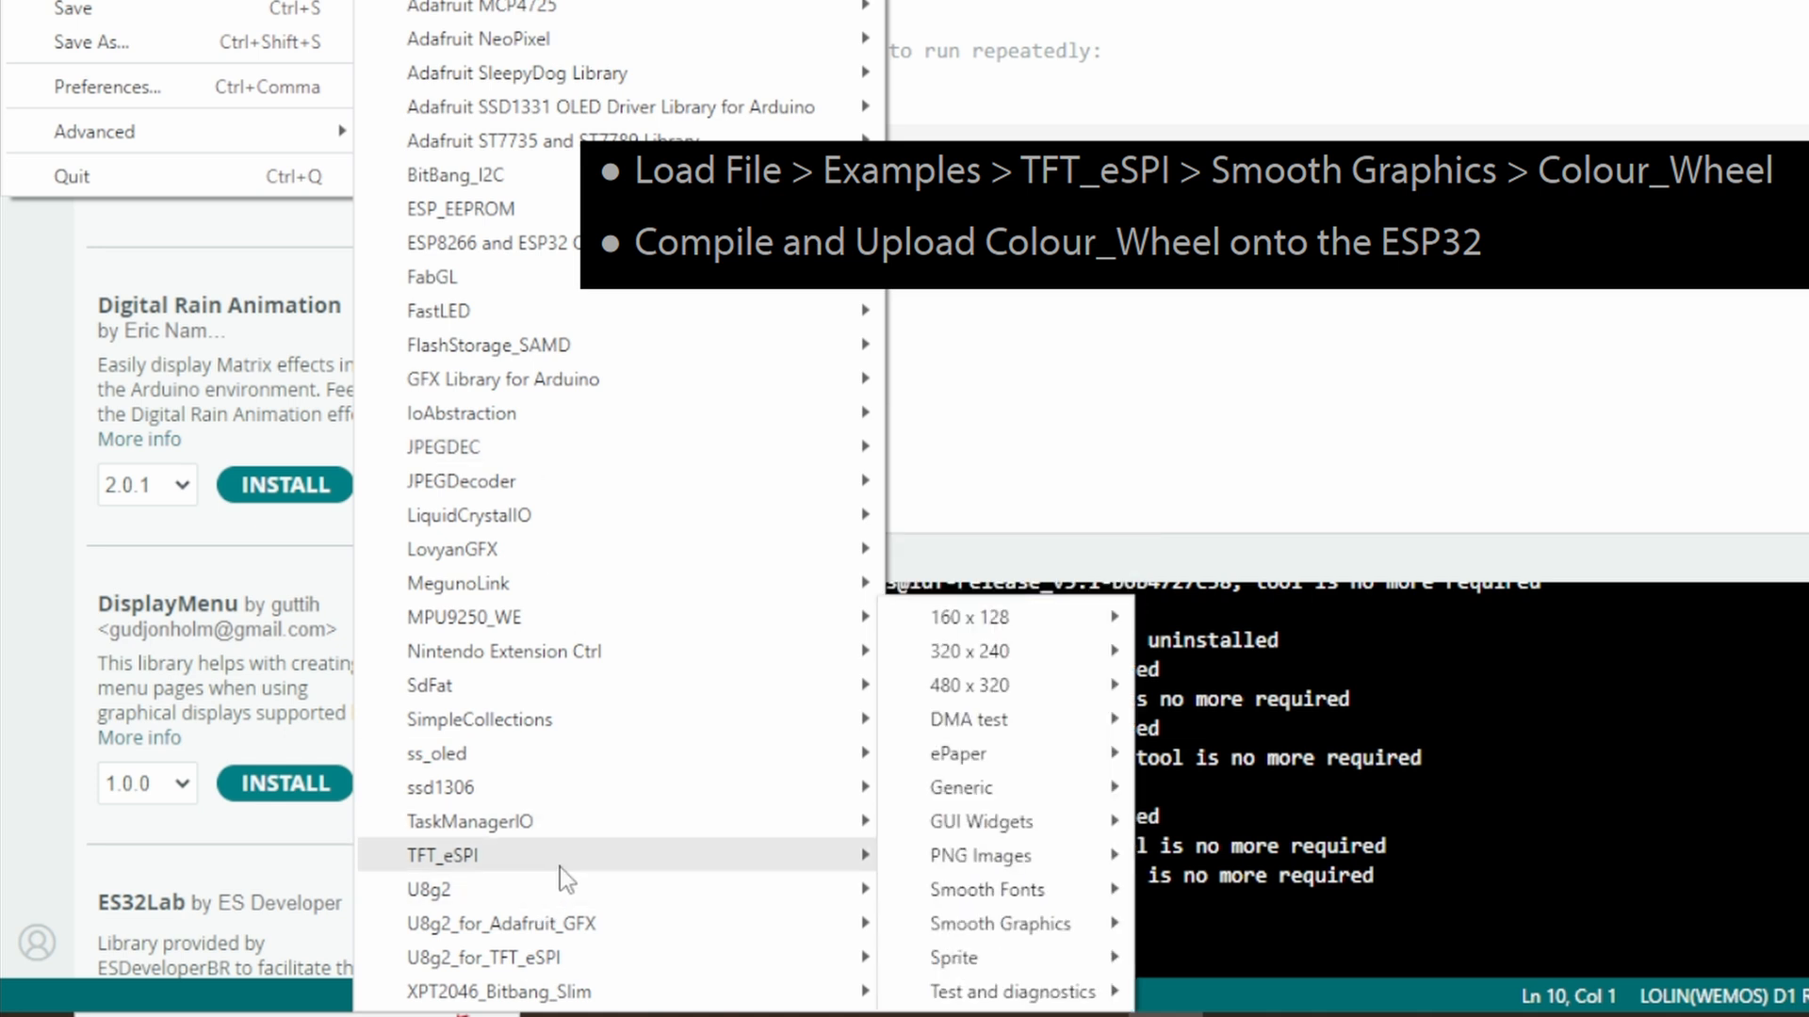
pyautogui.moveTo(1000, 923)
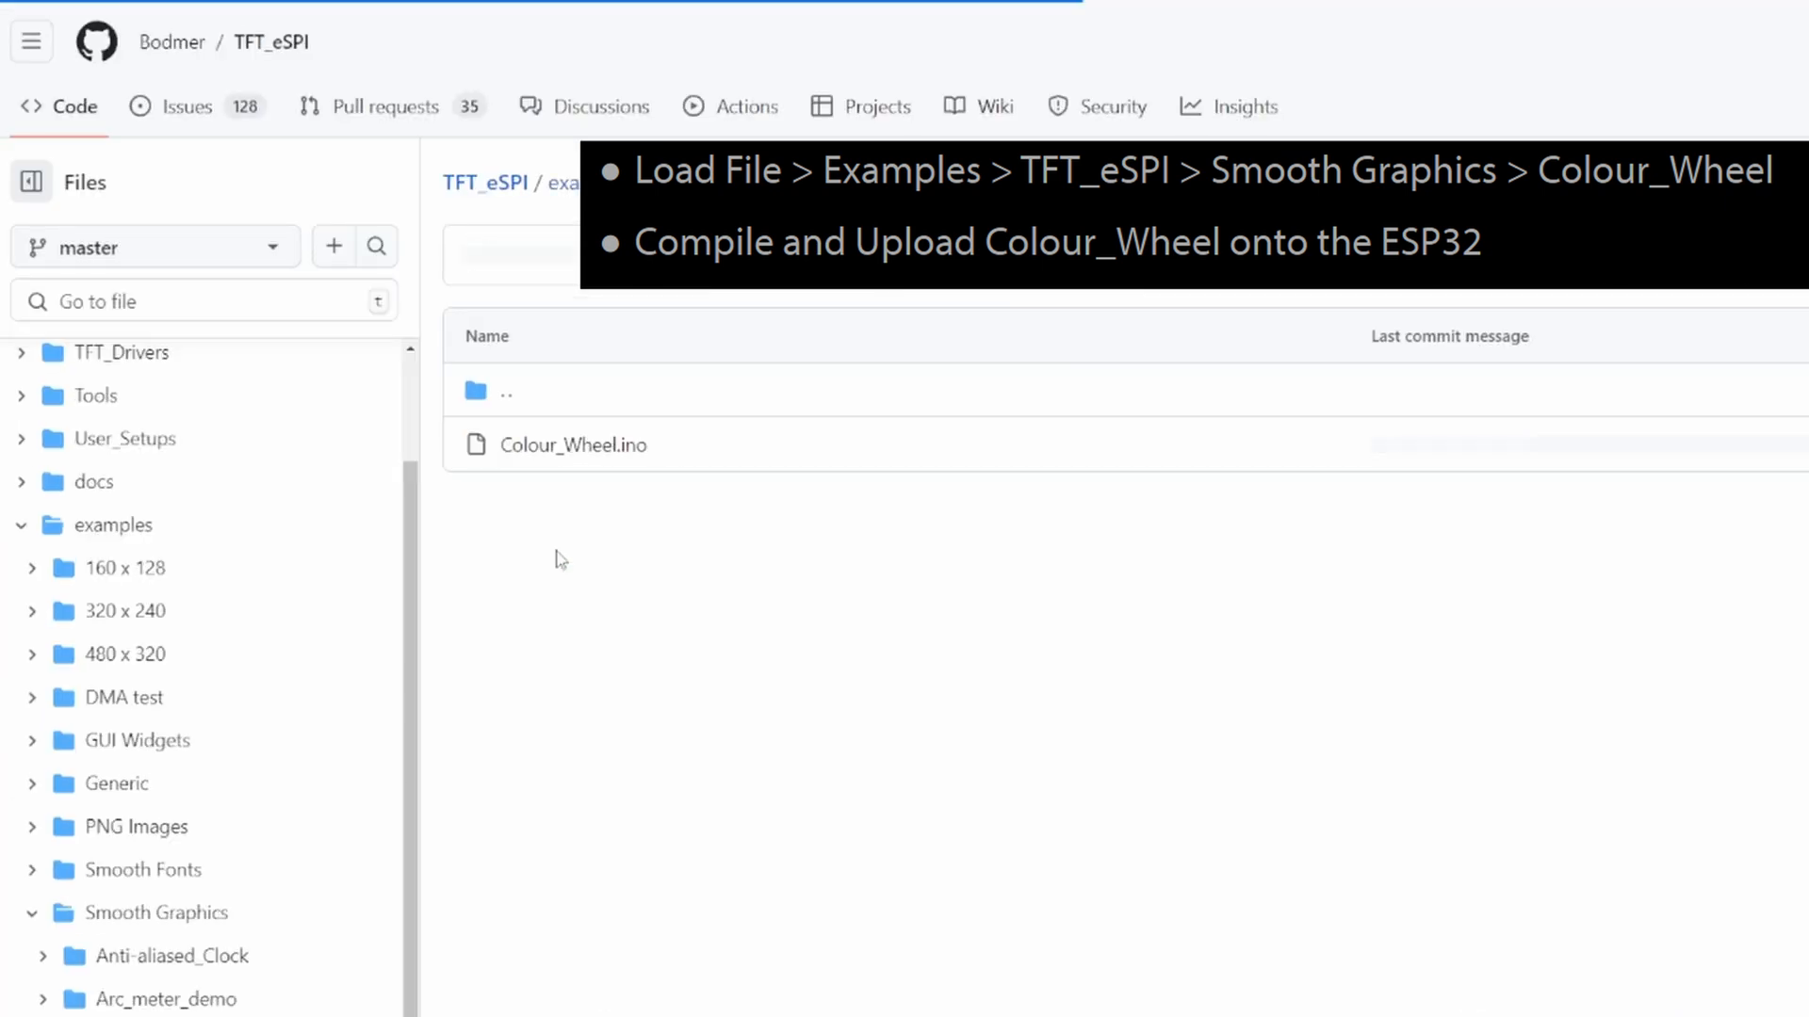
# - View the Colour_Wheel.ino sketch from TFT_eSPI's Smooth Graphics examples
pyautogui.click(569, 444)
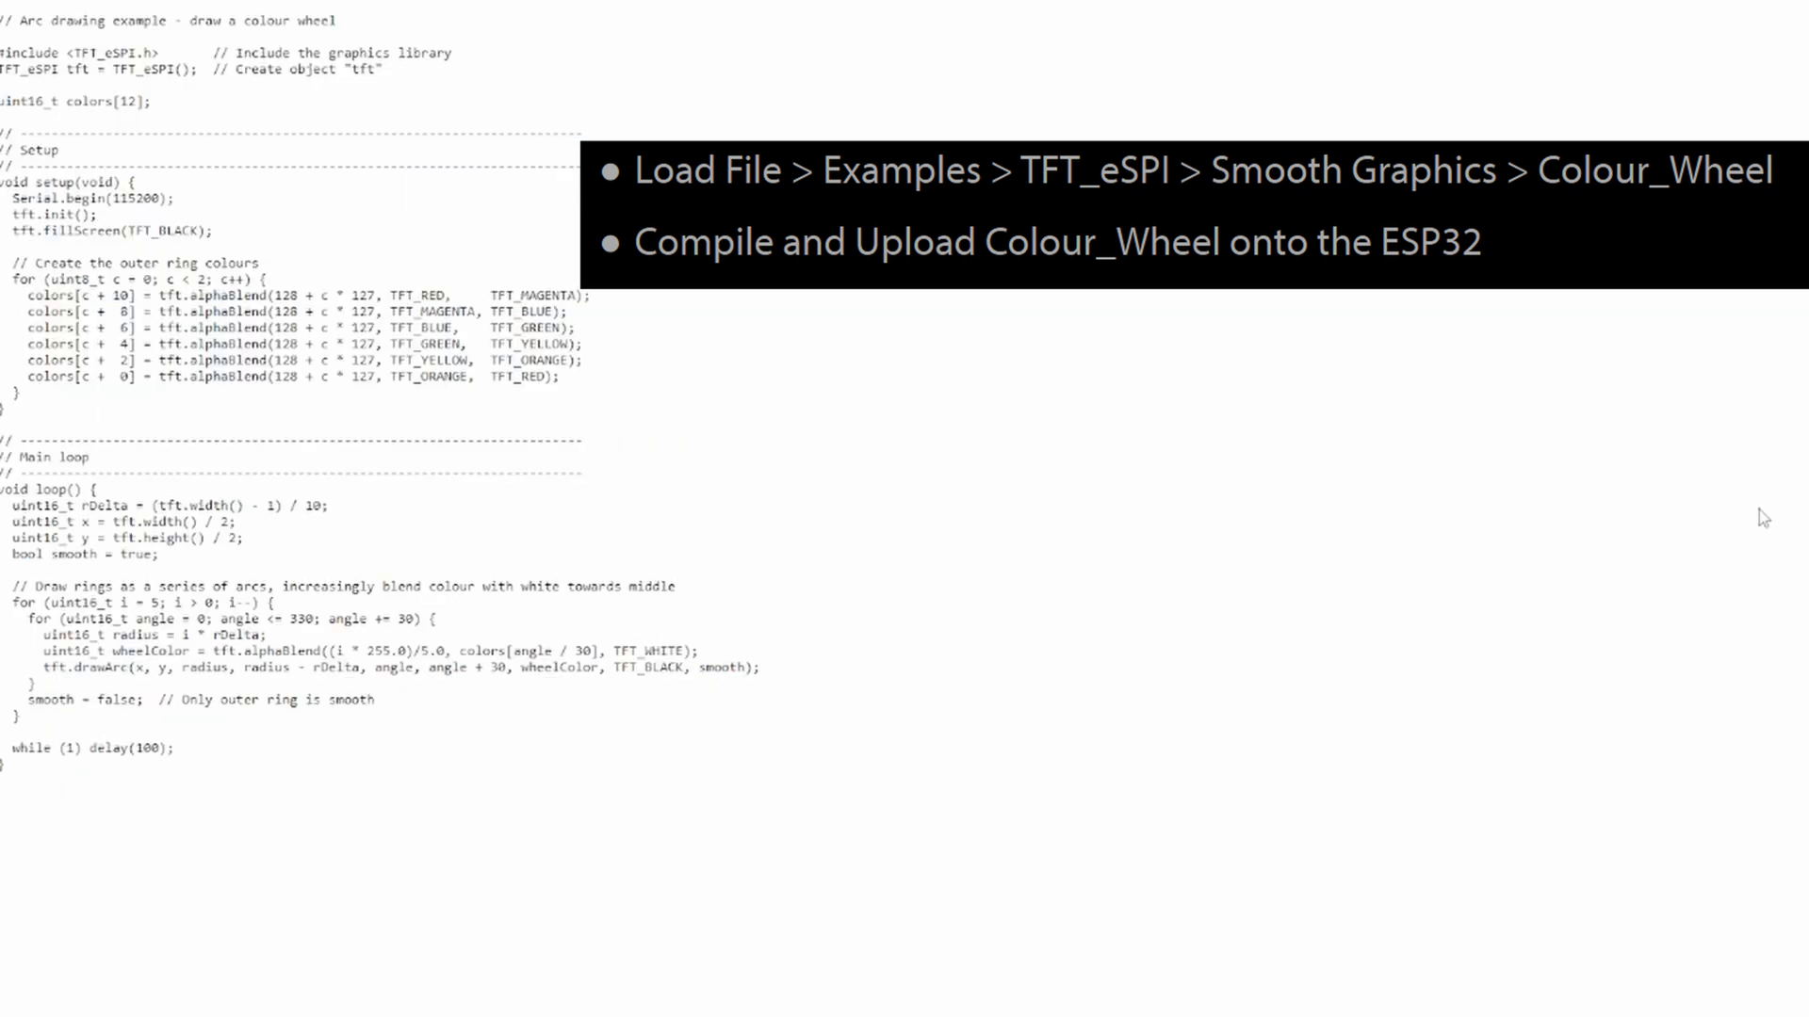
pyautogui.click(76, 18)
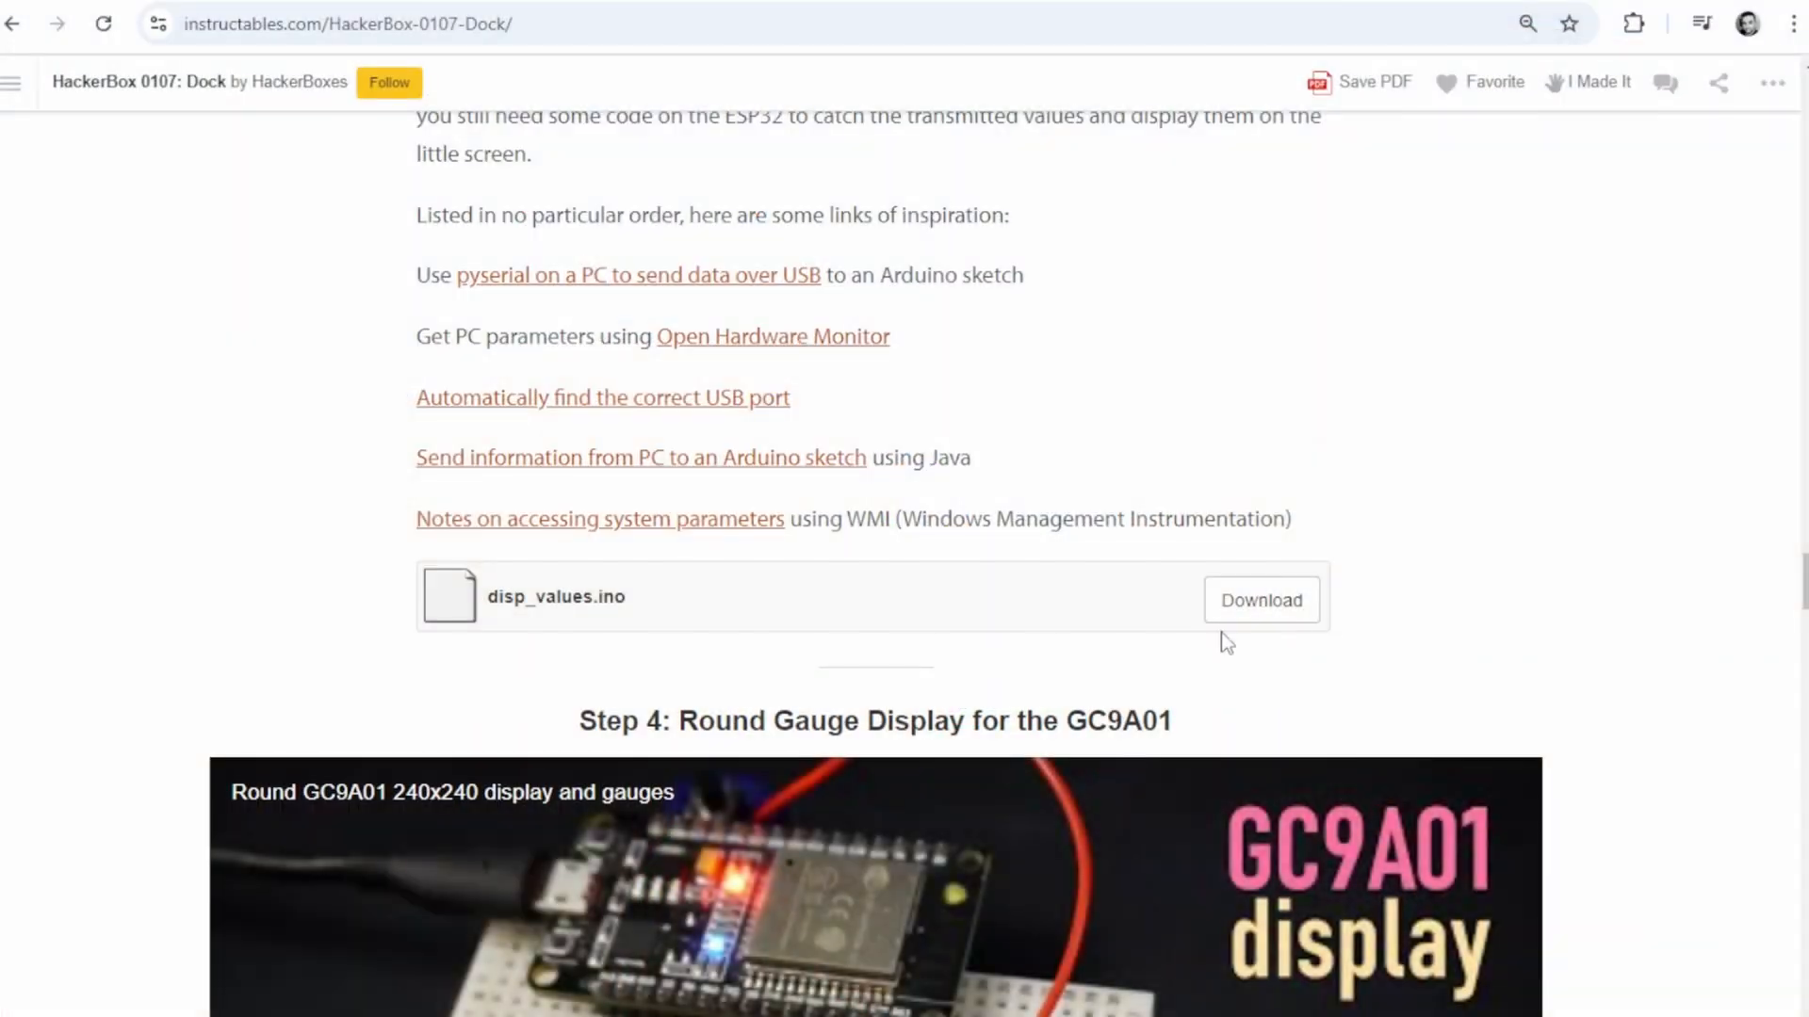
# - Download the disp_values.ino attachment from the Dock guide
pyautogui.click(1261, 599)
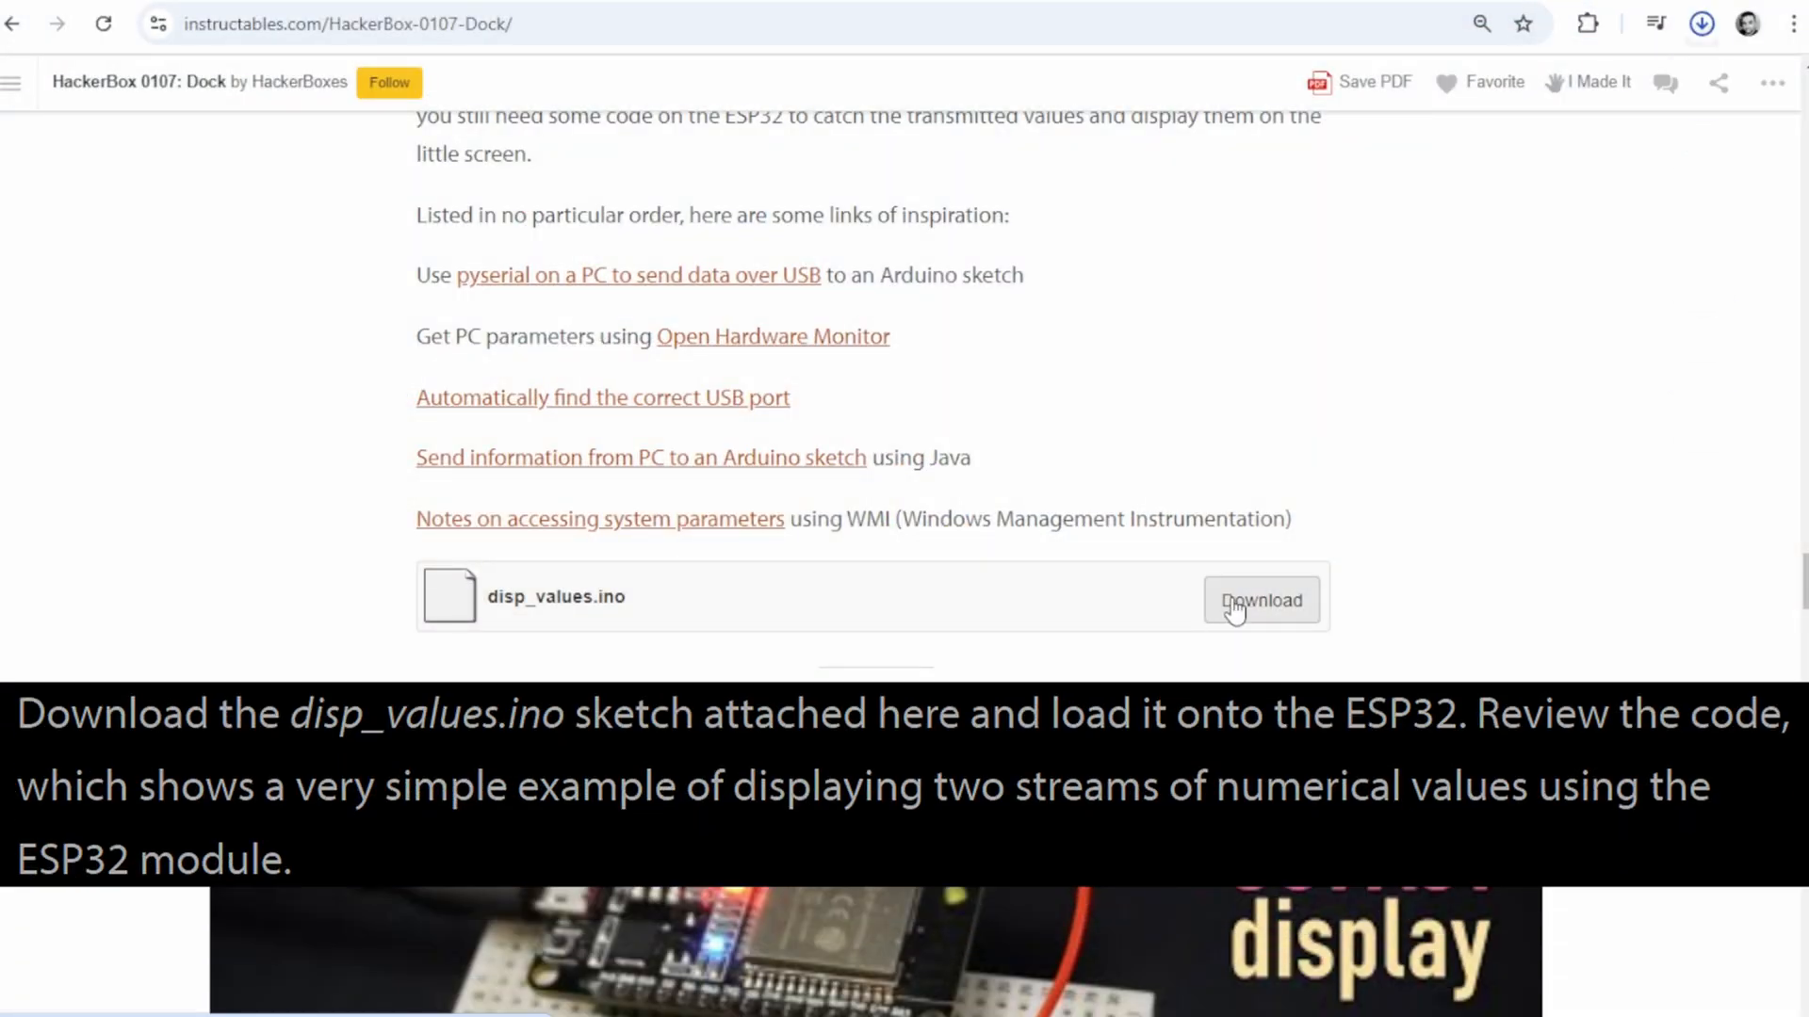
pyautogui.click(1261, 599)
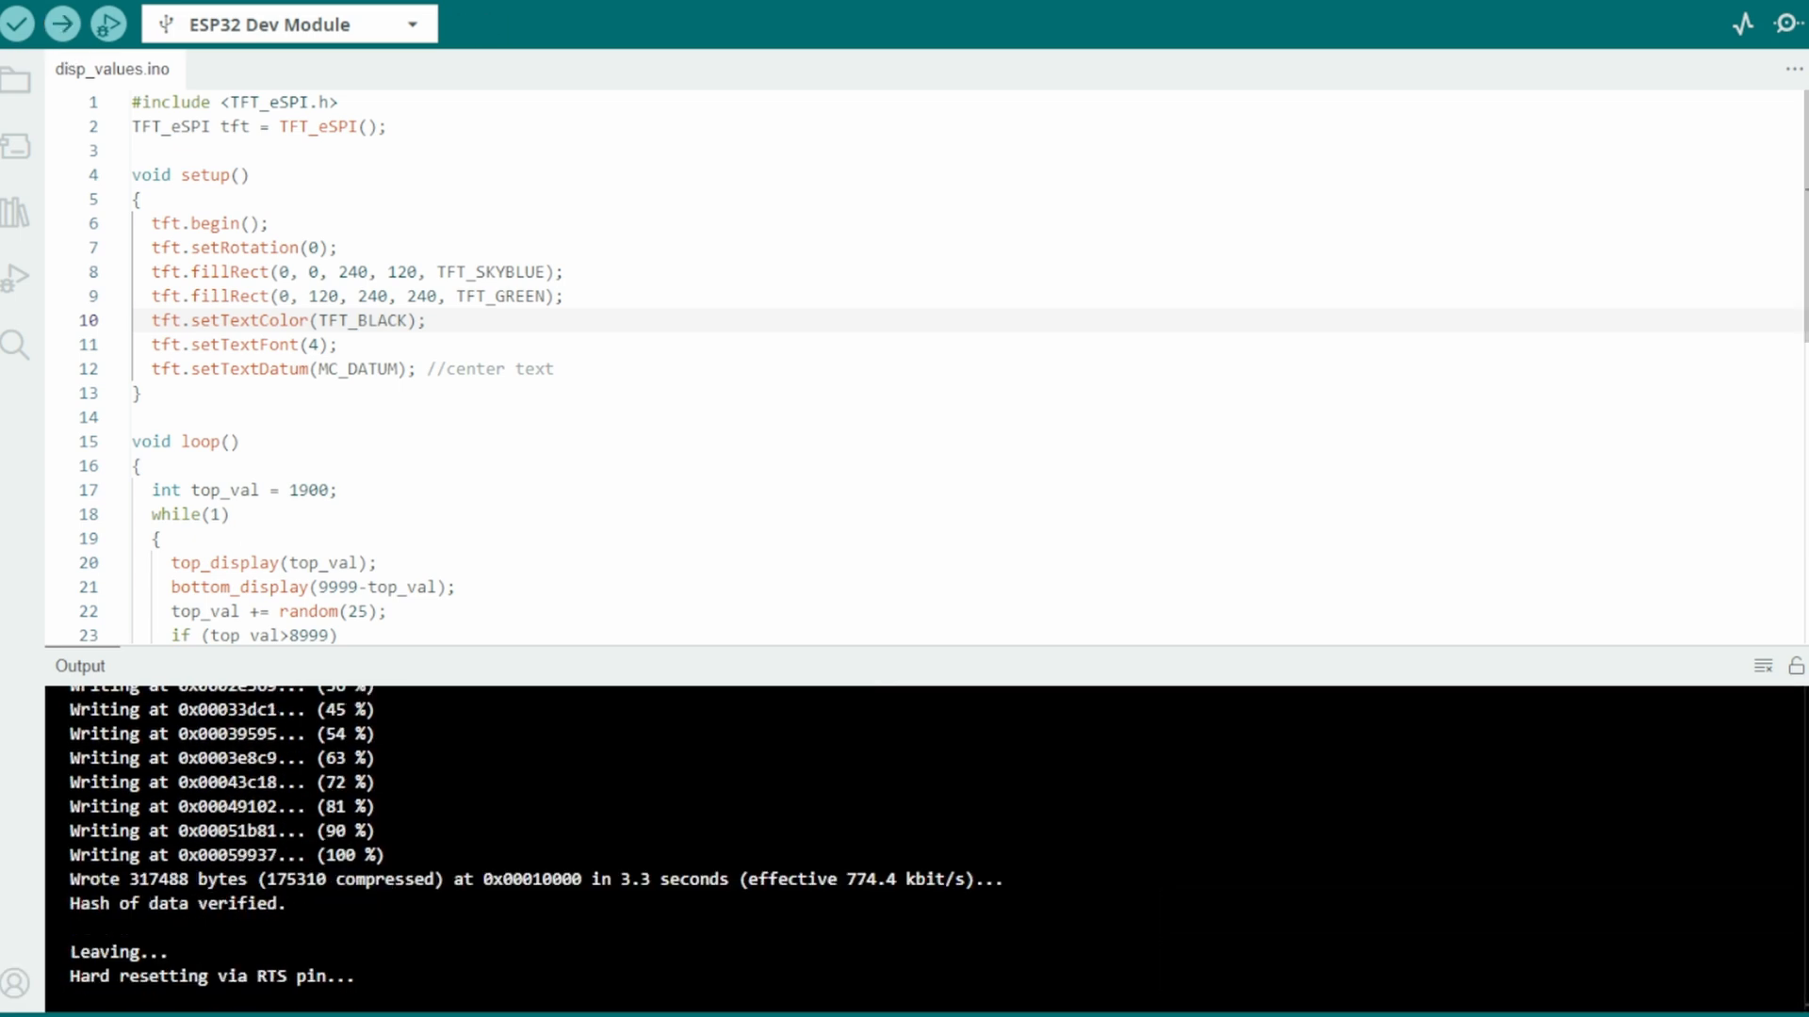
# - Review the Output panel after uploading disp_values to the ESP32 Dev Module
pyautogui.scroll(-3)
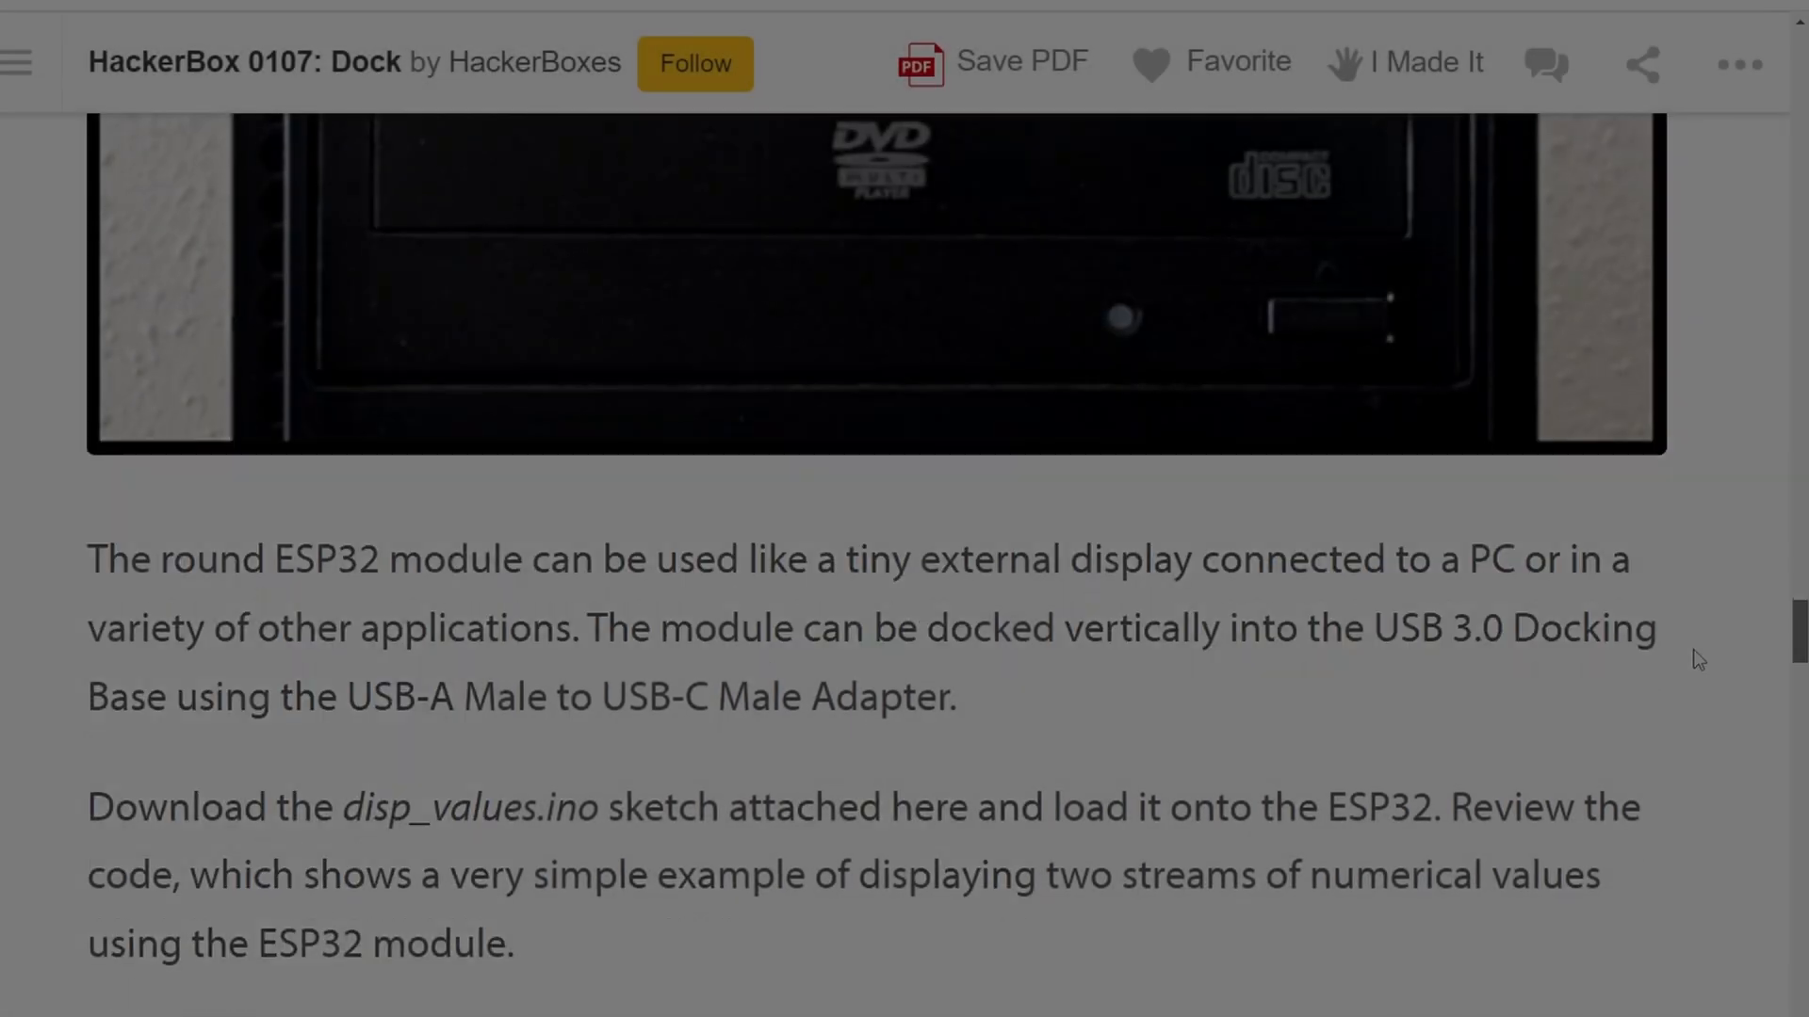
# - Scroll the HackerBox 0107 guide past the project links to the disp_values.ino attachment and Step 4
pyautogui.scroll(-3)
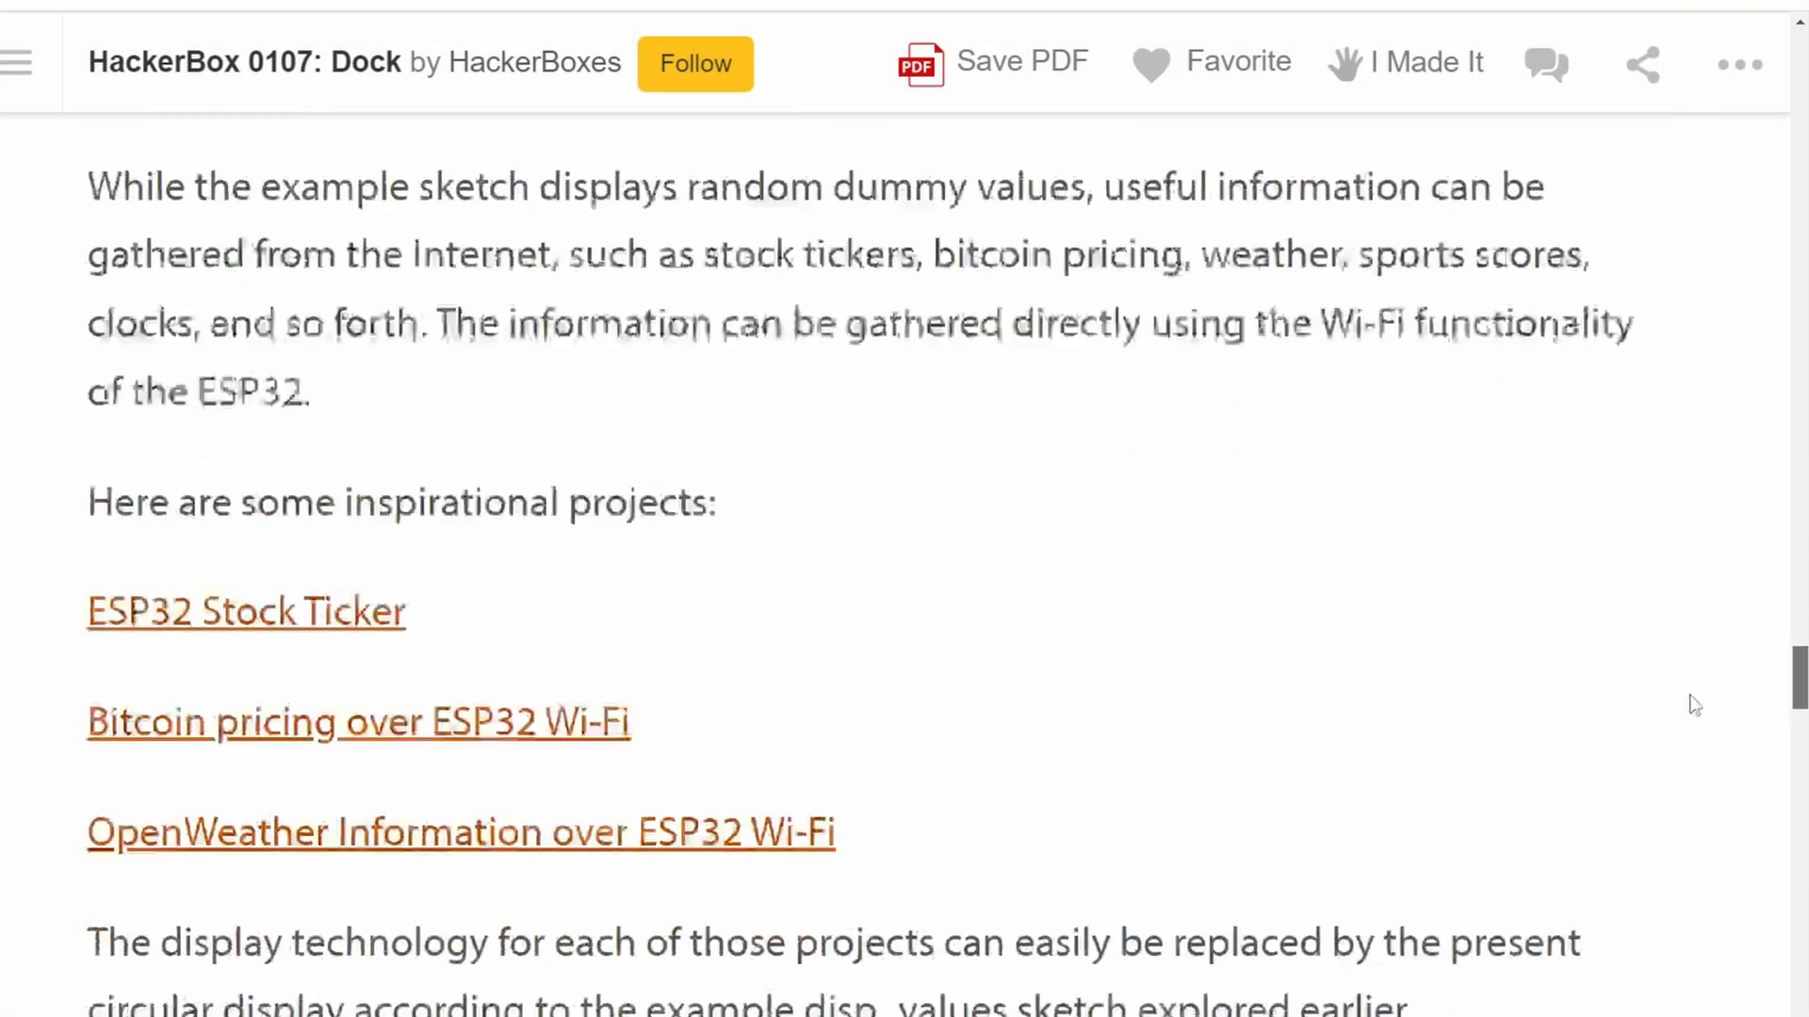
pyautogui.scroll(-3)
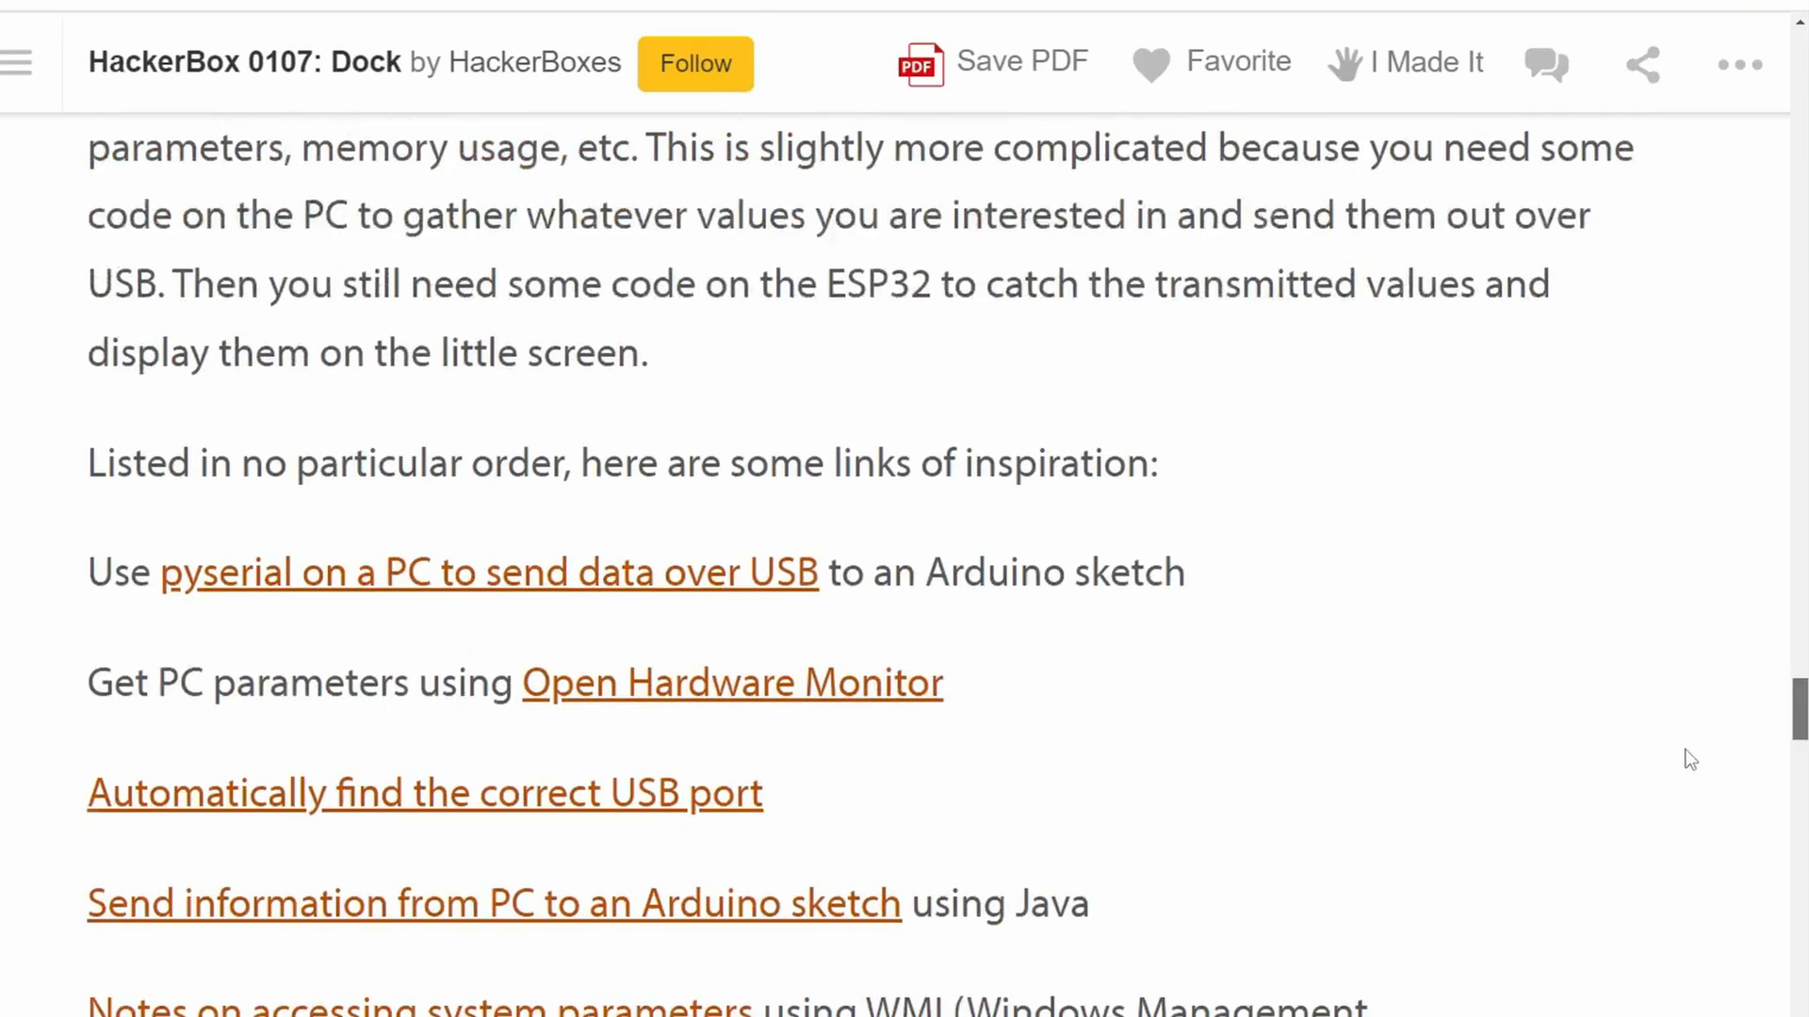
pyautogui.scroll(-3)
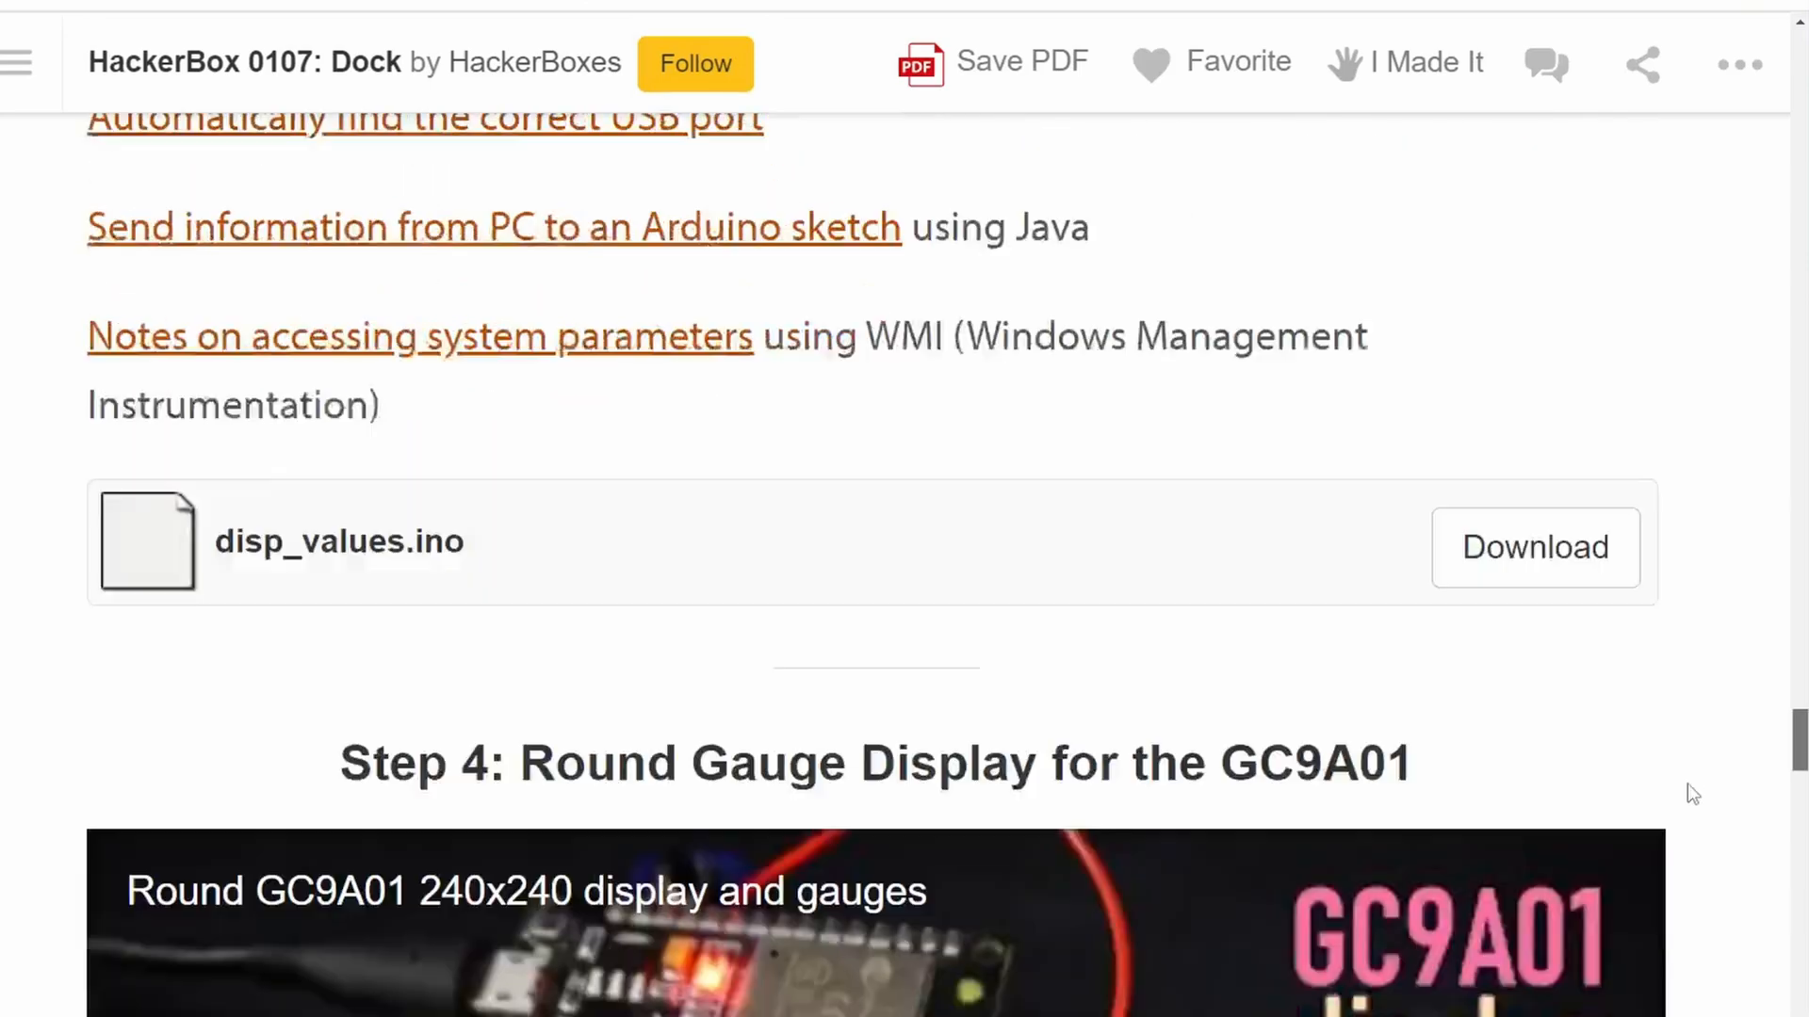
pyautogui.scroll(-3)
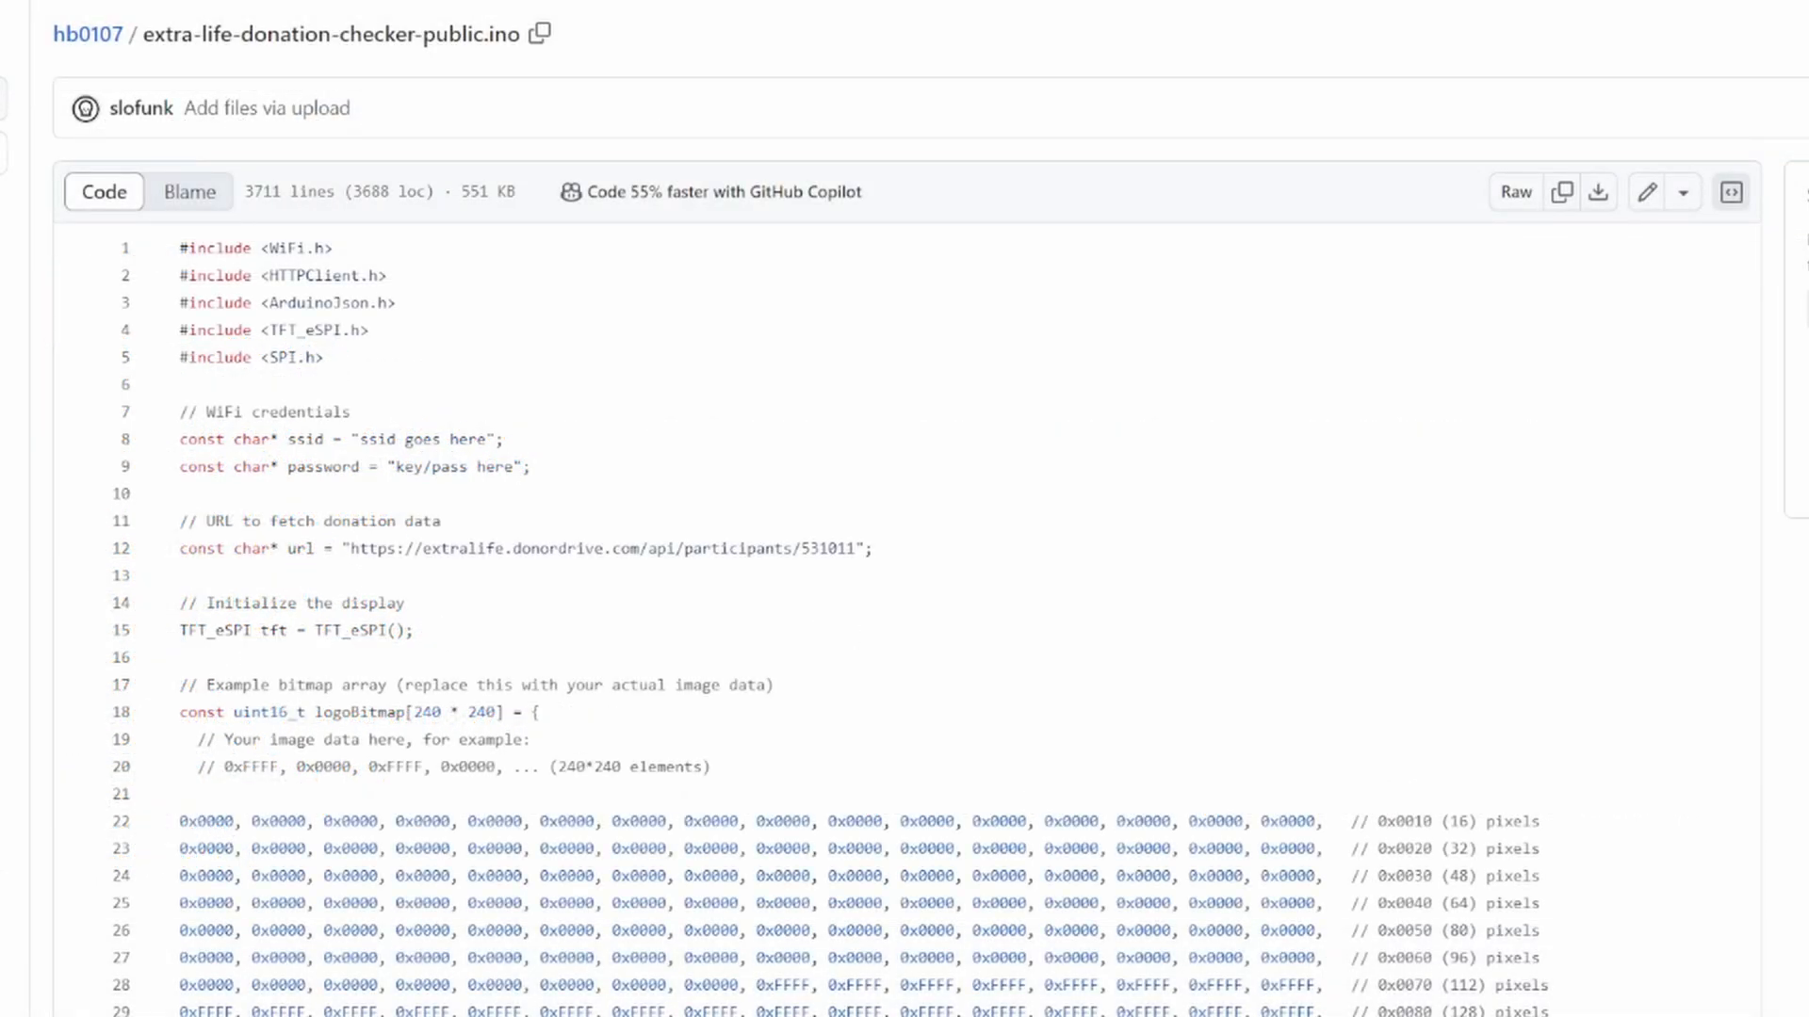
# - Scroll past the logo bitmap array down to the sketch's setup() and loop() functions
pyautogui.scroll(-3)
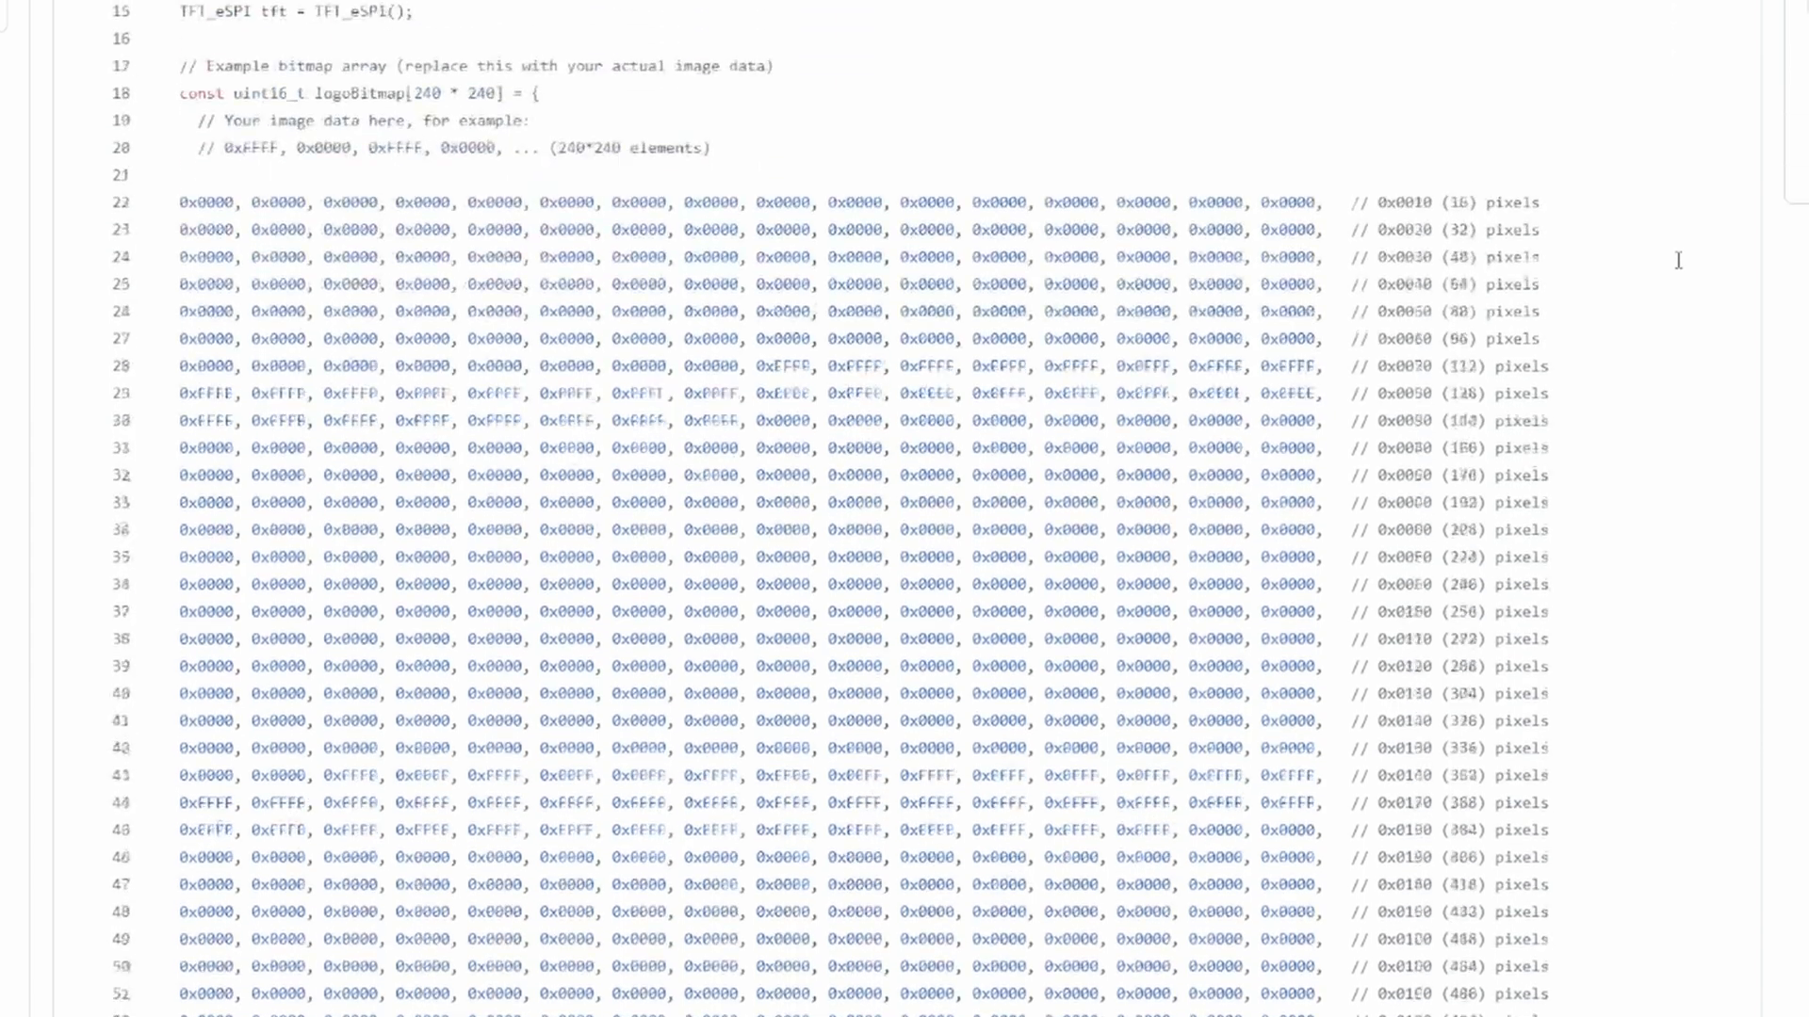
pyautogui.scroll(-3)
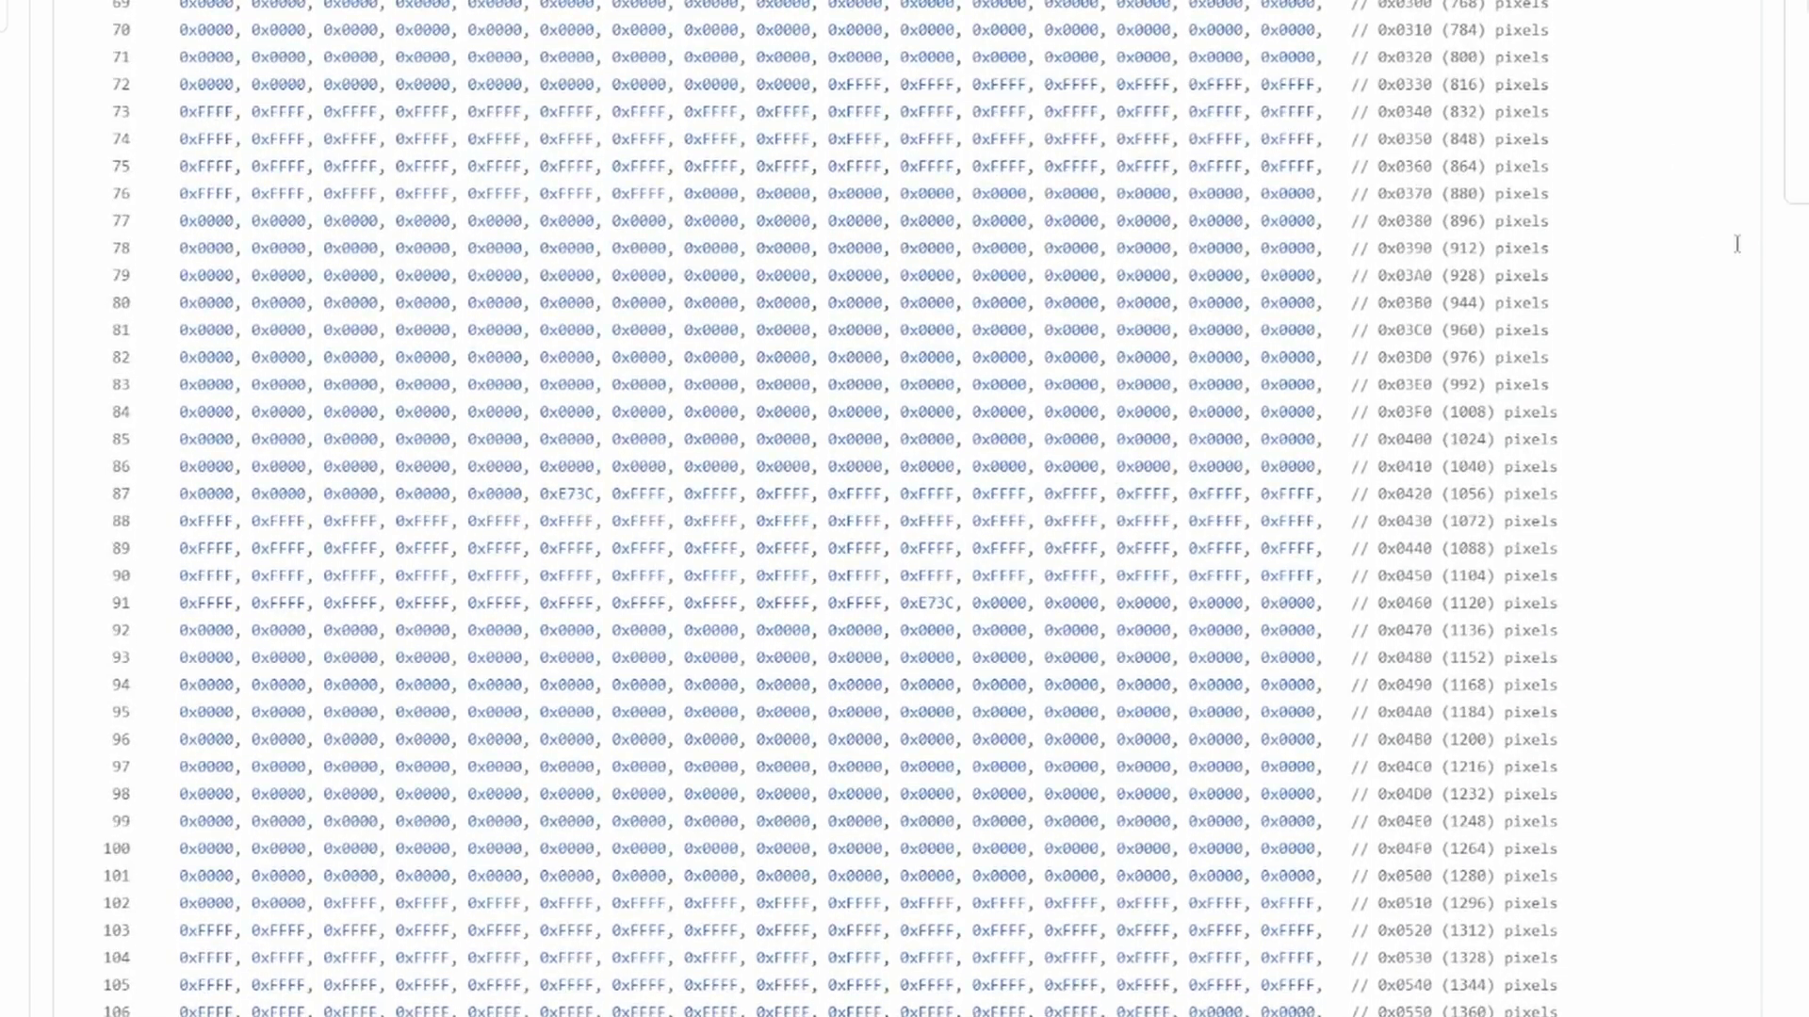
pyautogui.scroll(-3)
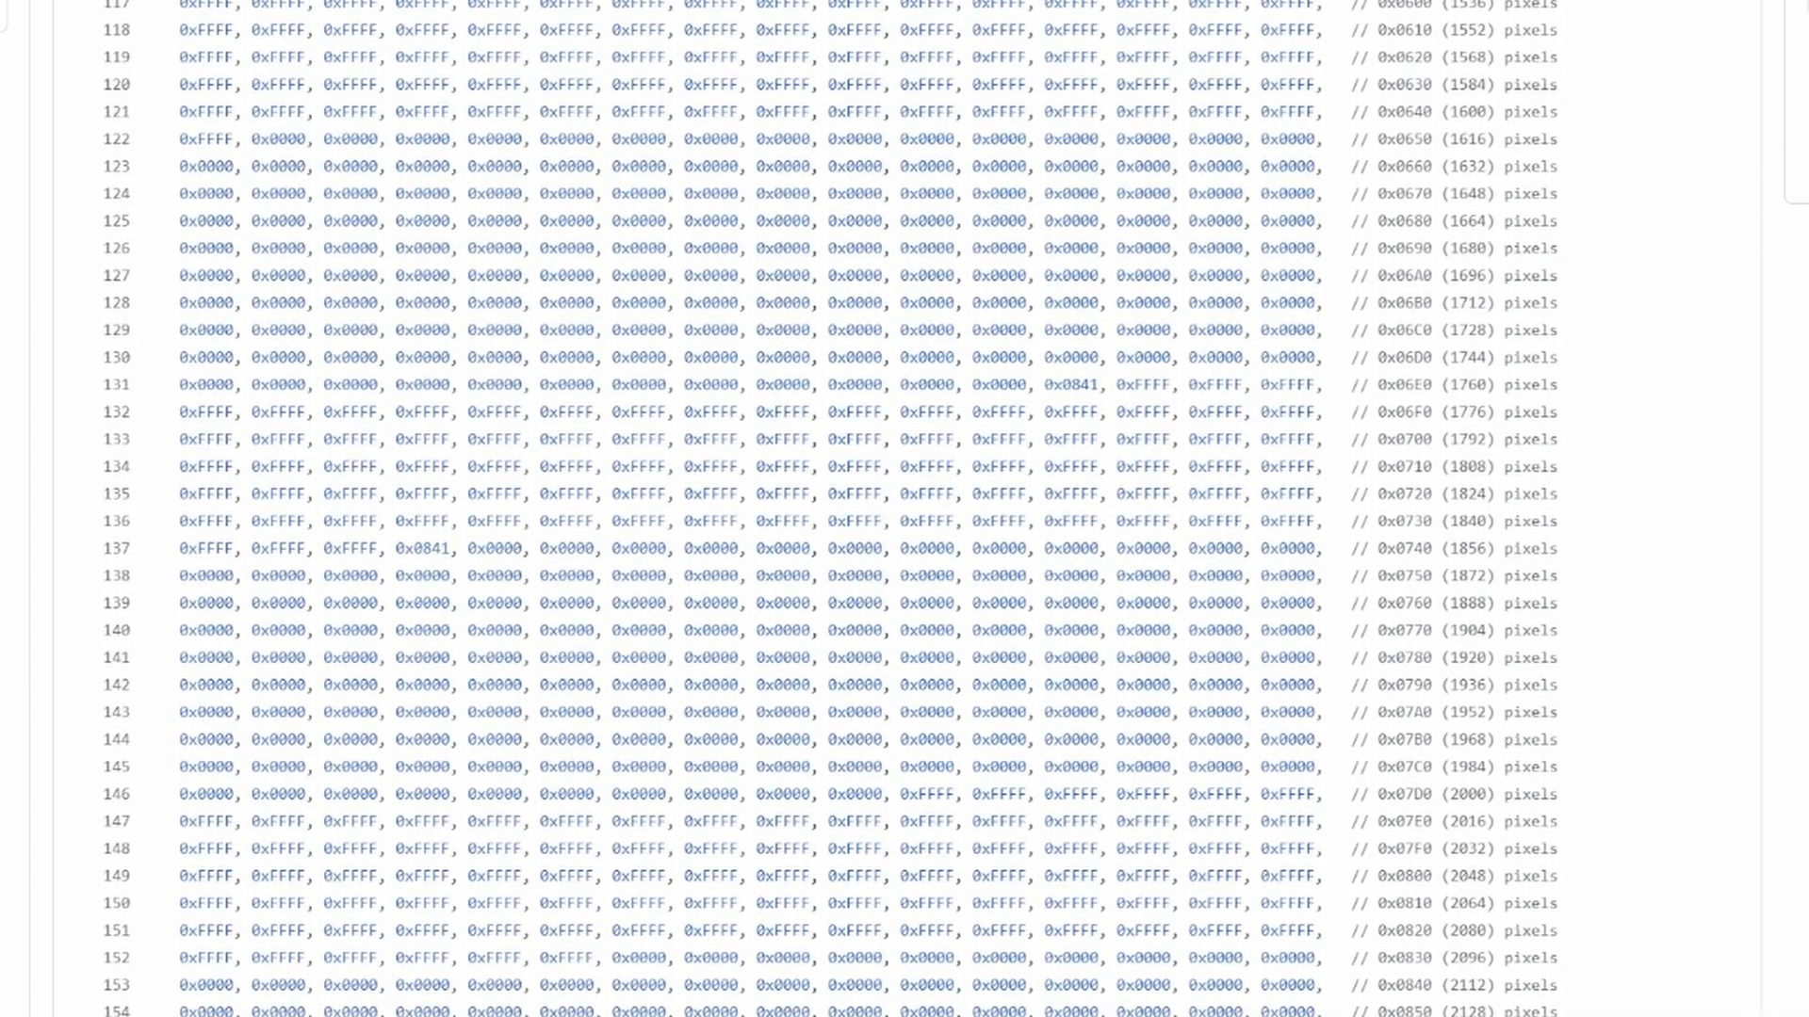
pyautogui.scroll(-3)
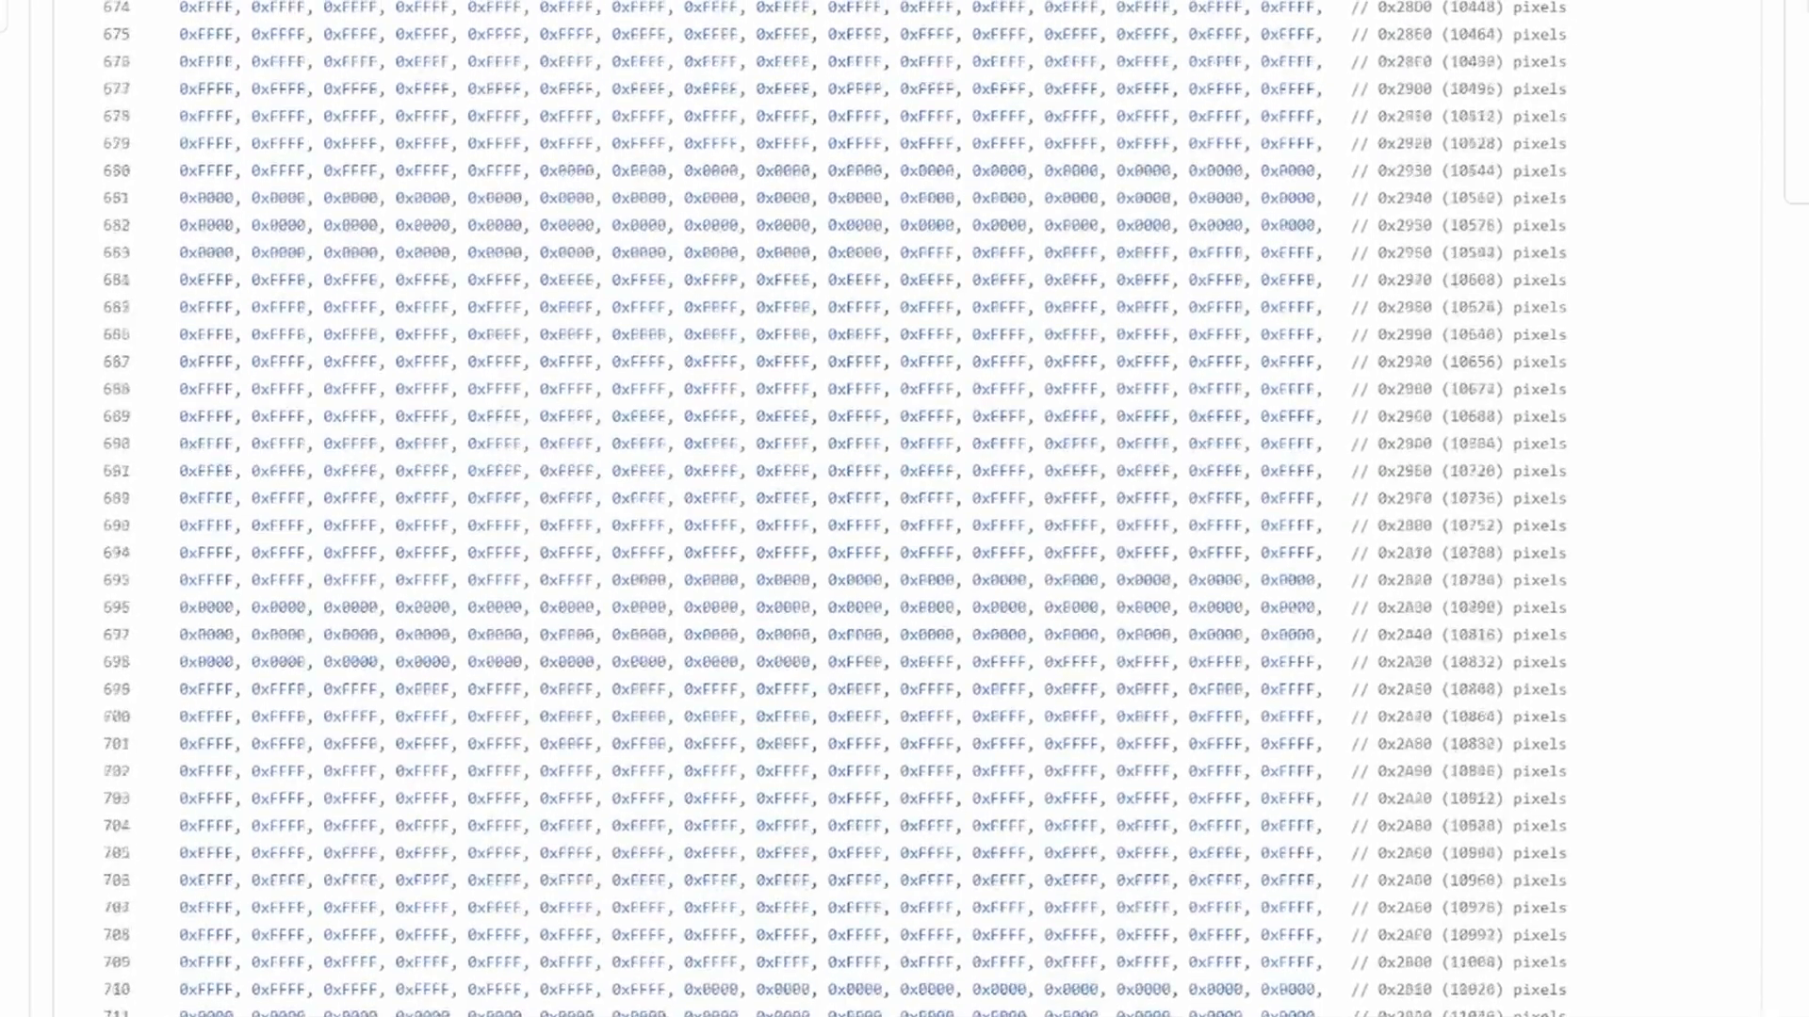
pyautogui.scroll(-3)
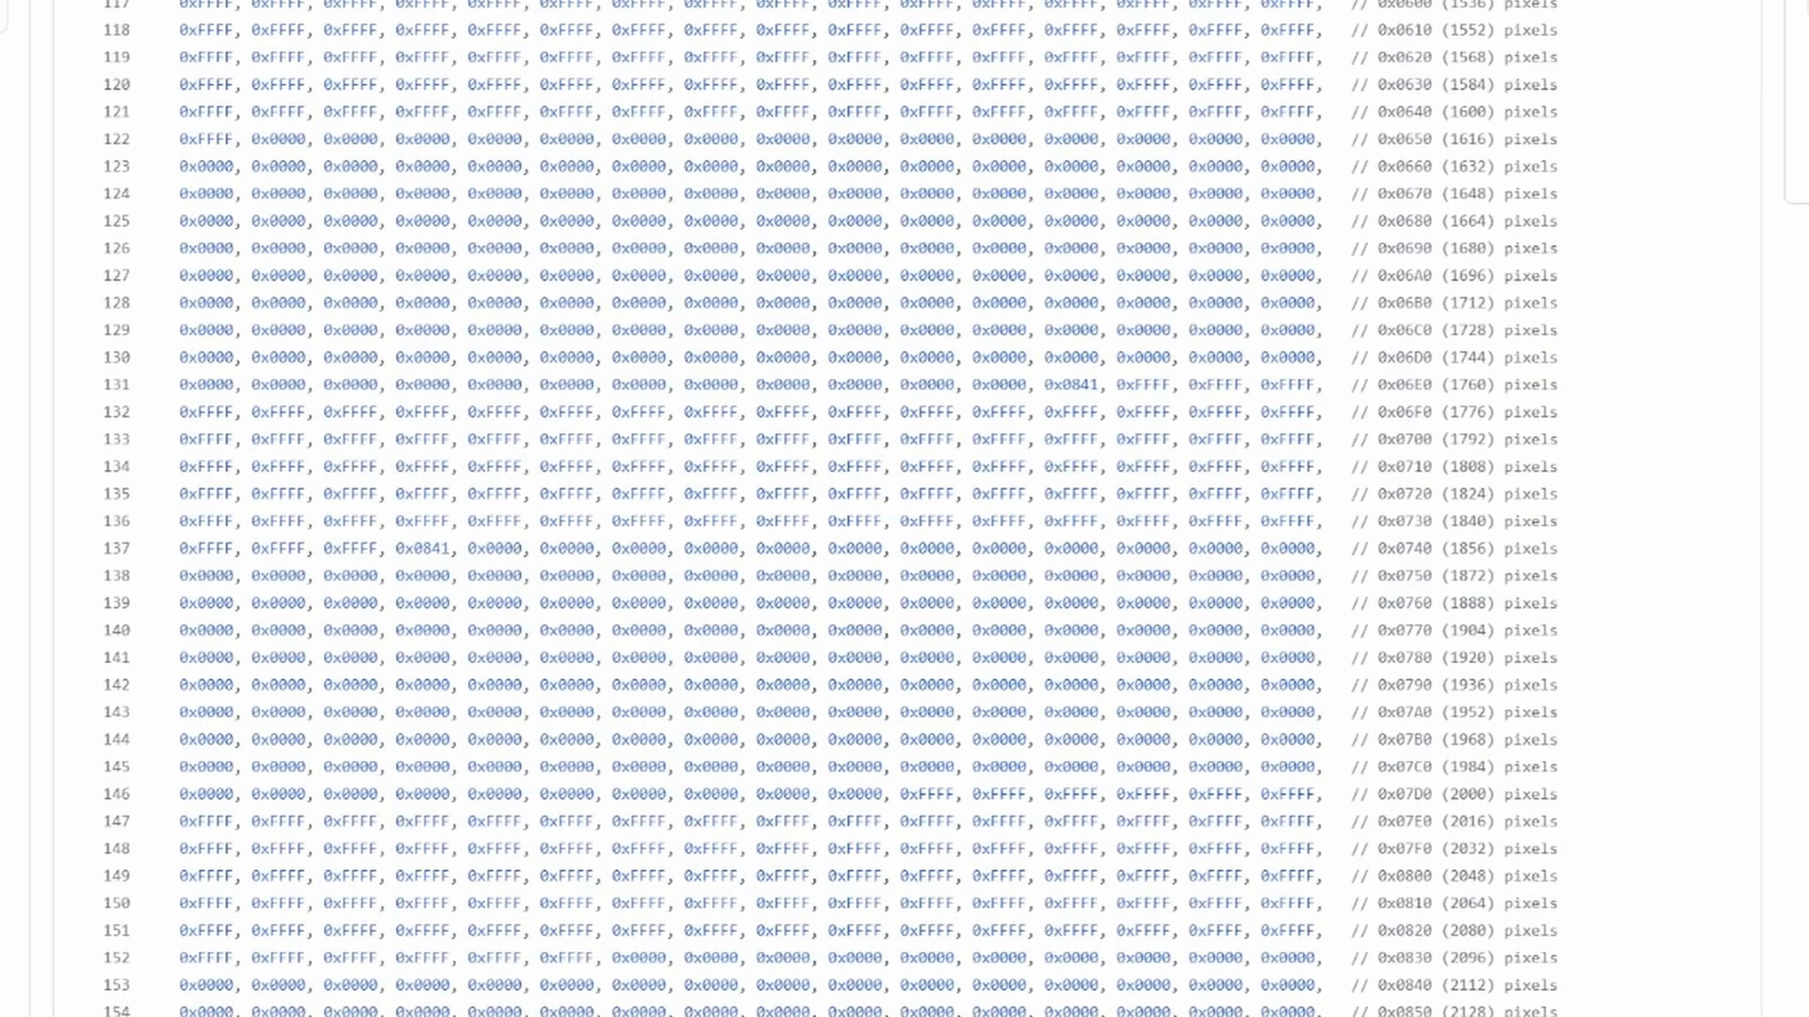
pyautogui.scroll(-3)
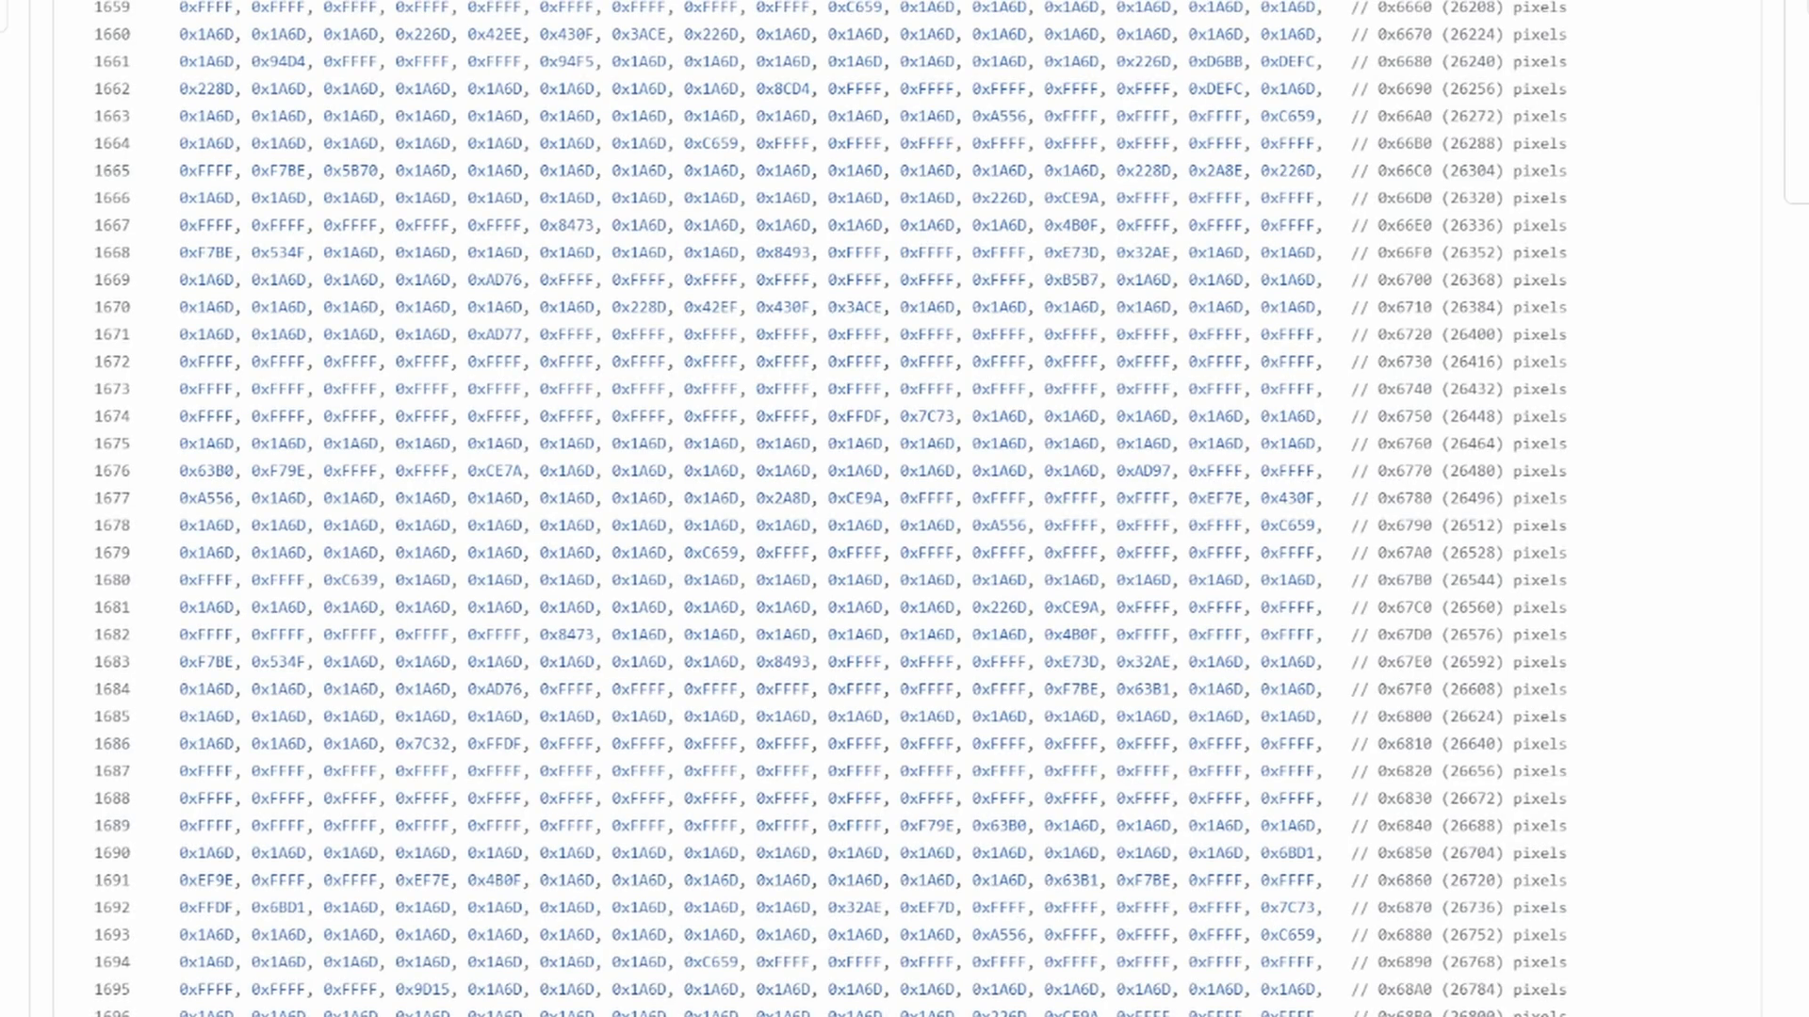
pyautogui.scroll(-3)
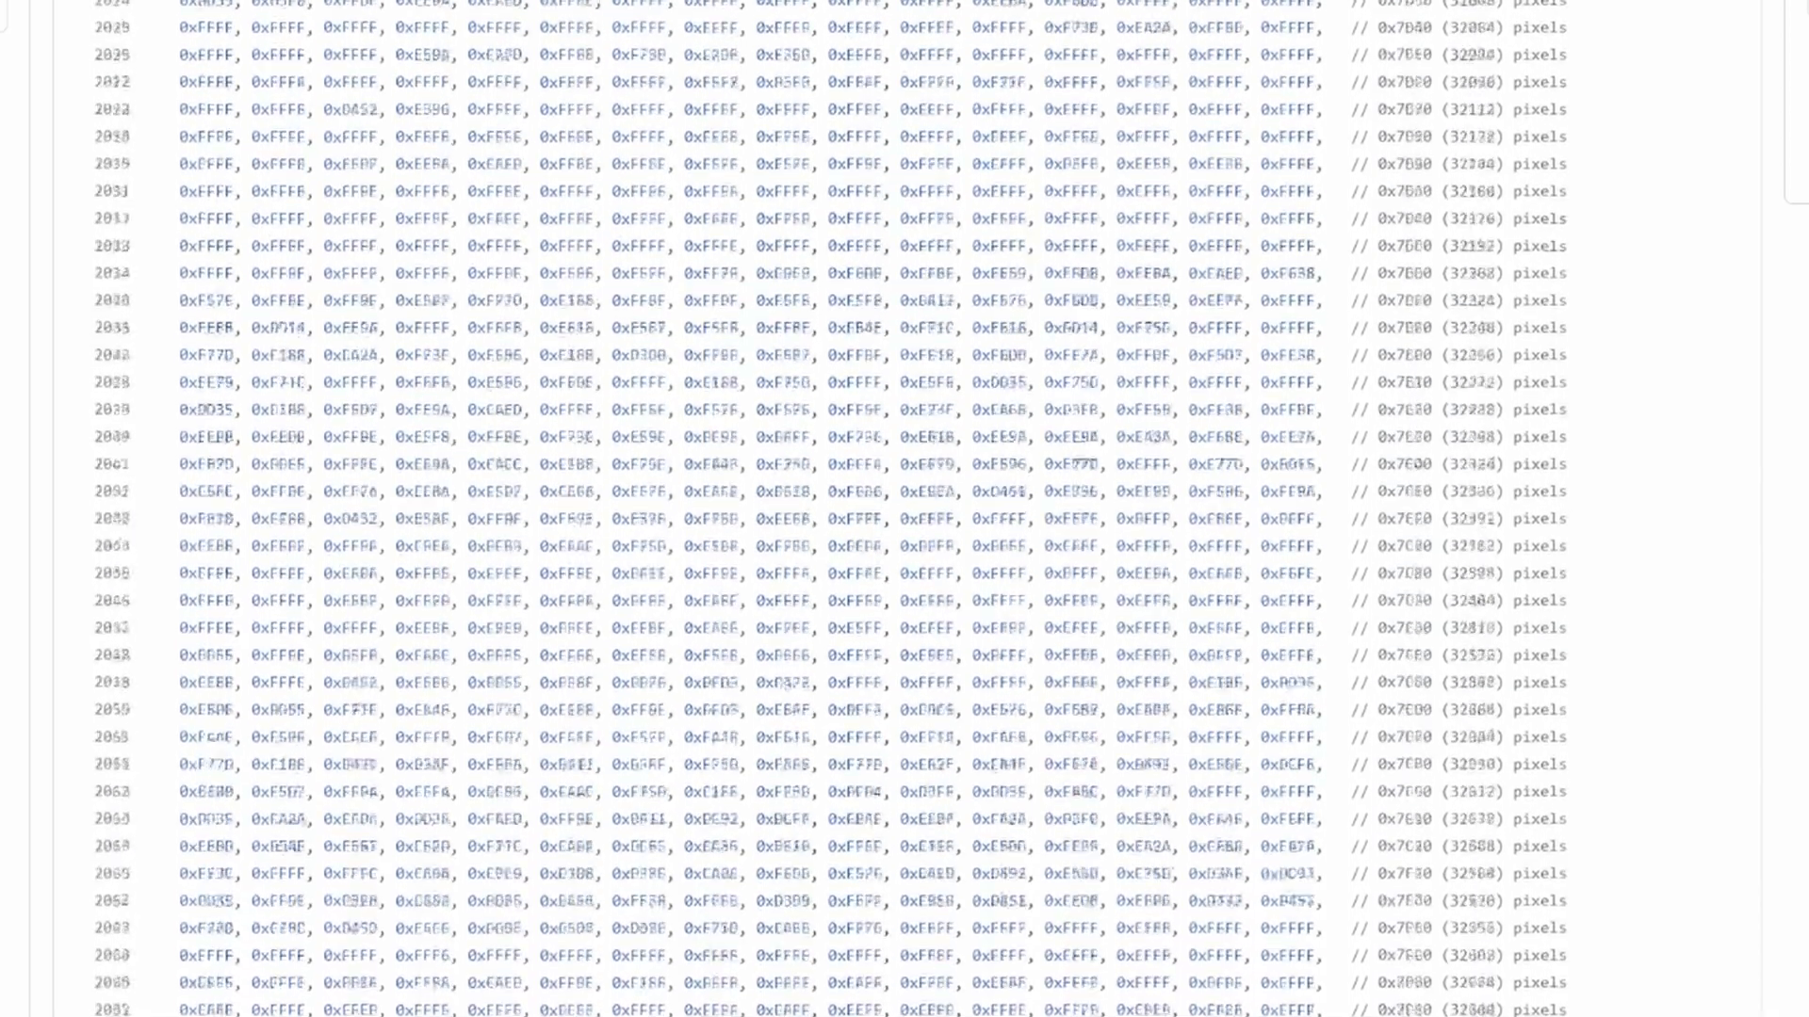
pyautogui.scroll(-3)
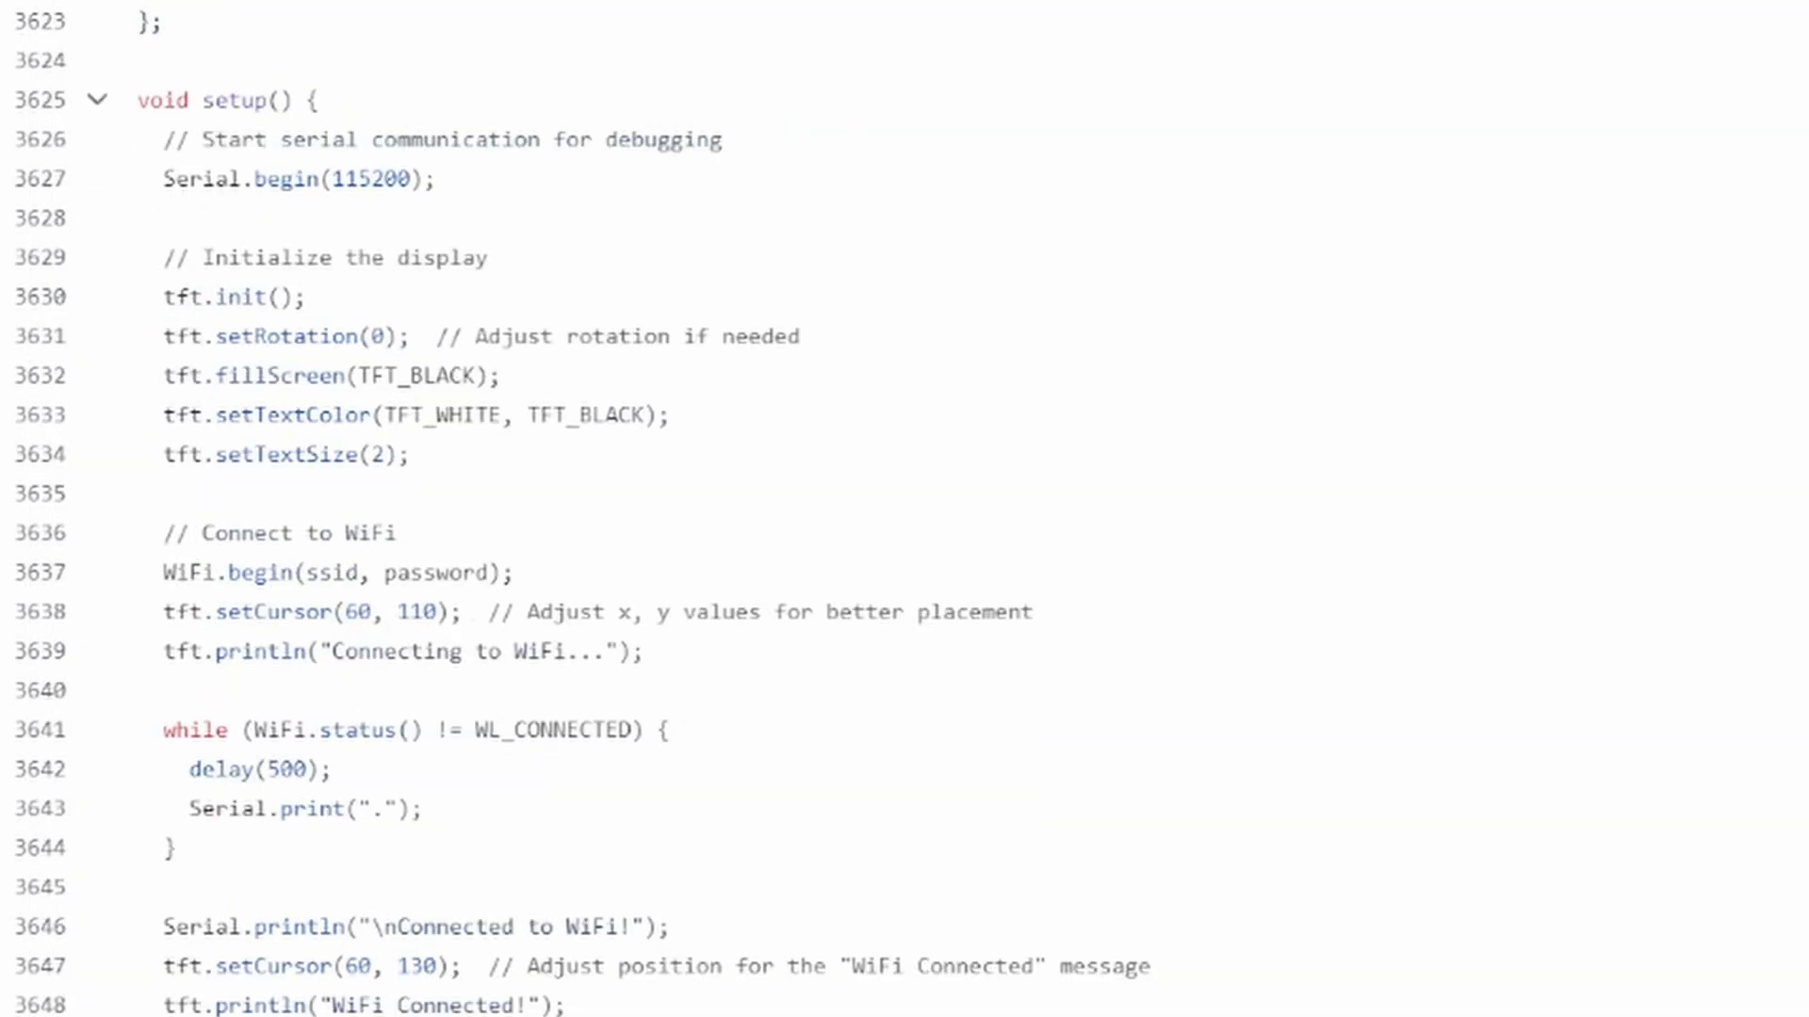
# - Read fetchAndDisplayDonation(), which parses sumDonations and draws it on the display
pyautogui.scroll(-3)
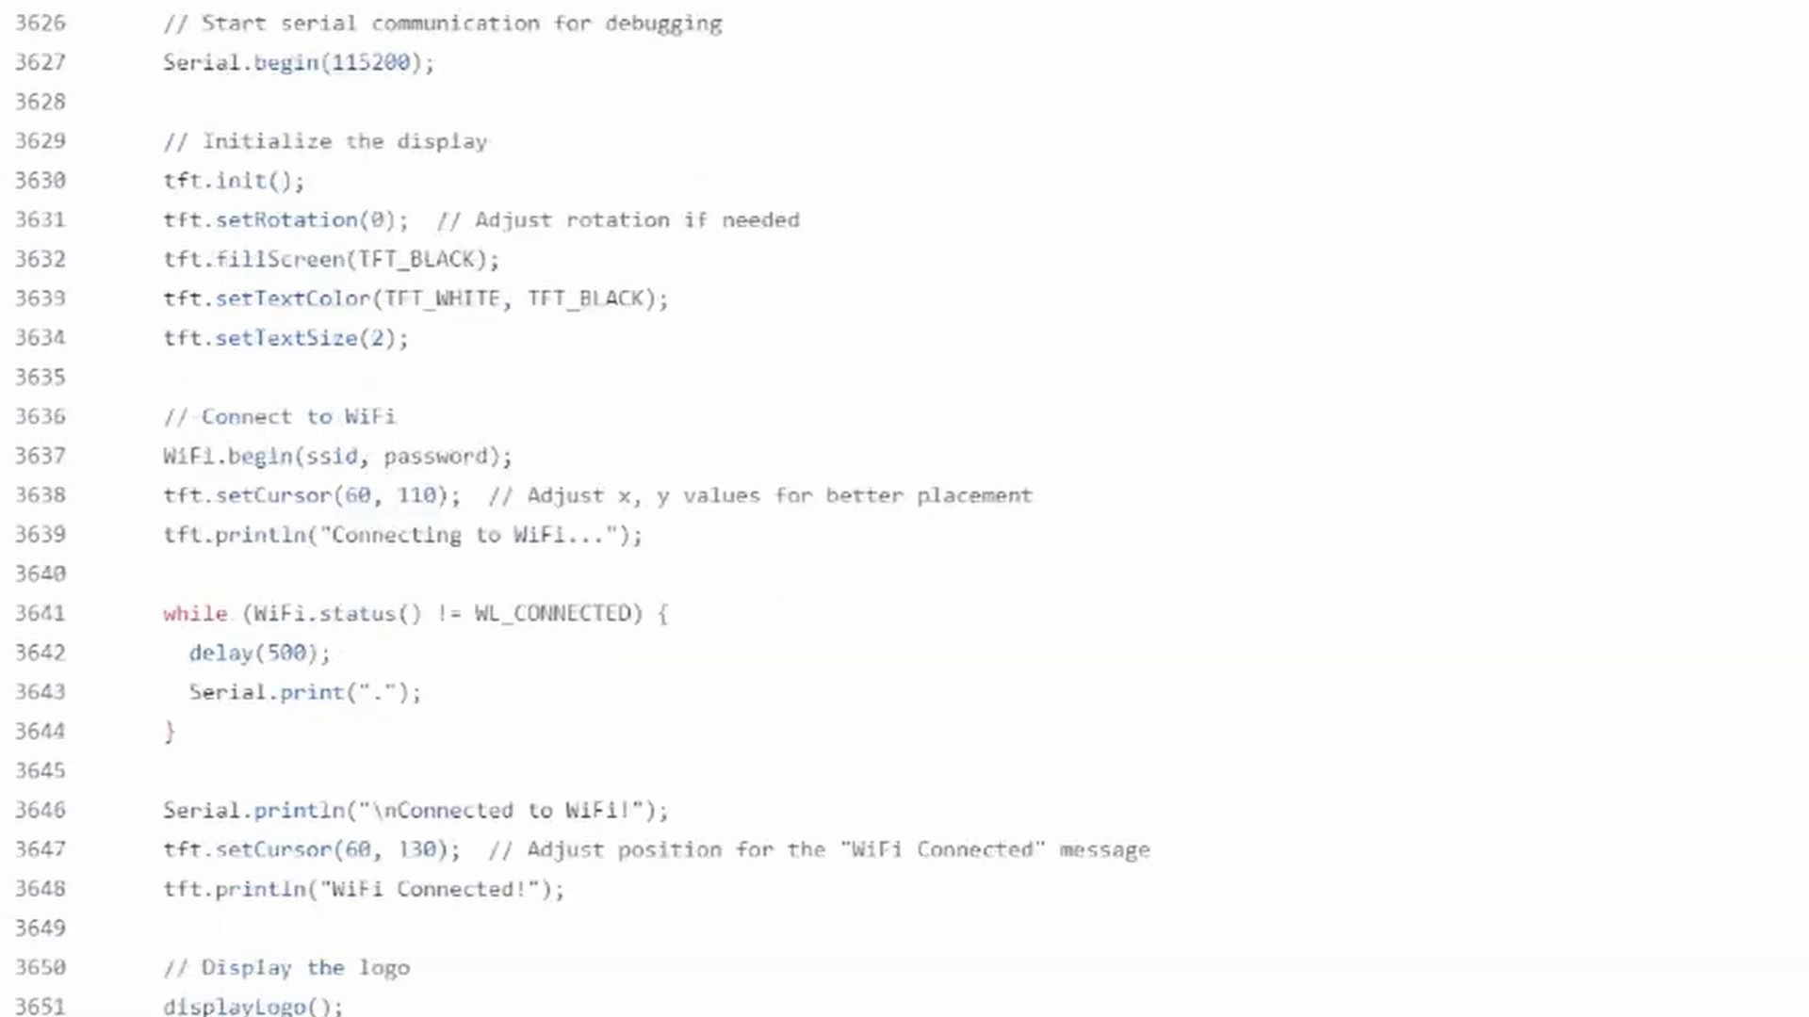
pyautogui.scroll(-3)
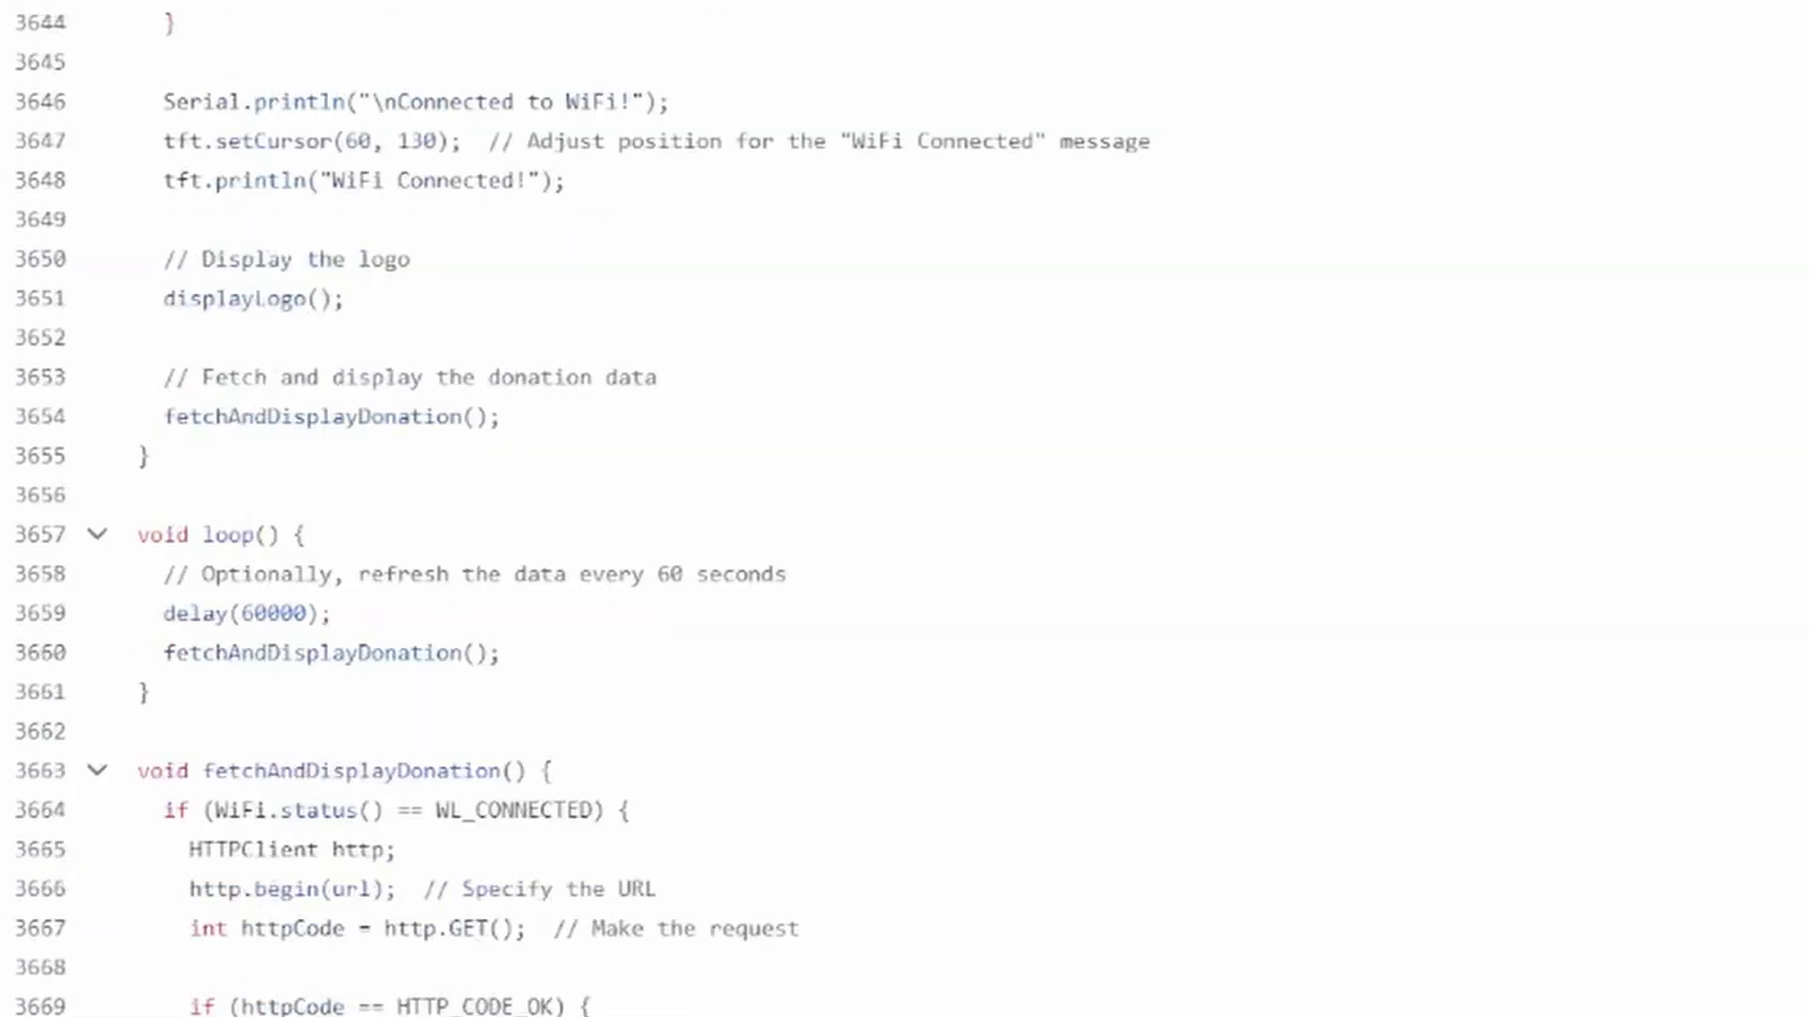
pyautogui.scroll(-3)
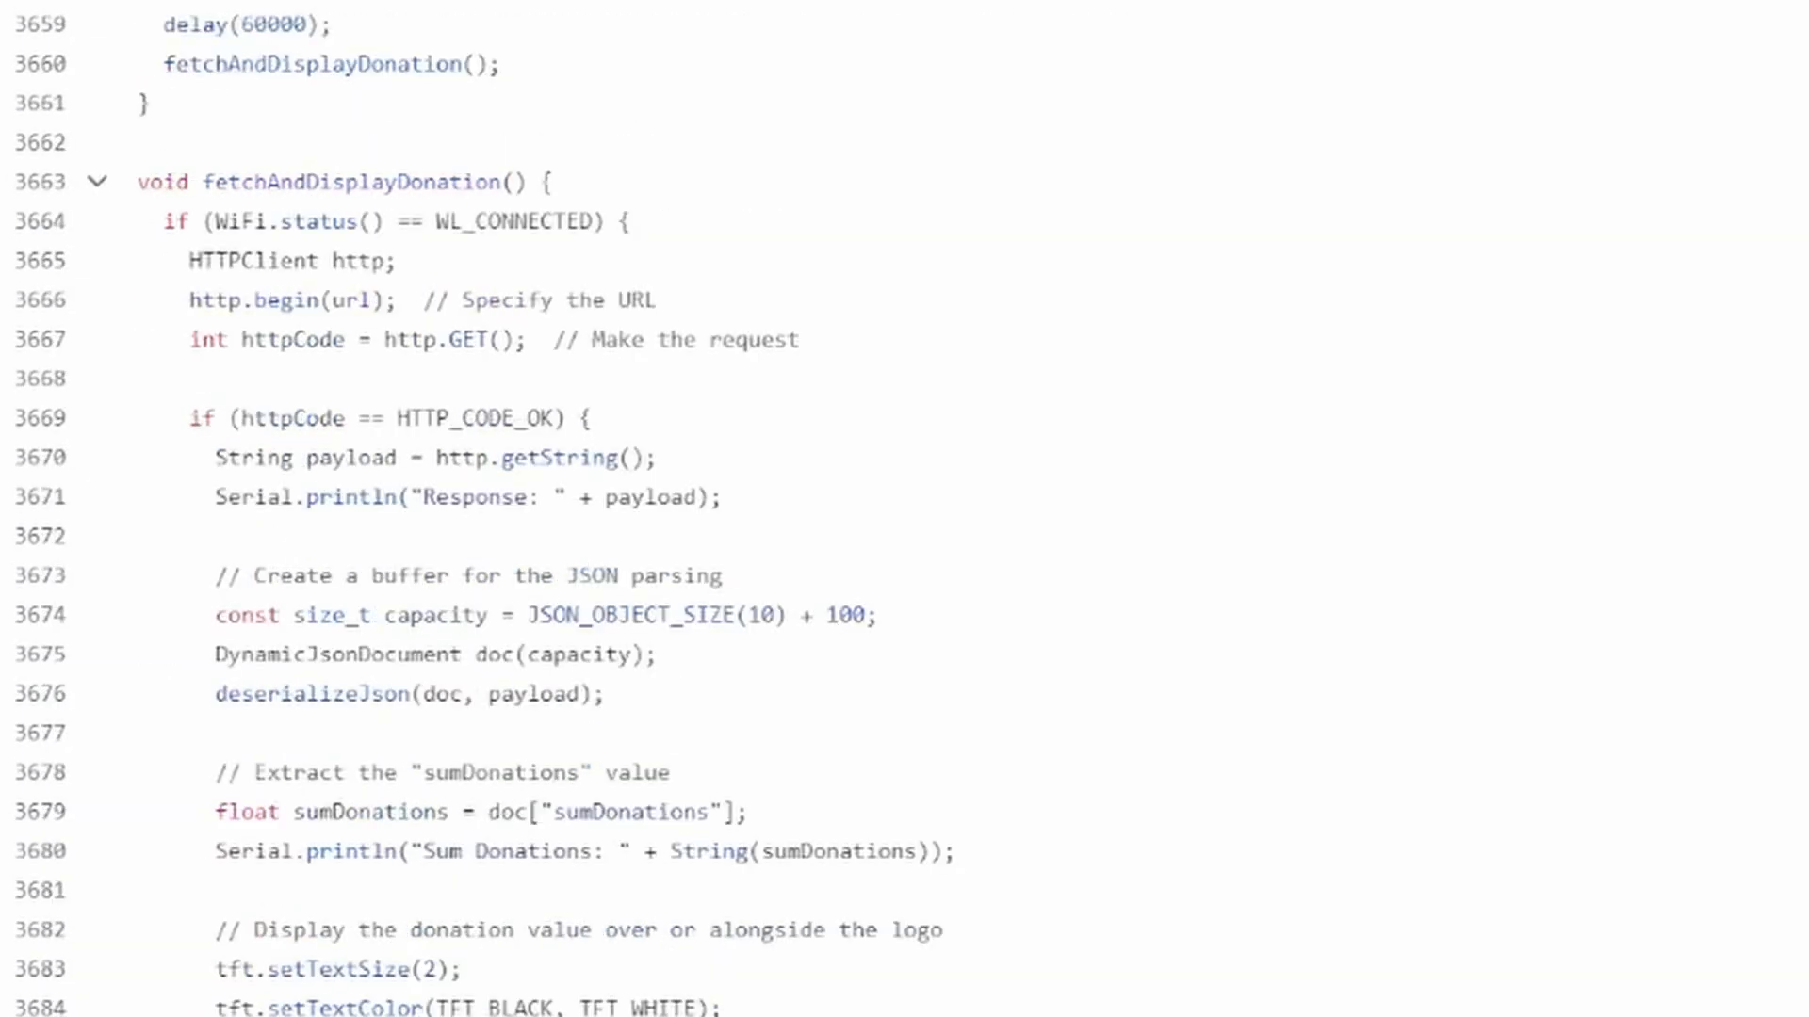
pyautogui.scroll(-3)
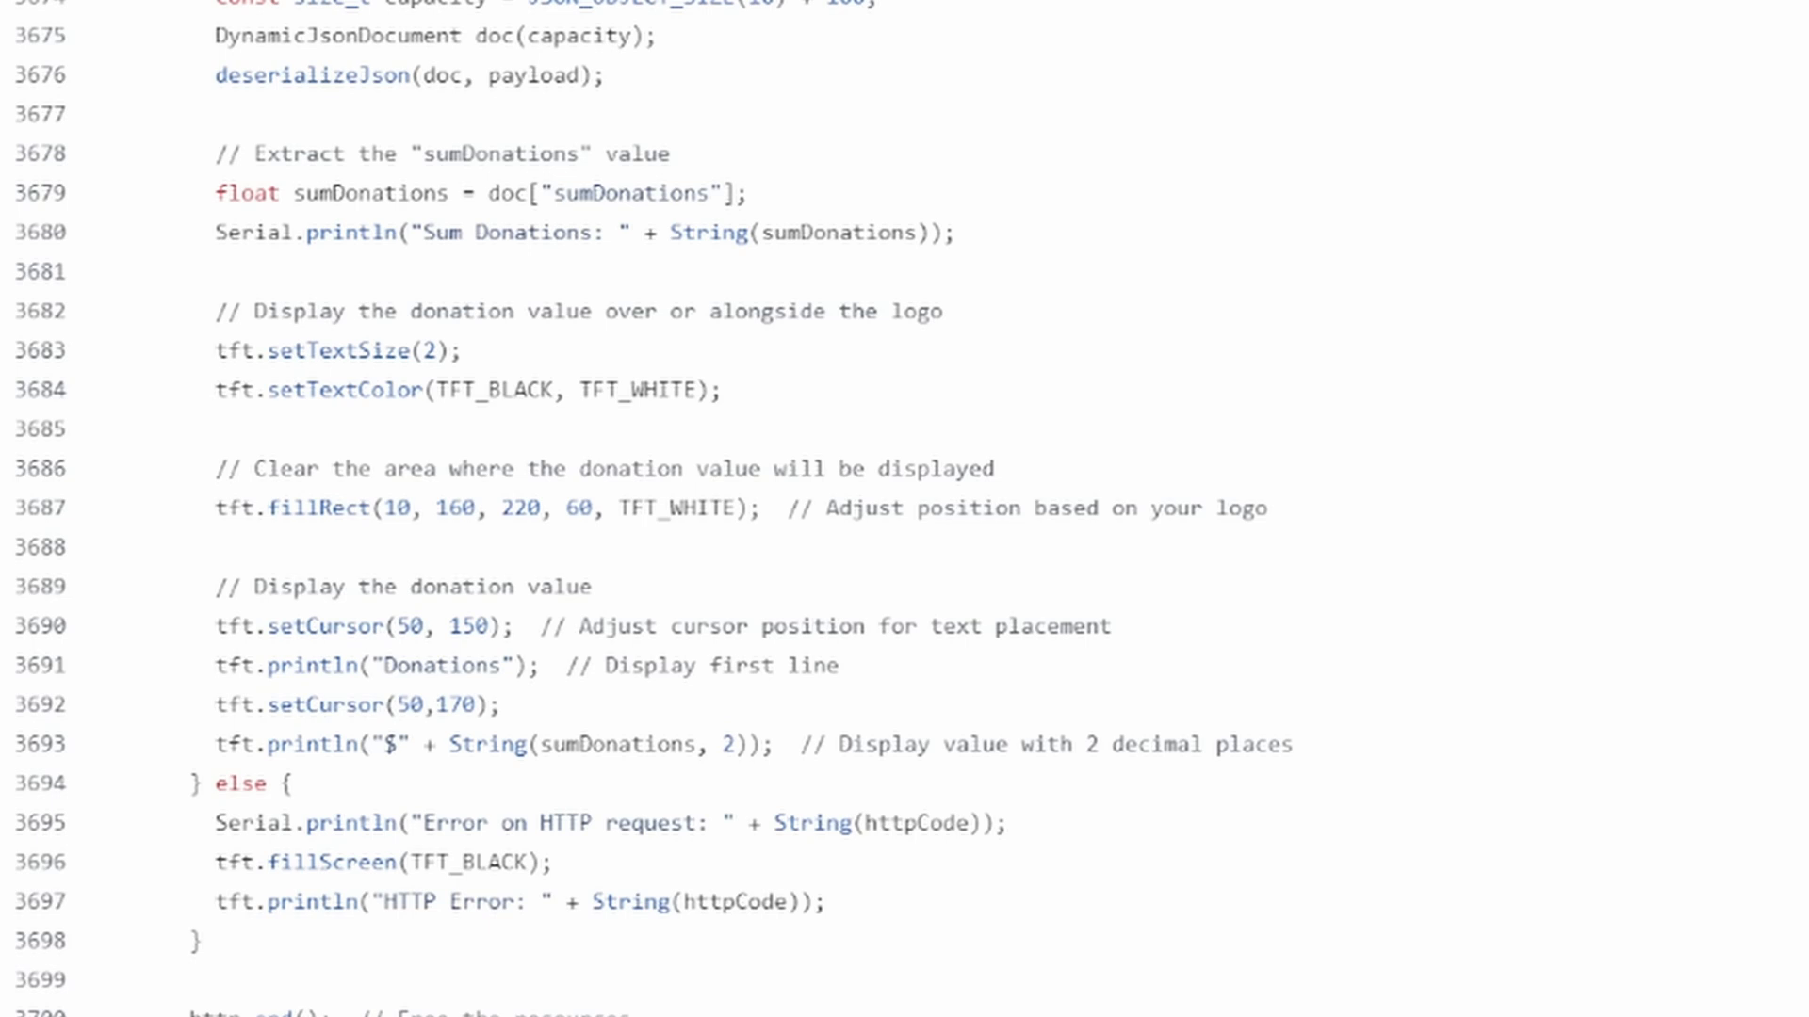
pyautogui.moveTo(1734, 631)
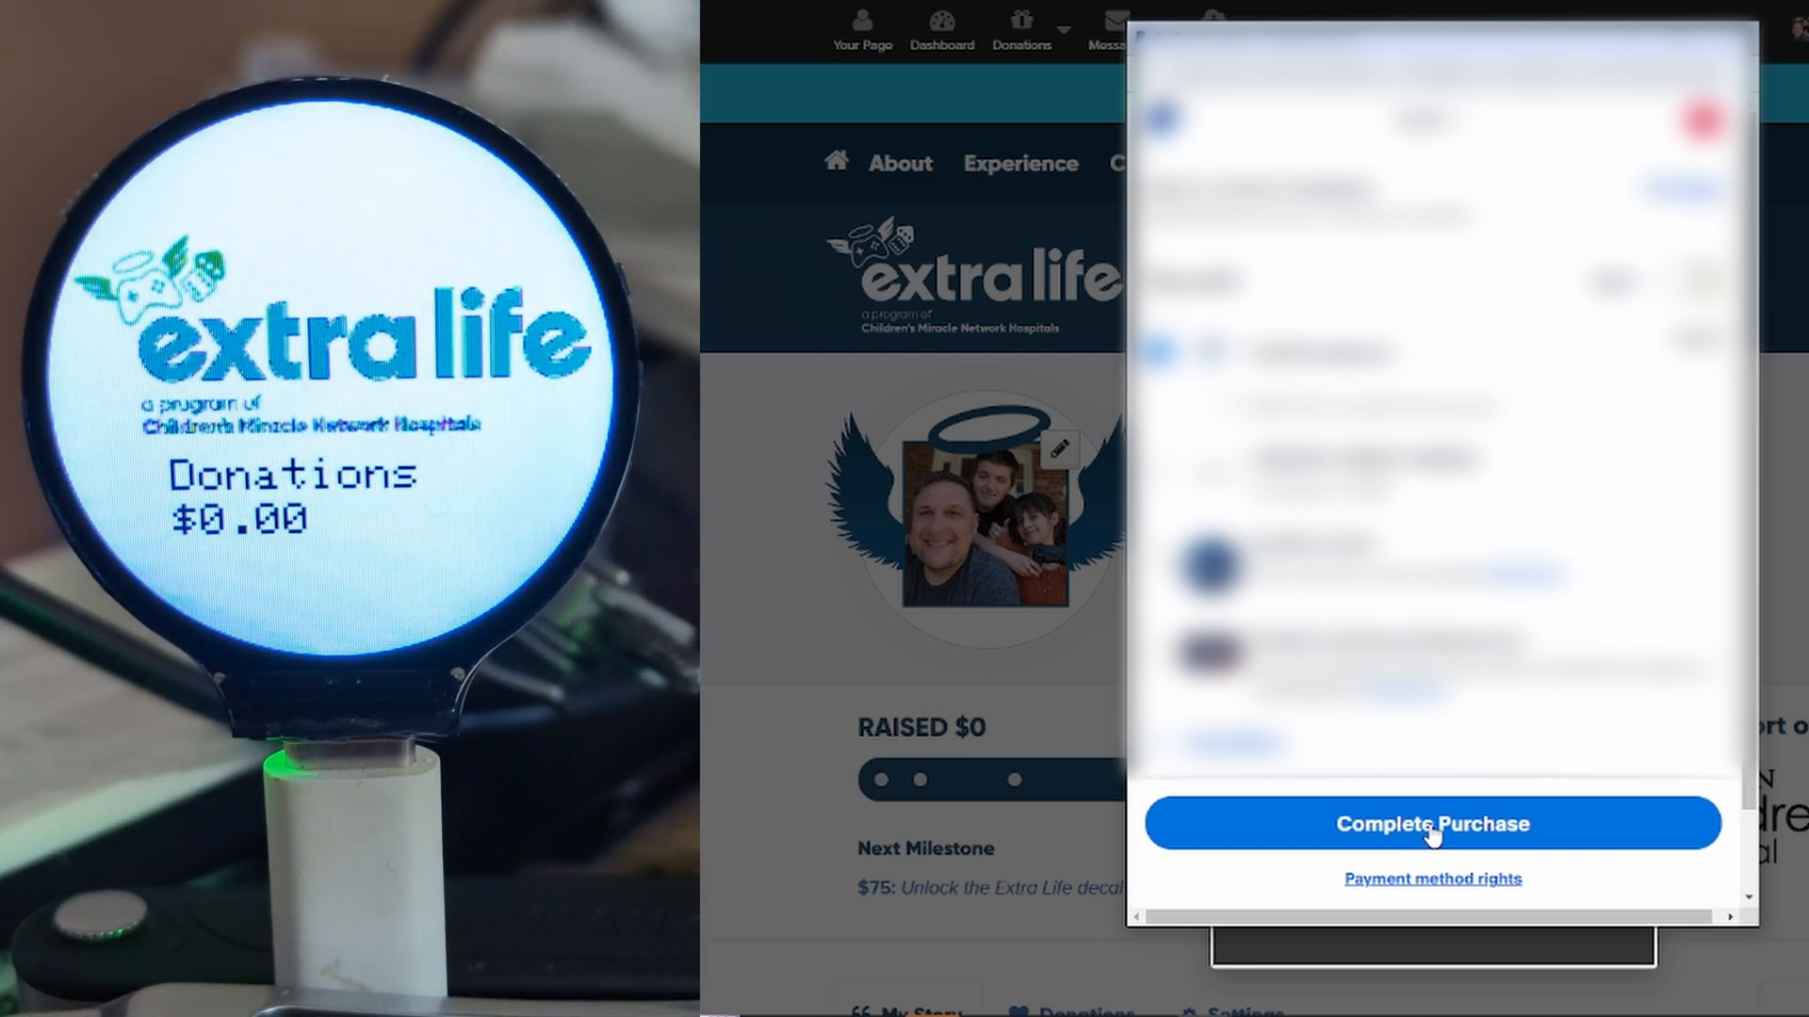
# - Complete the donation purchase on the Extra Life fundraising page
pyautogui.click(1430, 823)
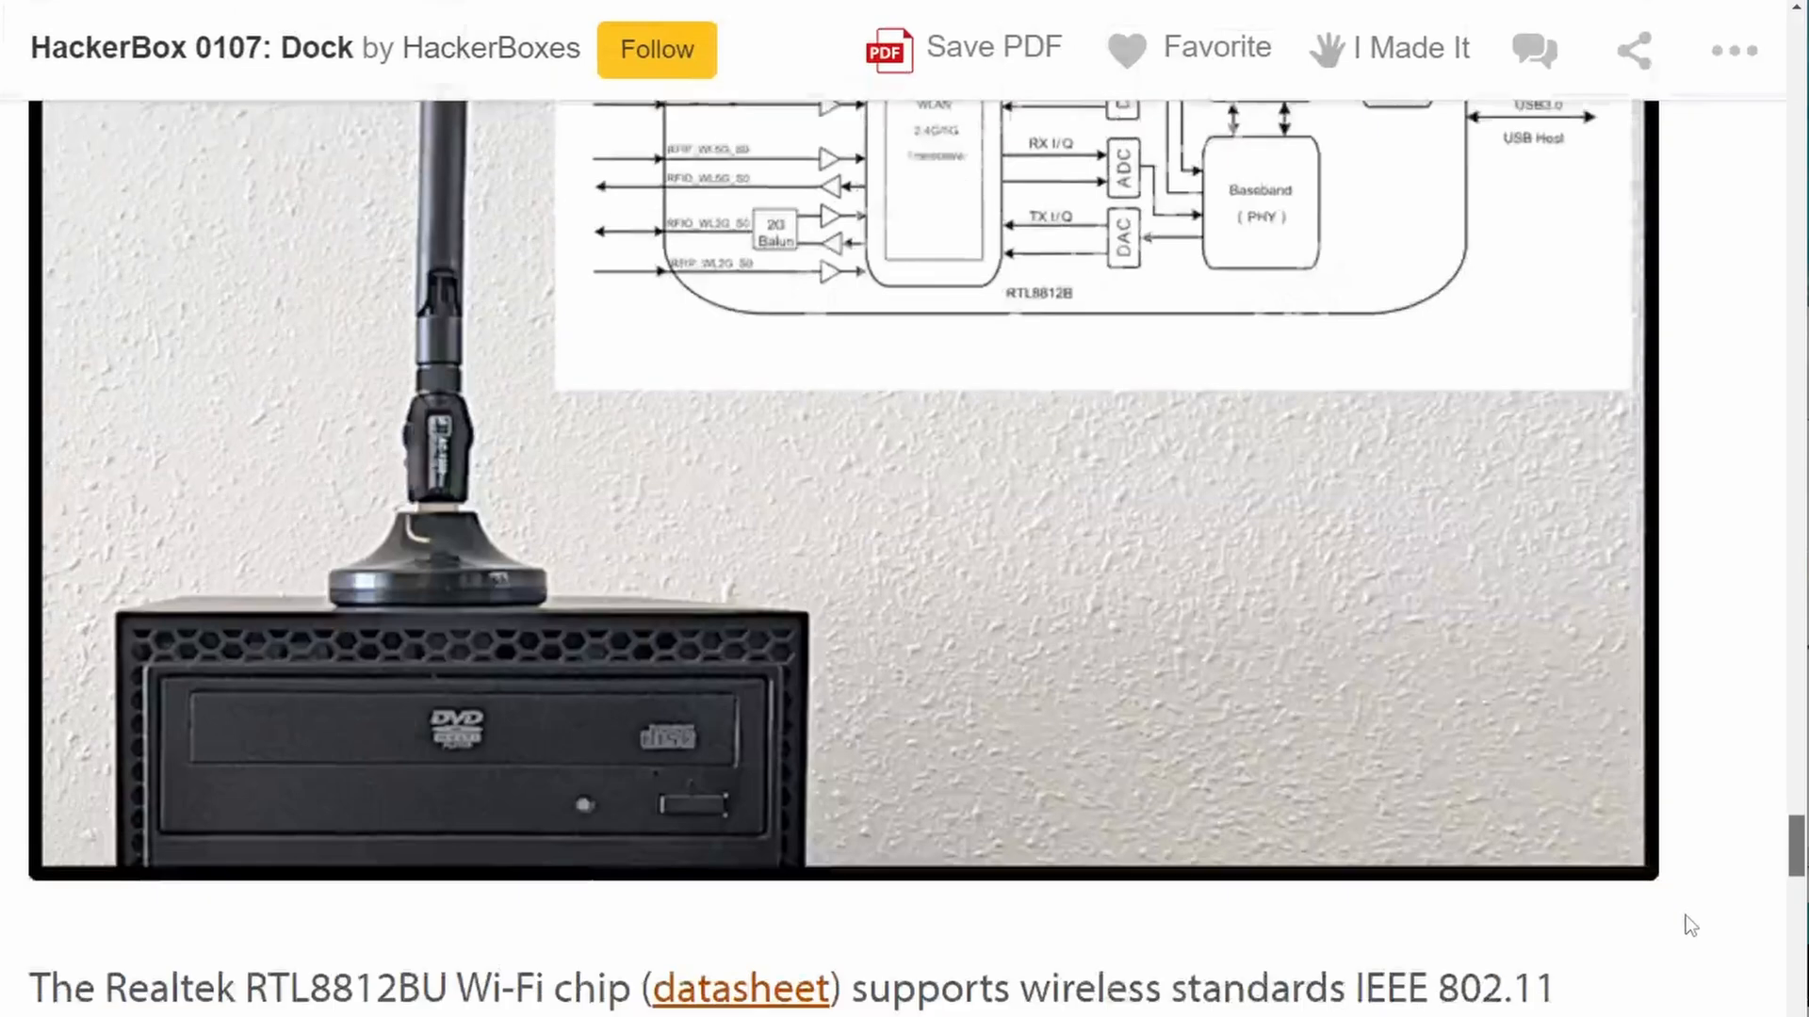
# - Scroll the guide down to the Realtek RTL8812BU Wi-Fi chip section
pyautogui.scroll(-3)
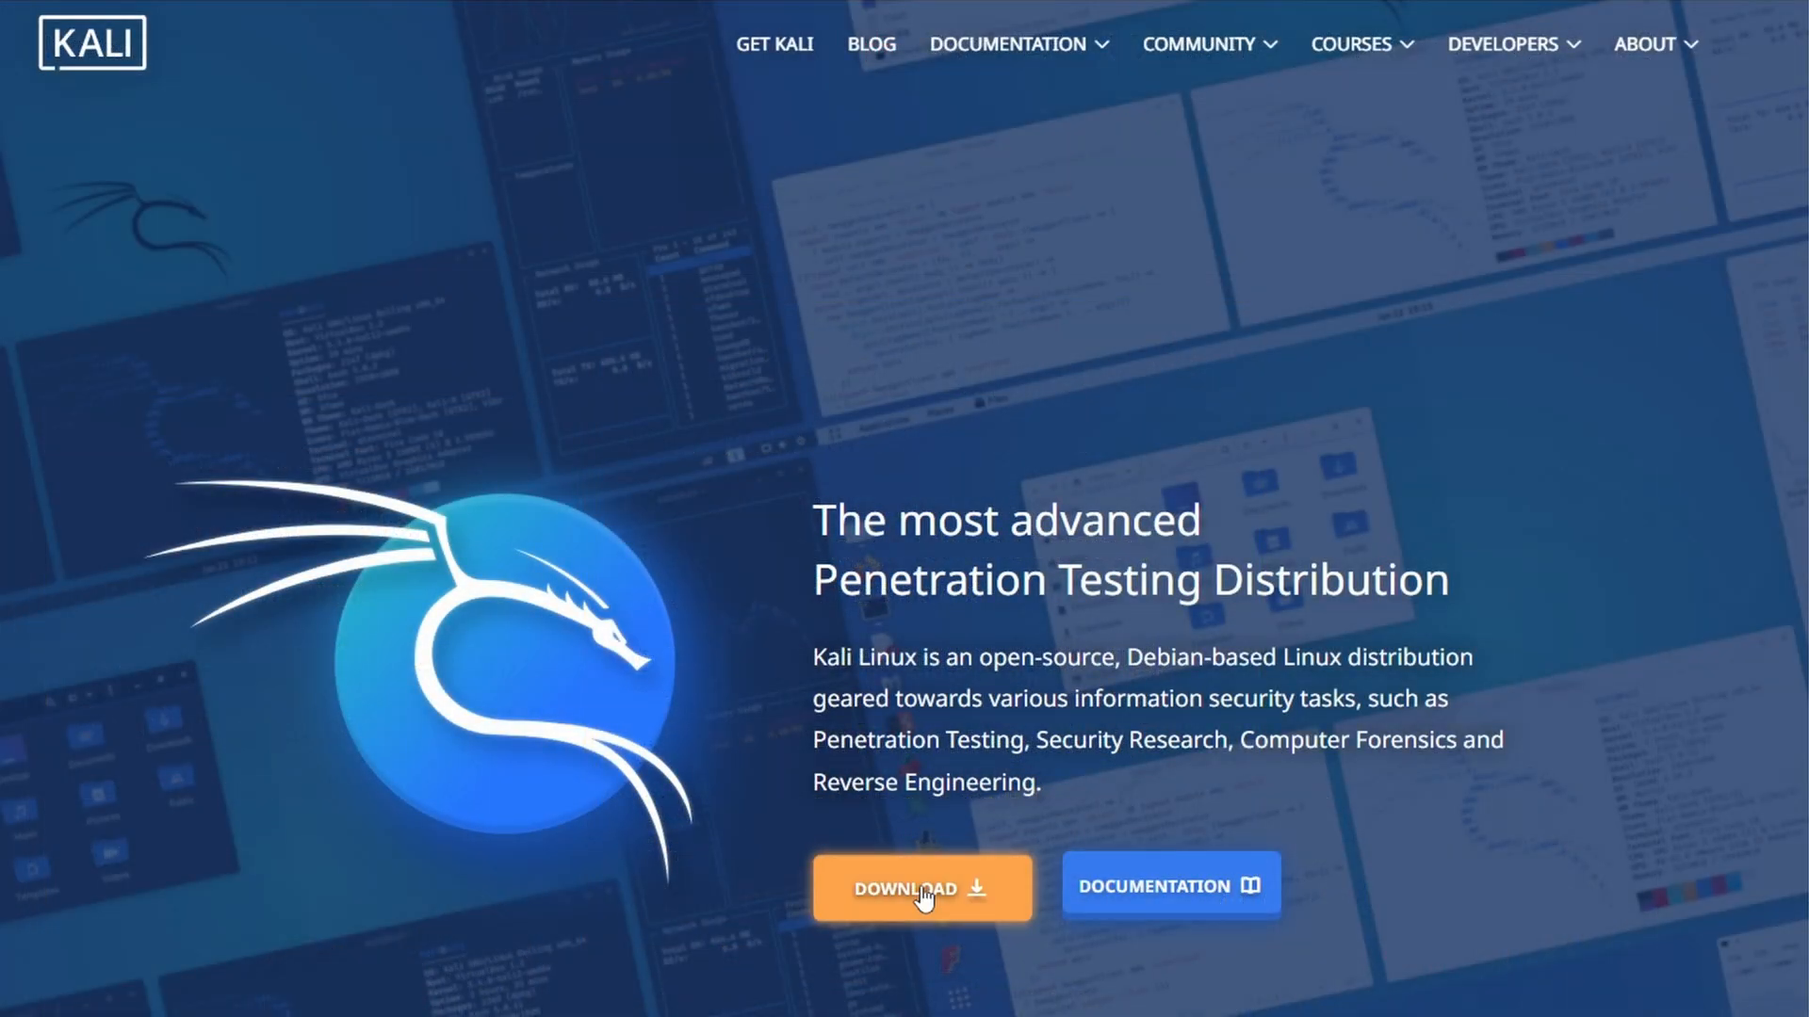
# - Download Kali Linux from kali.org and boot into the live Kali desktop
pyautogui.click(922, 887)
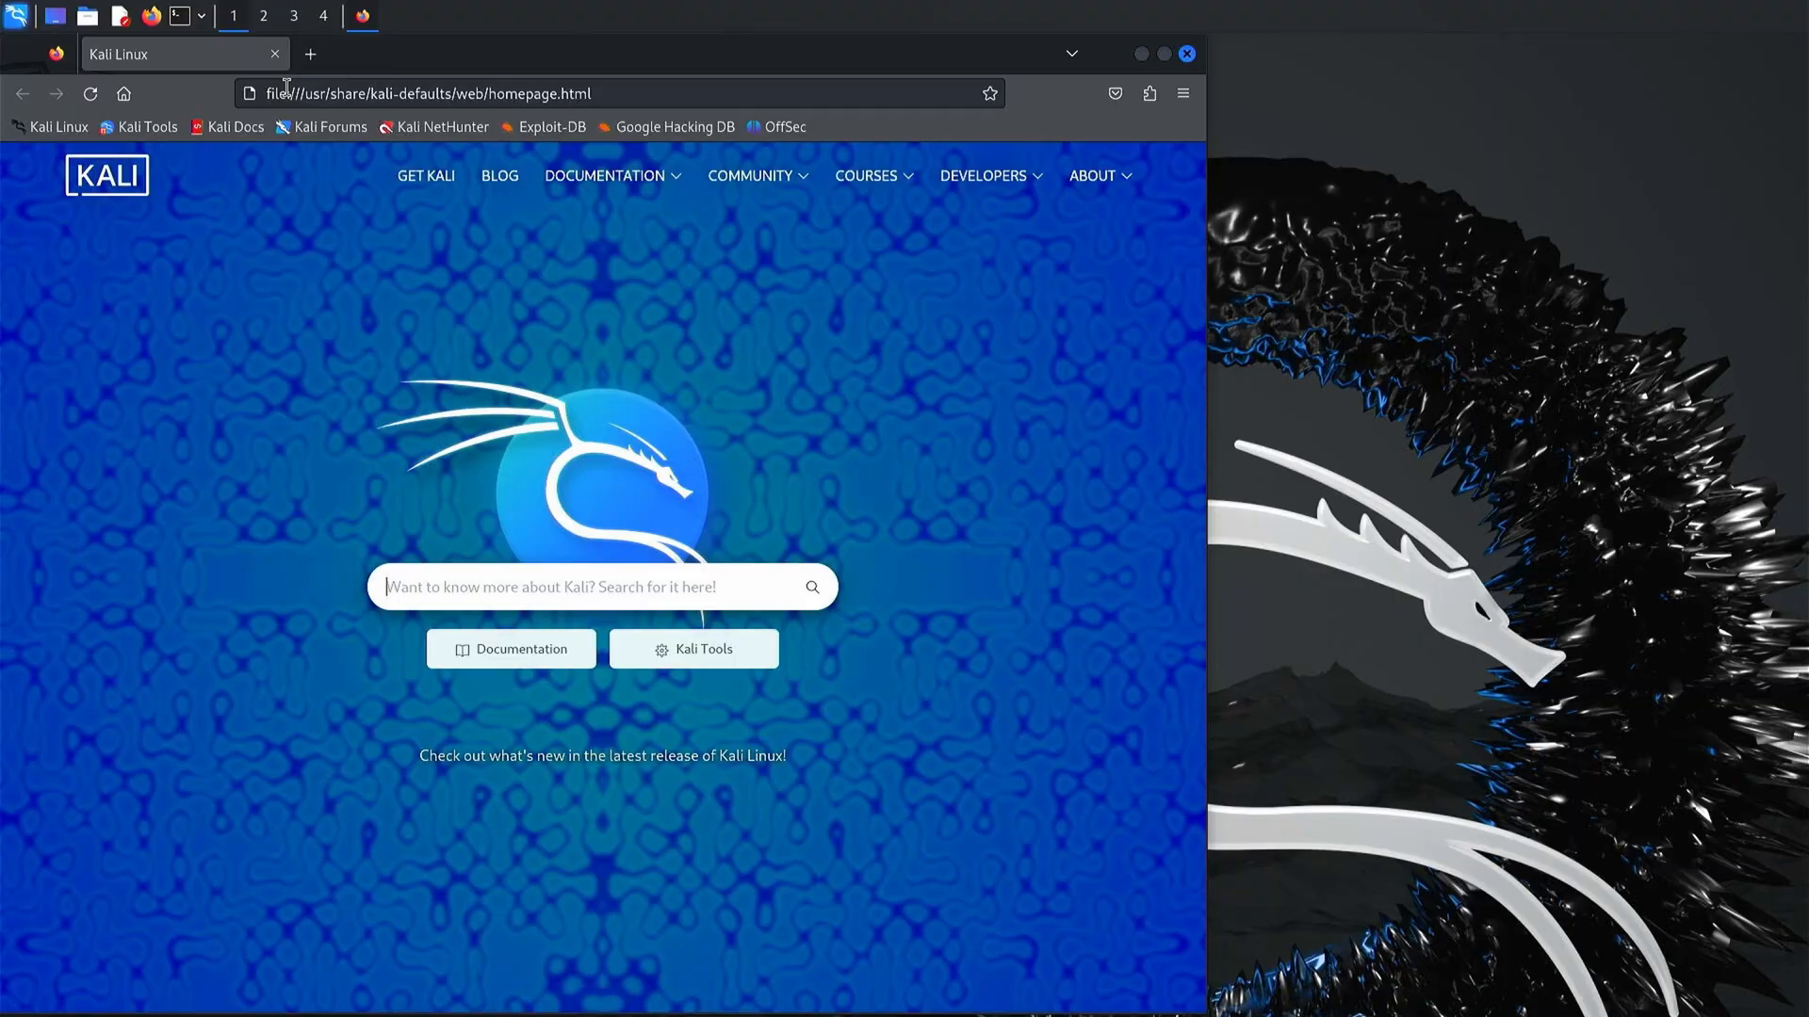
pyautogui.write('fa')
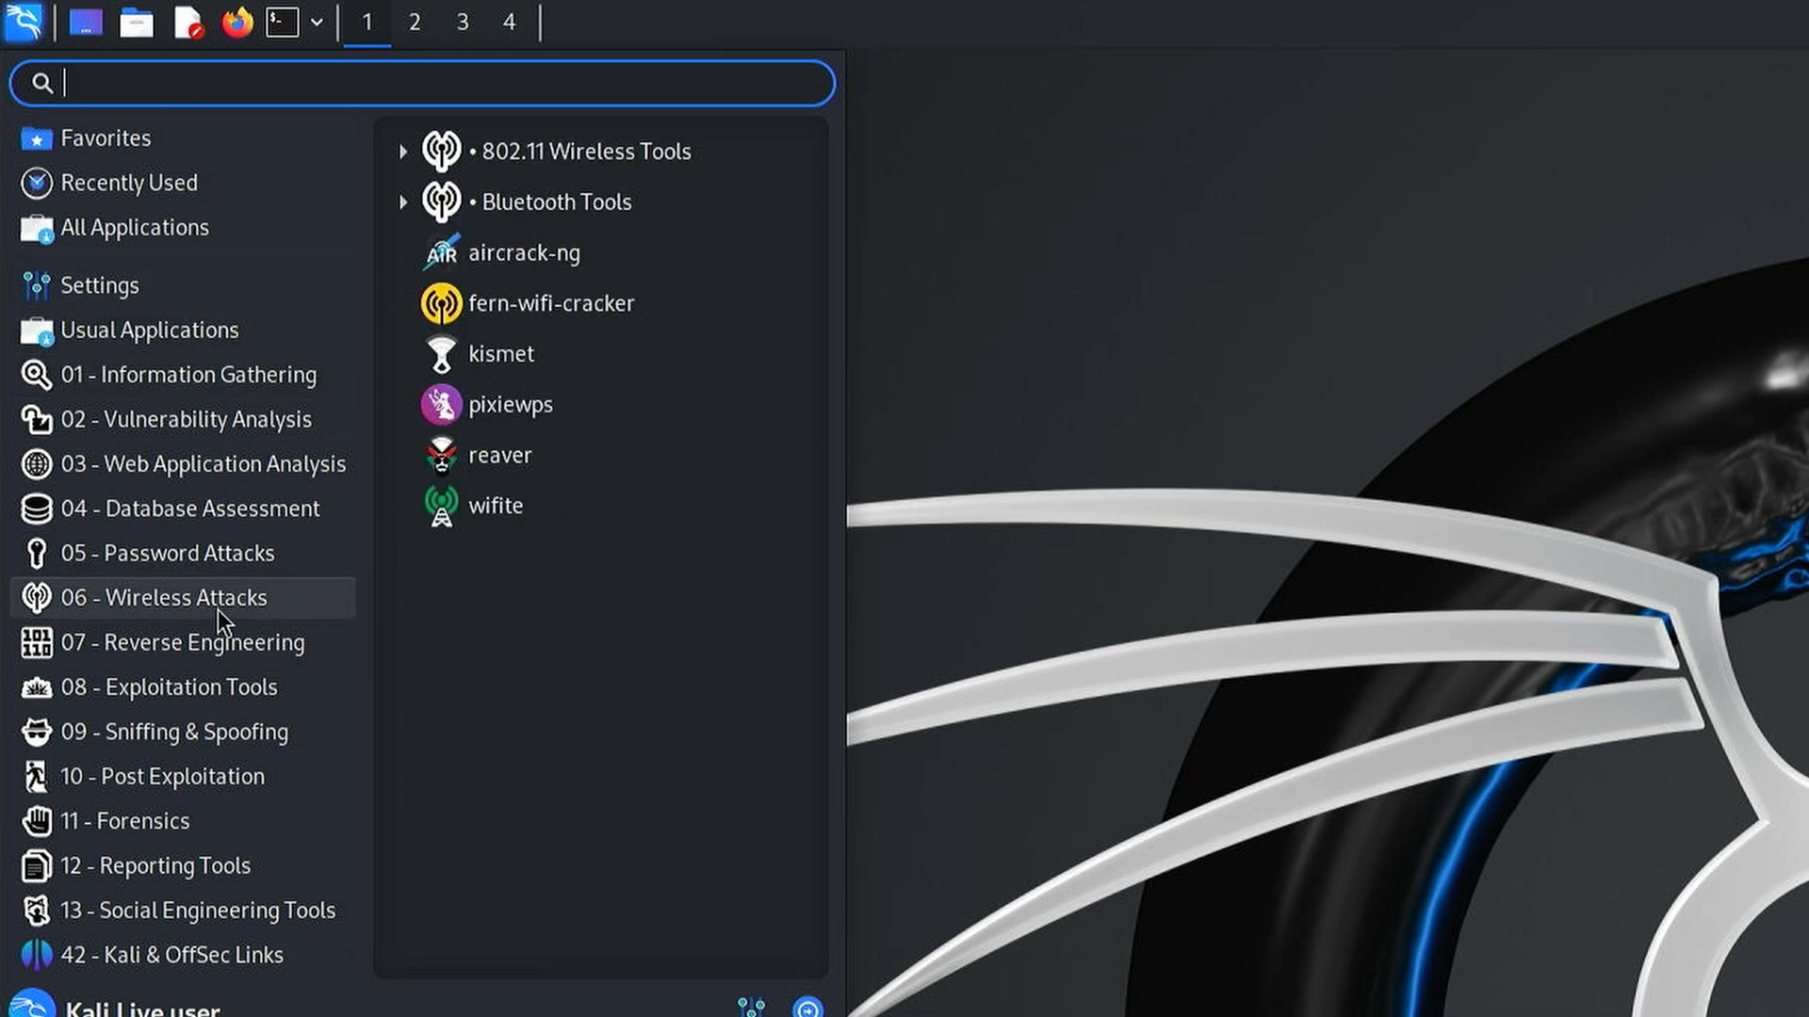
# - Launch kismet from the 802.11 Wireless Tools group and view detected WPA2 access points
pyautogui.click(403, 151)
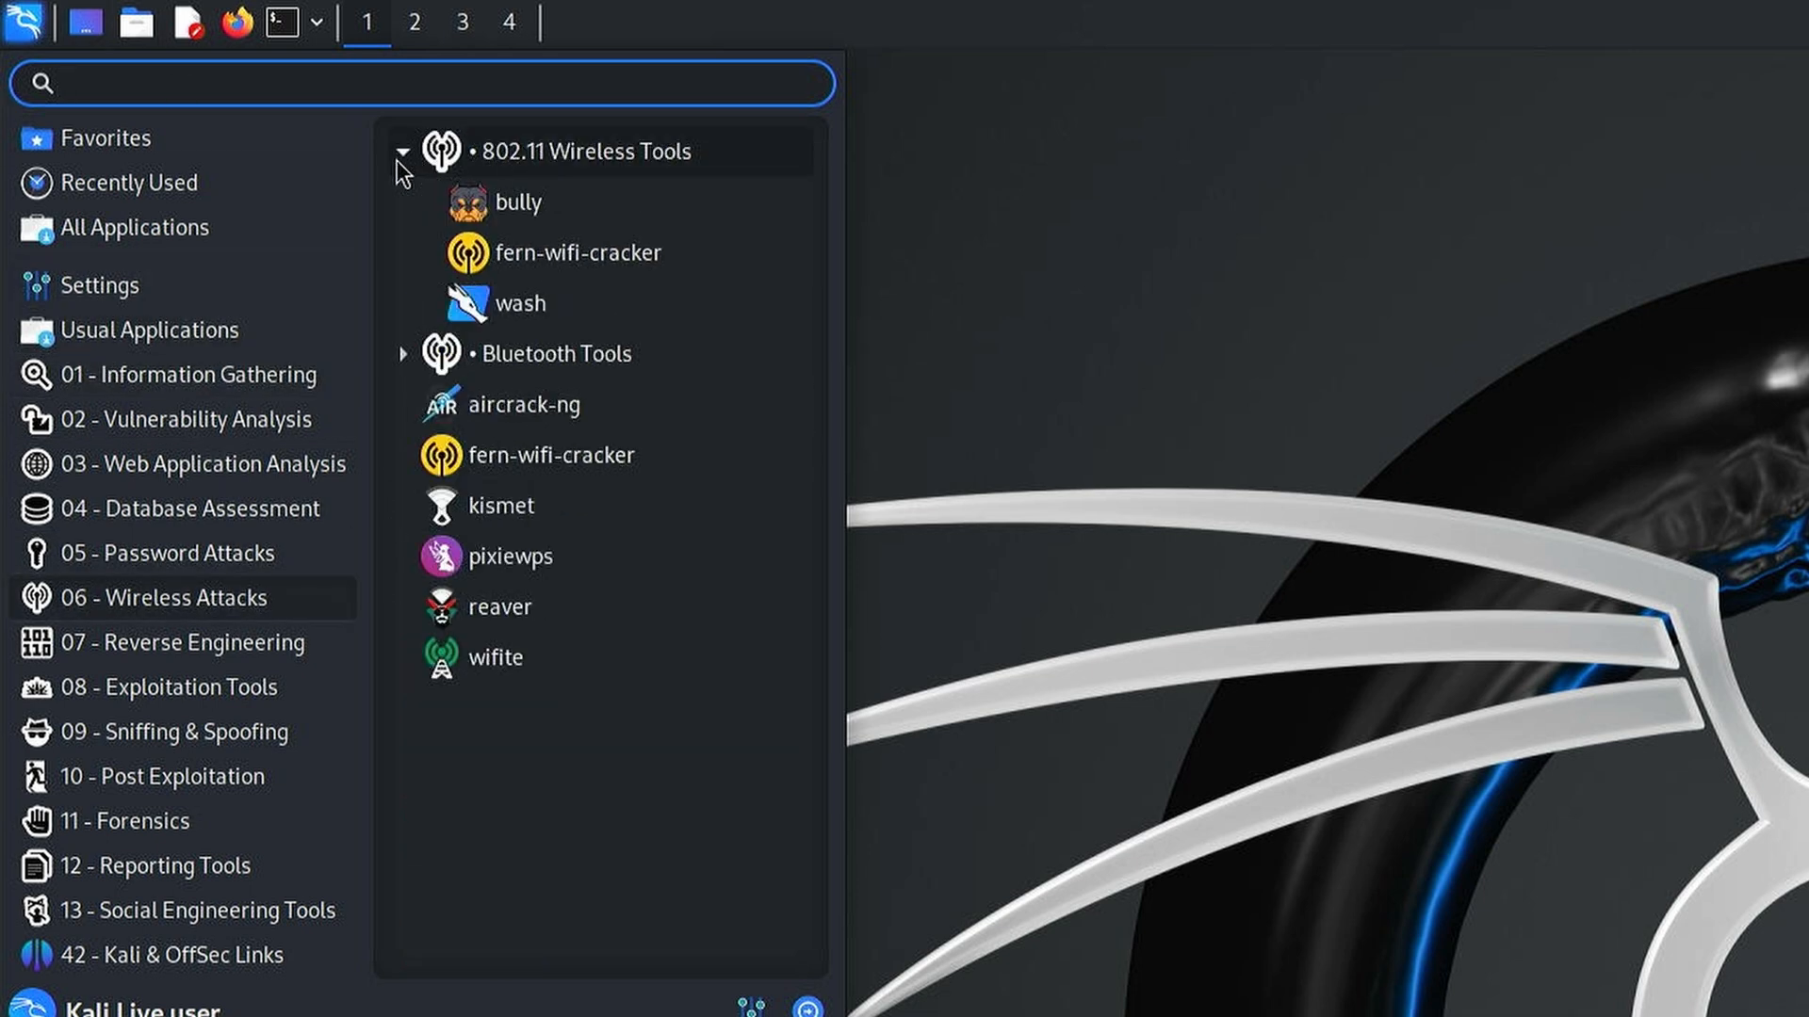
pyautogui.moveTo(552, 454)
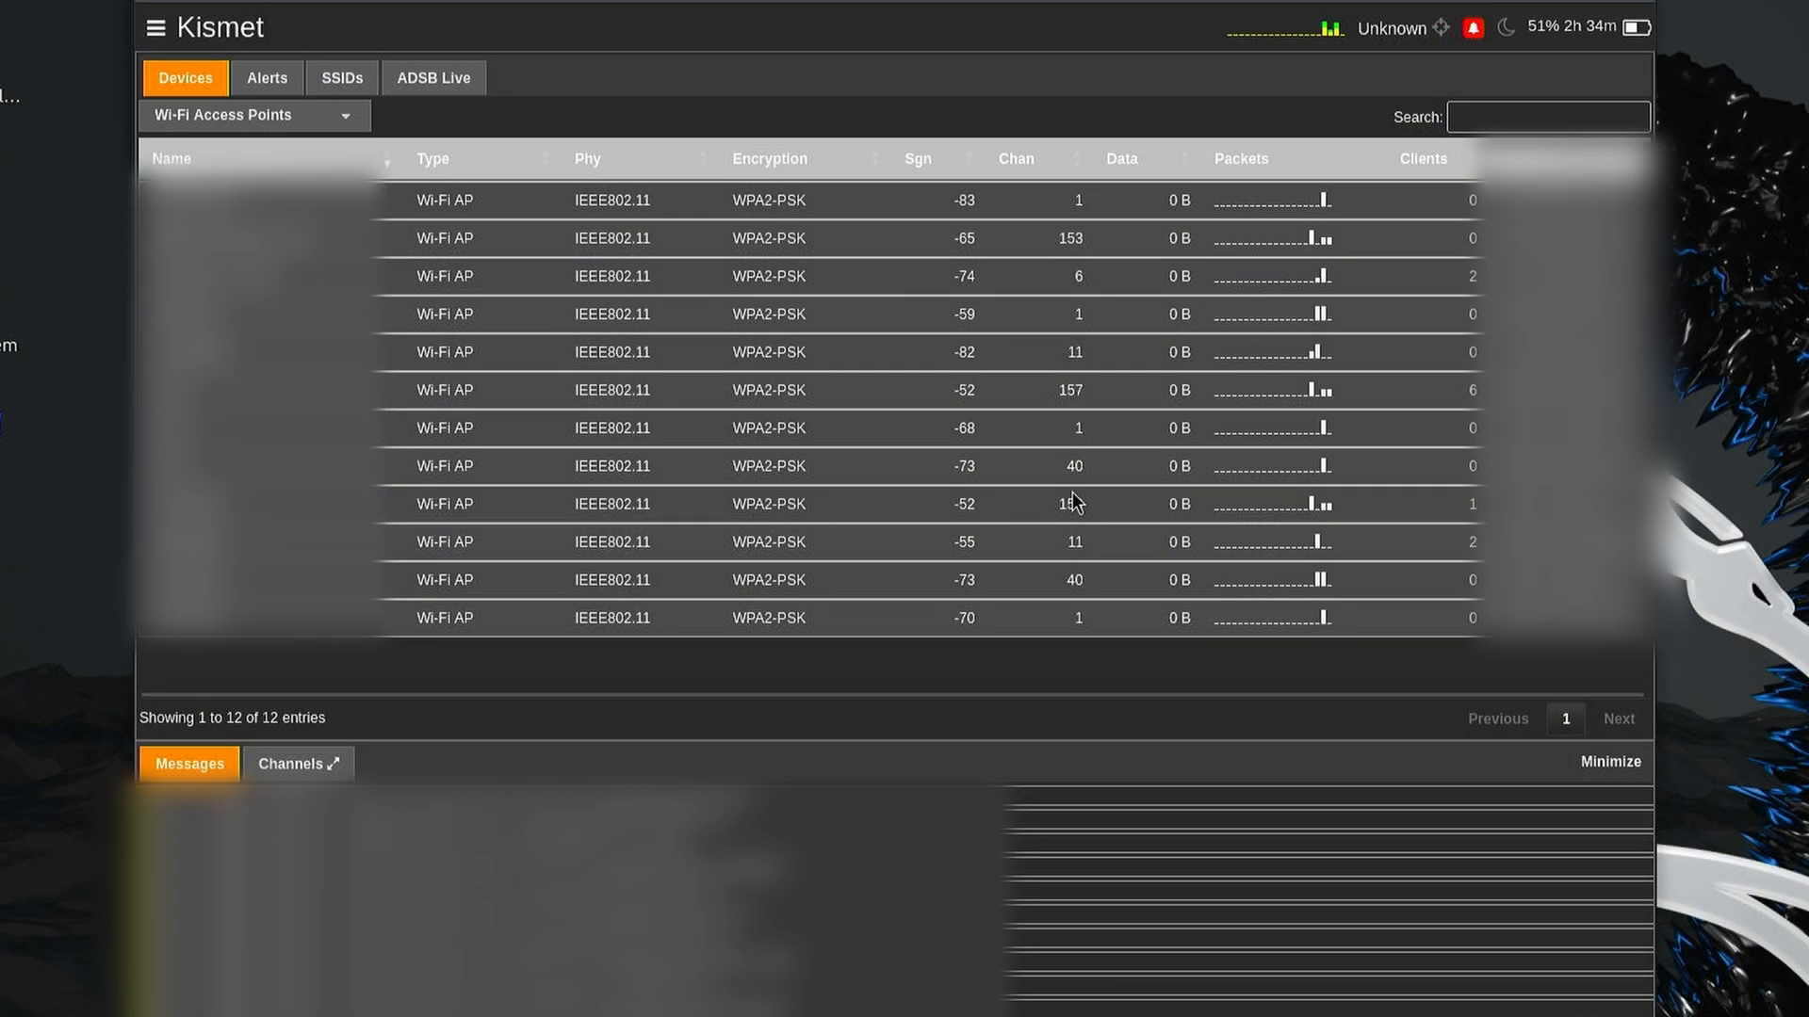
pyautogui.click(290, 763)
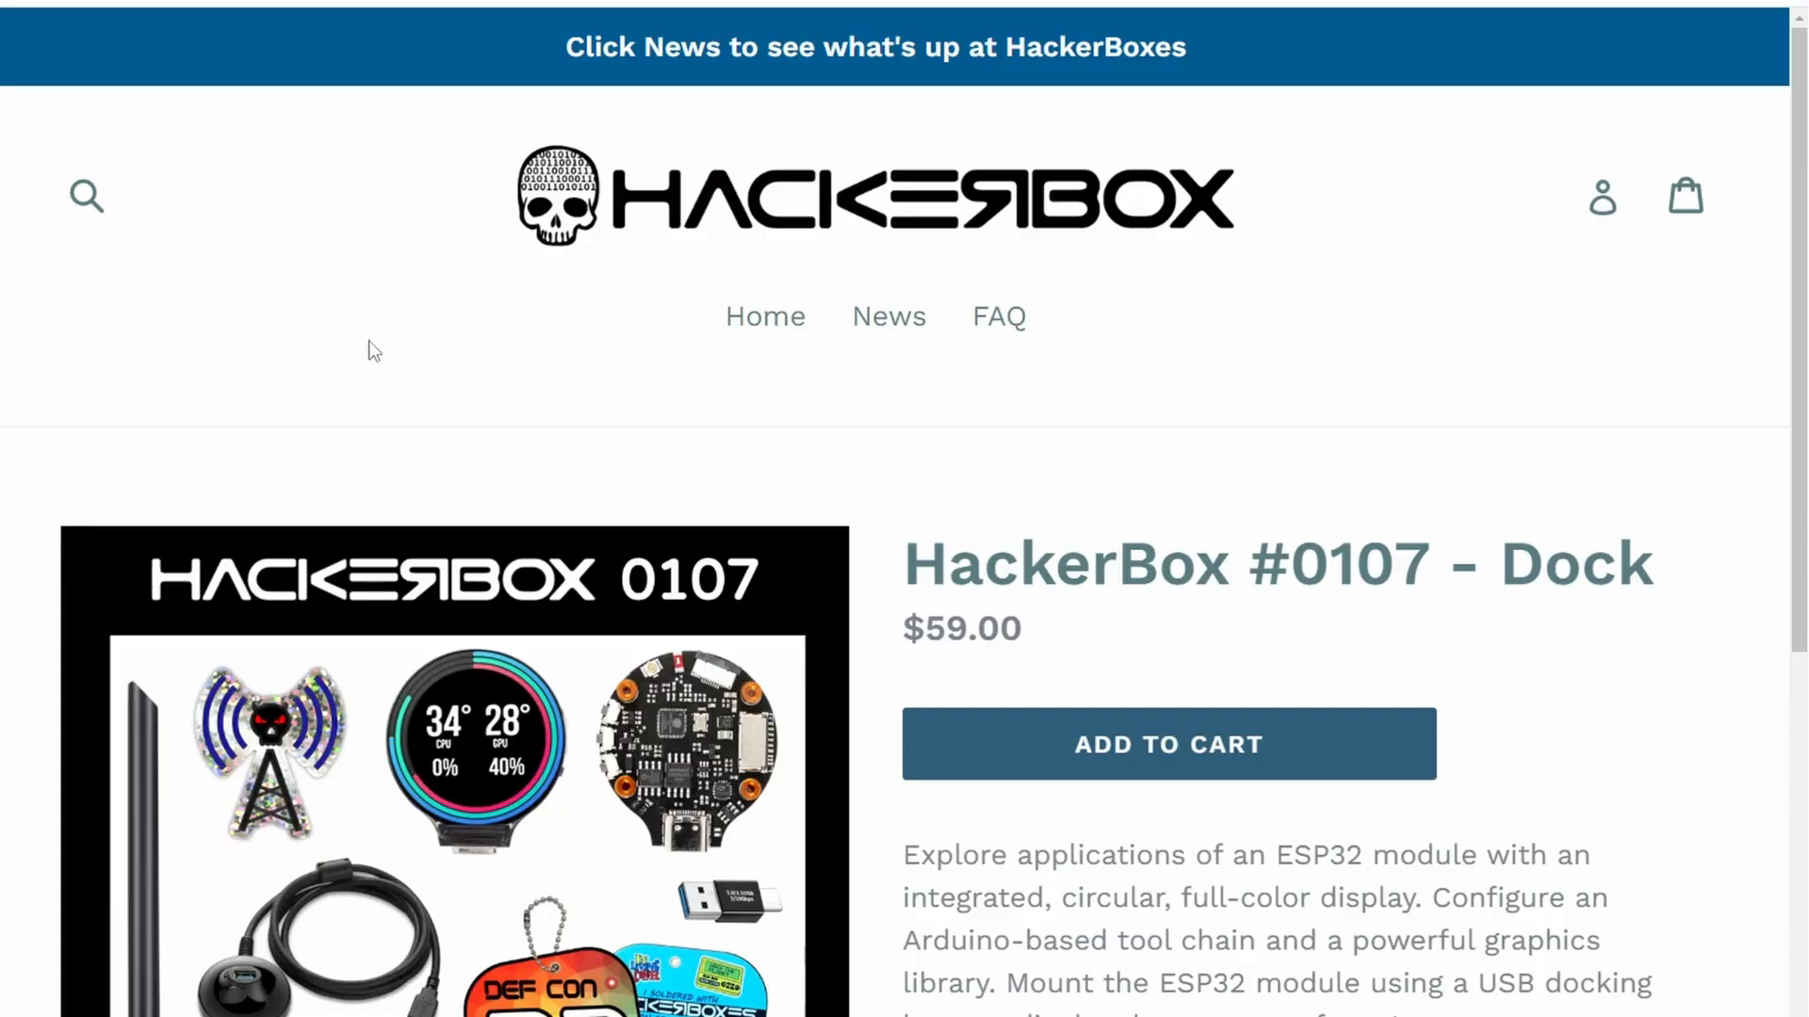
# - Scroll the HackerBox #0107 Dock page down to its description and Box Contents list
pyautogui.scroll(-3)
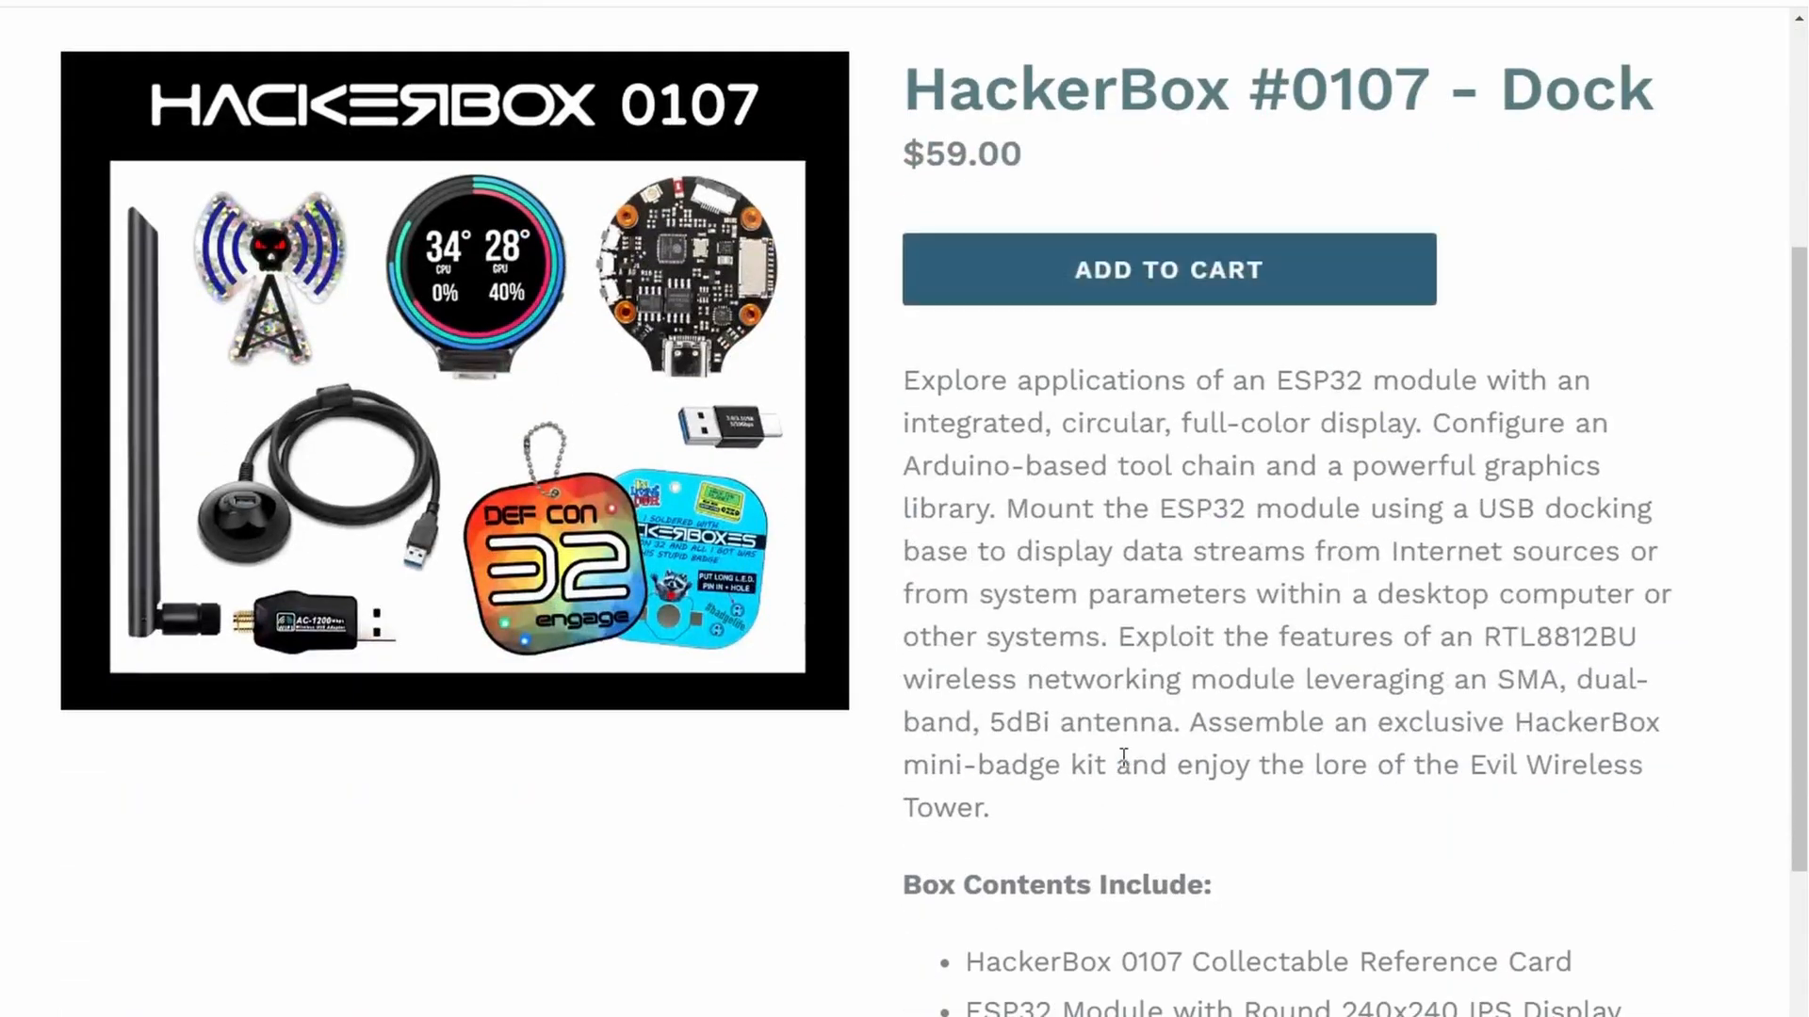